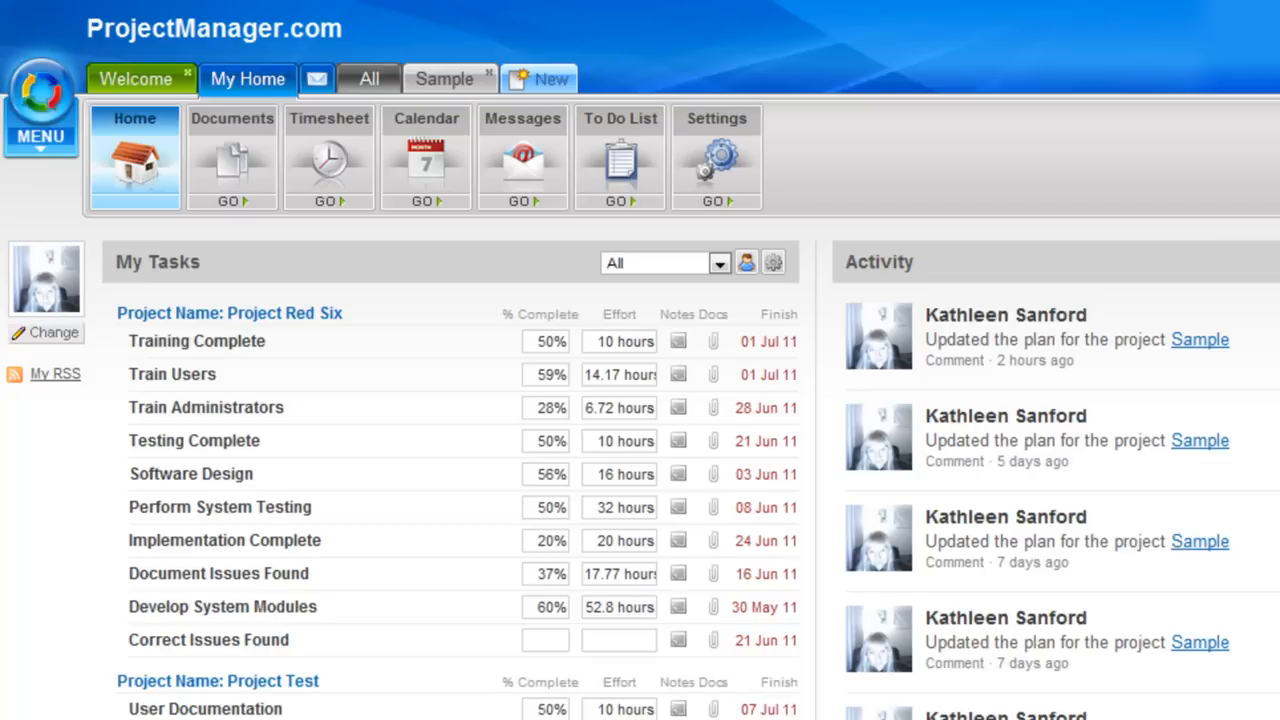
mouse_move(336, 12)
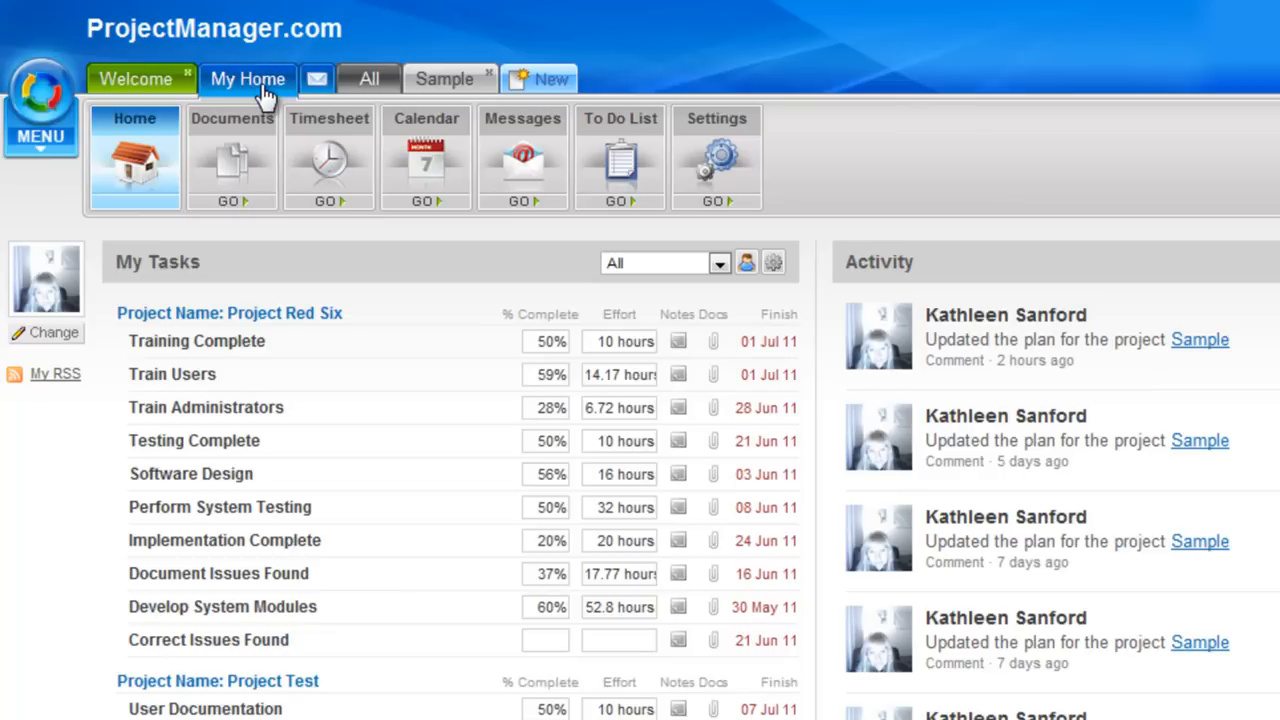
mouse_move(328, 164)
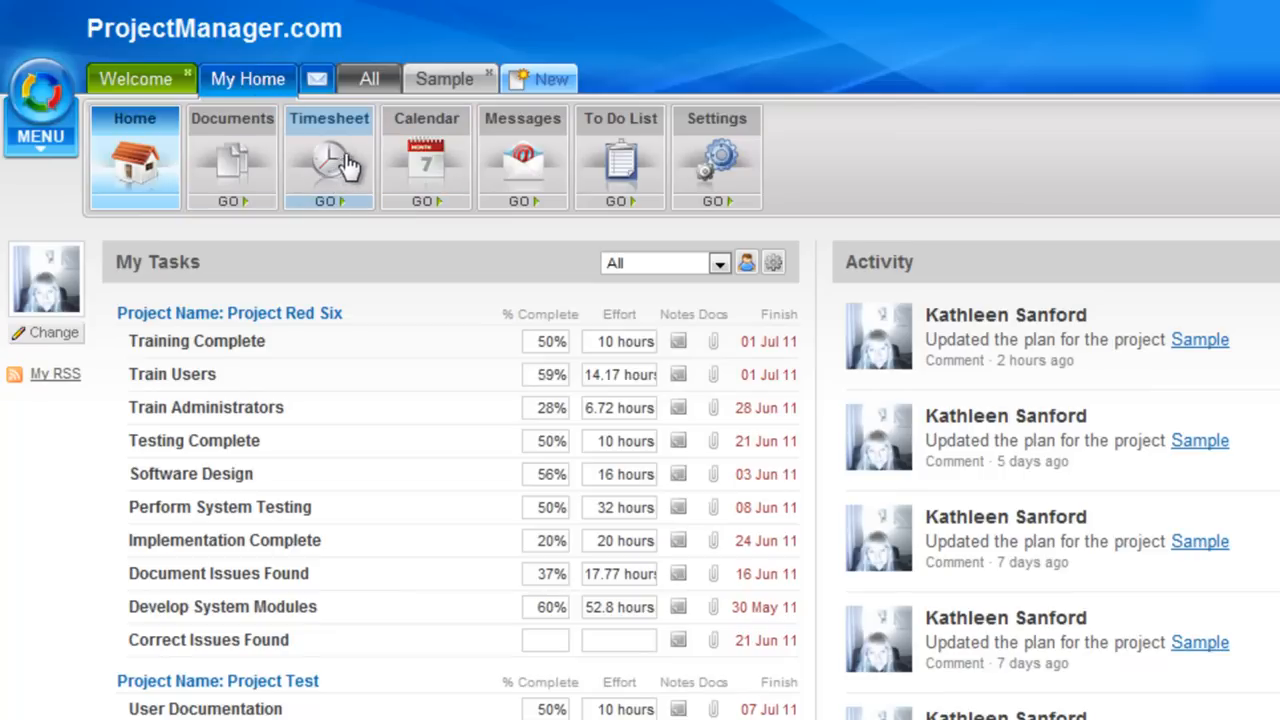
Show the weekly timesheet, its user list, and the December 2011 week calendar.
left_click(328, 160)
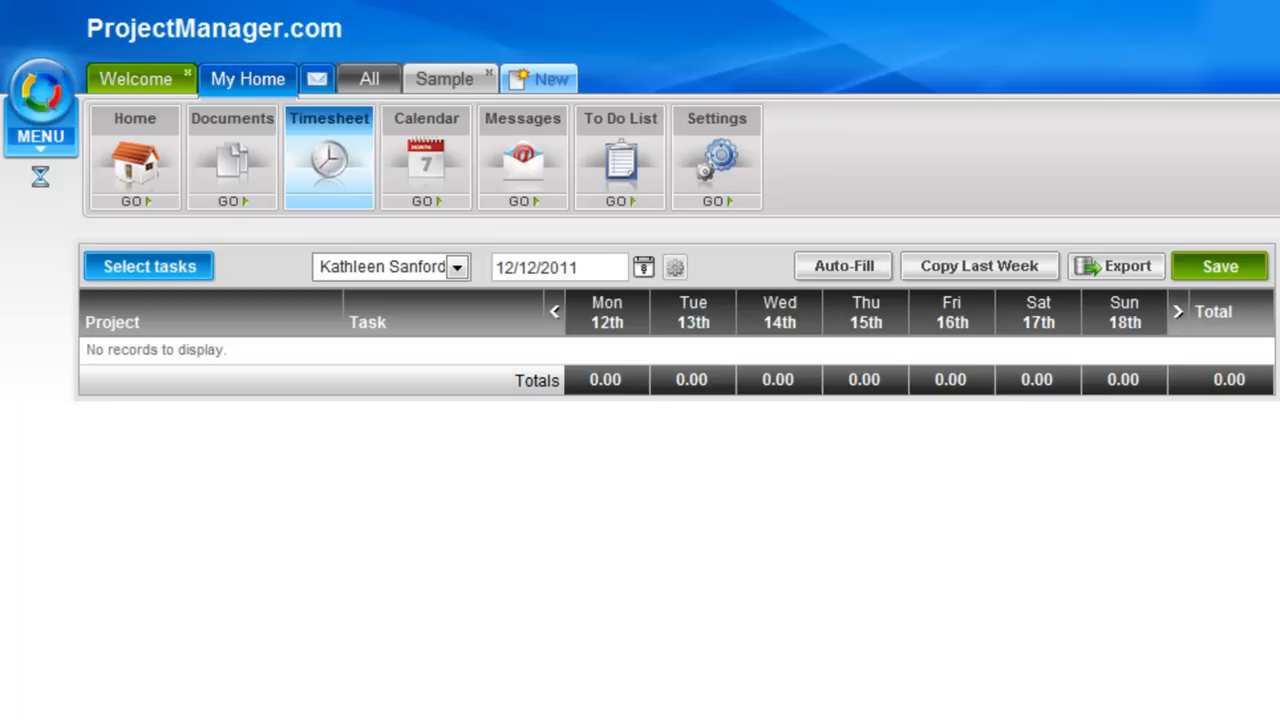
mouse_move(404, 492)
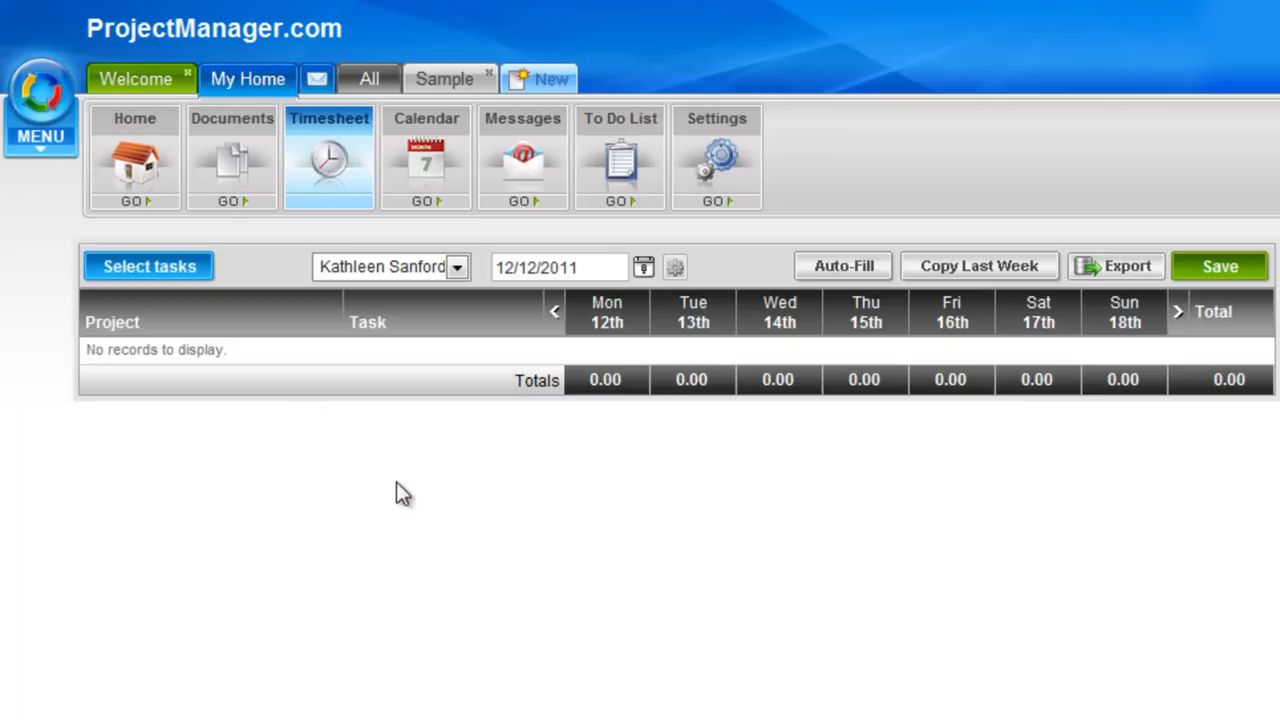
mouse_move(458, 280)
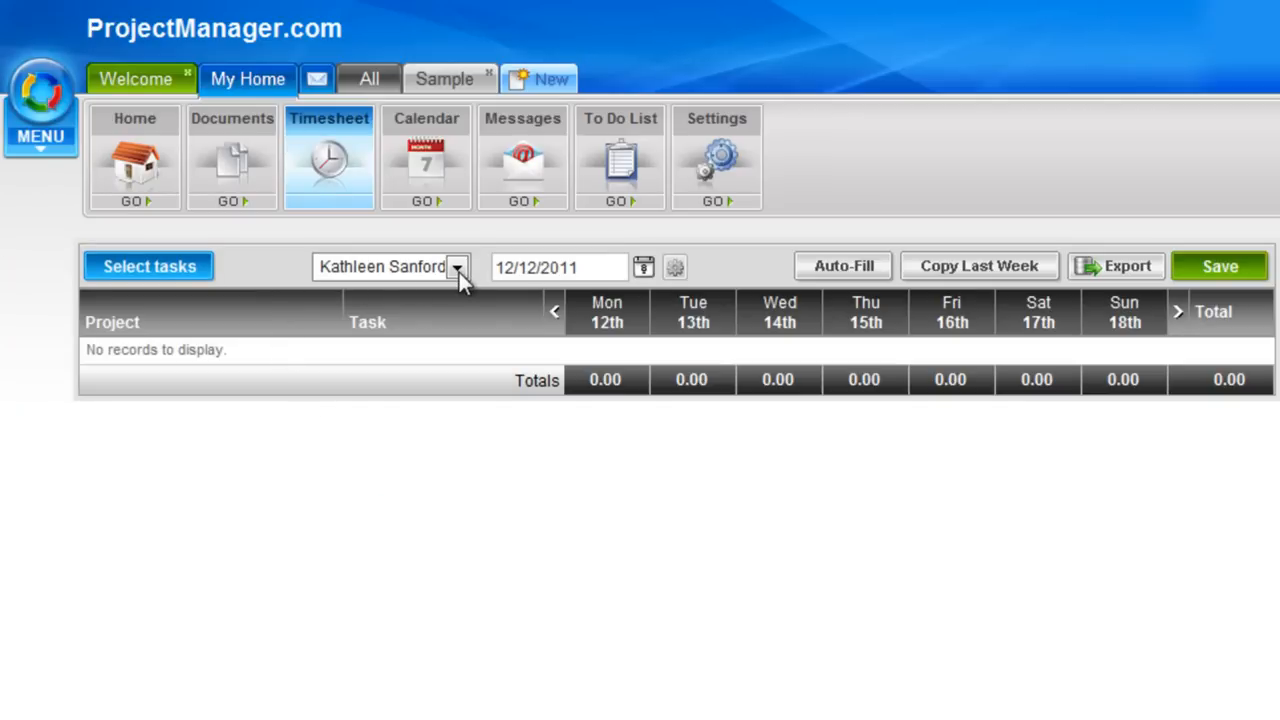
mouse_move(404, 284)
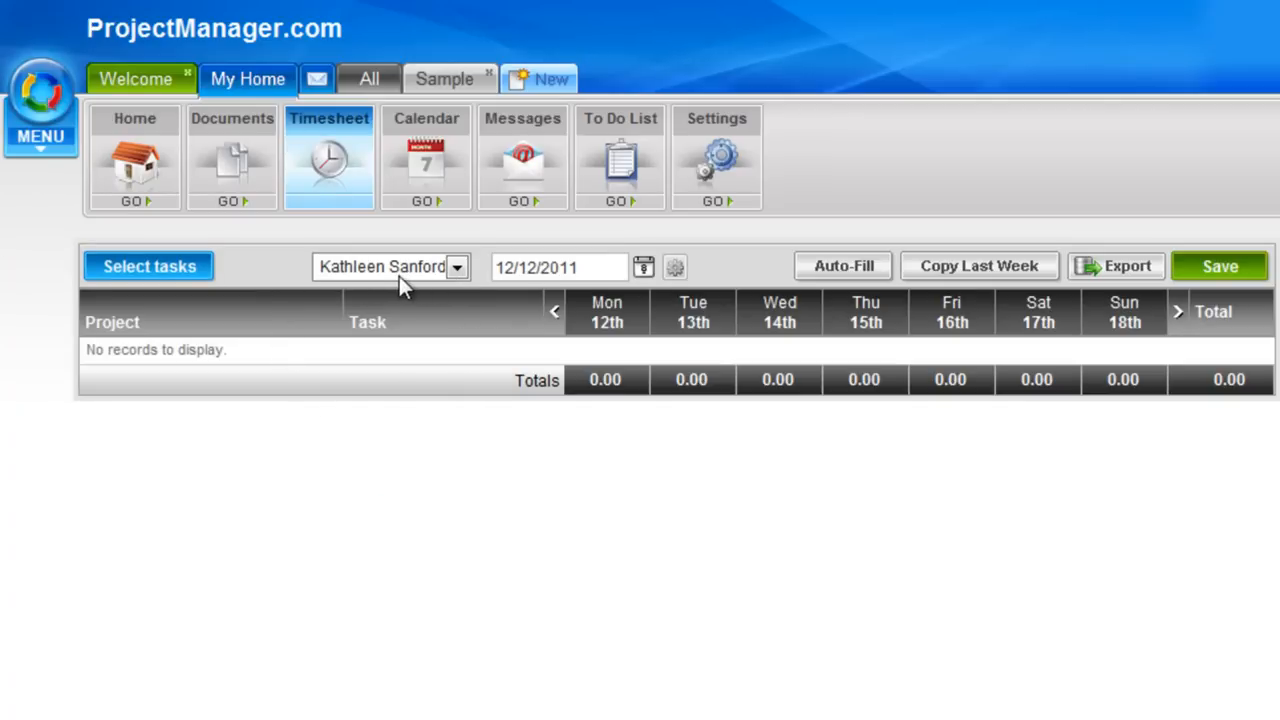
left_click(456, 268)
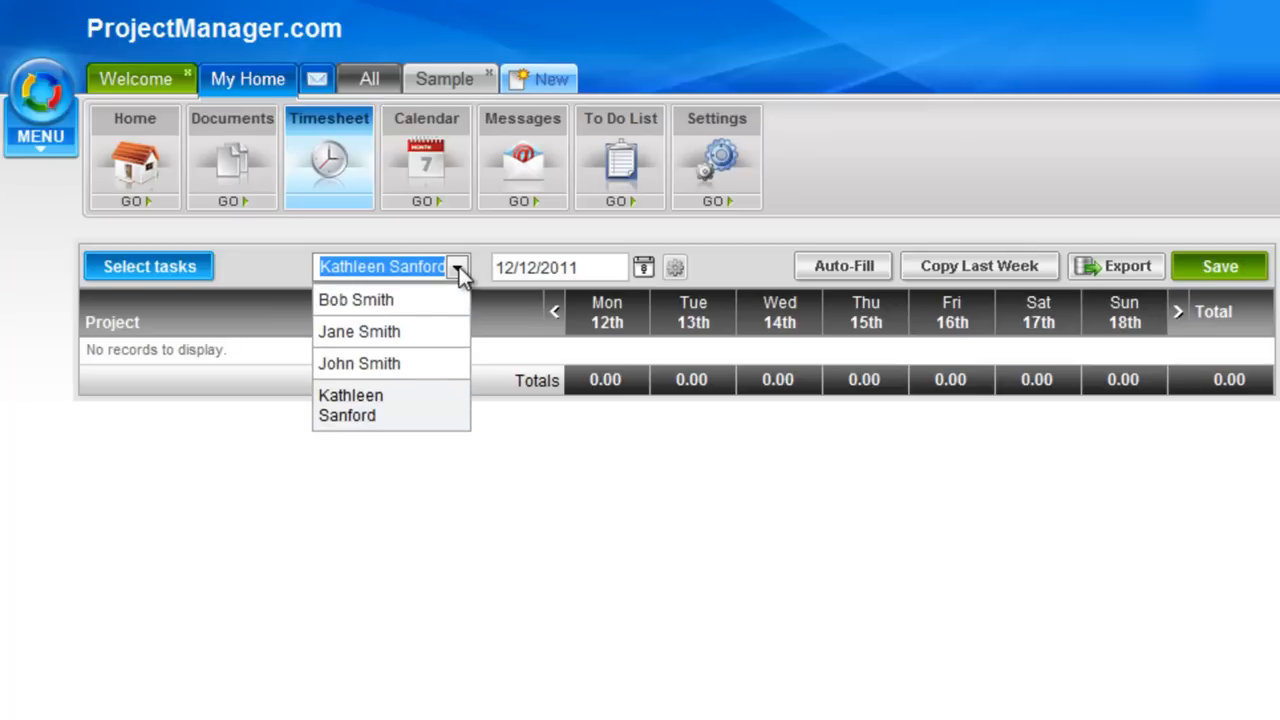
mouse_move(436, 414)
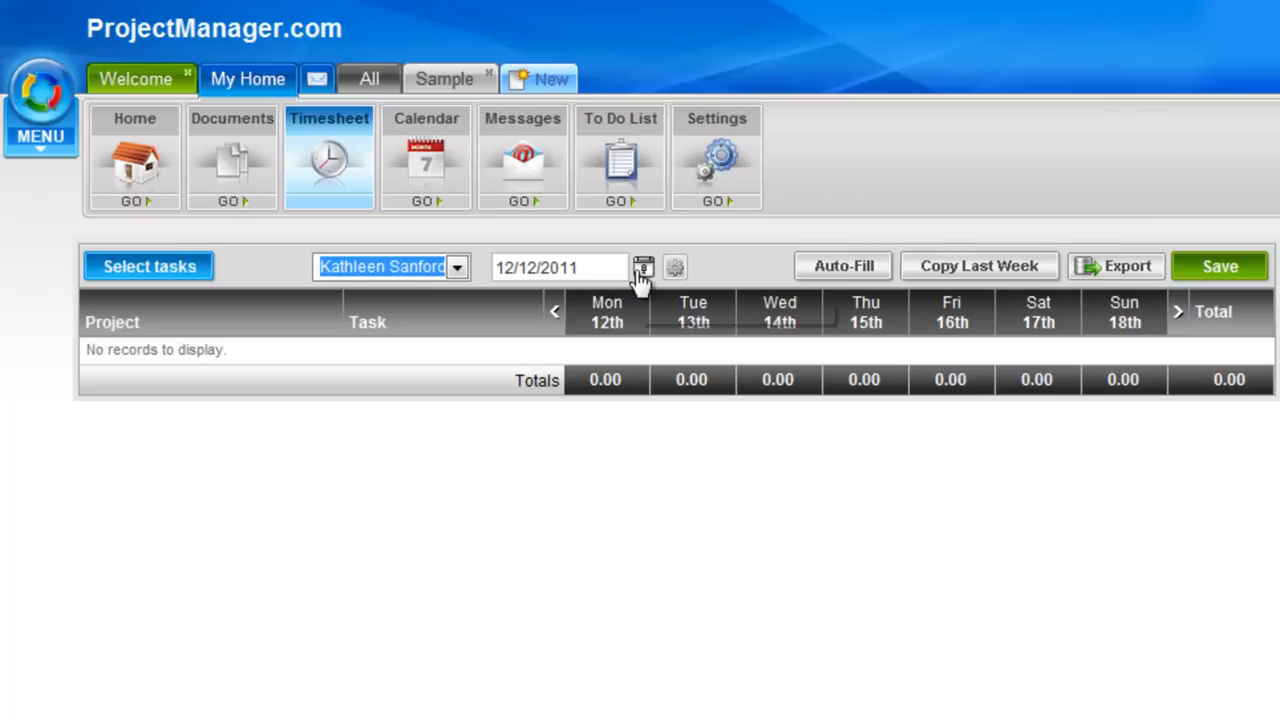
left_click(642, 268)
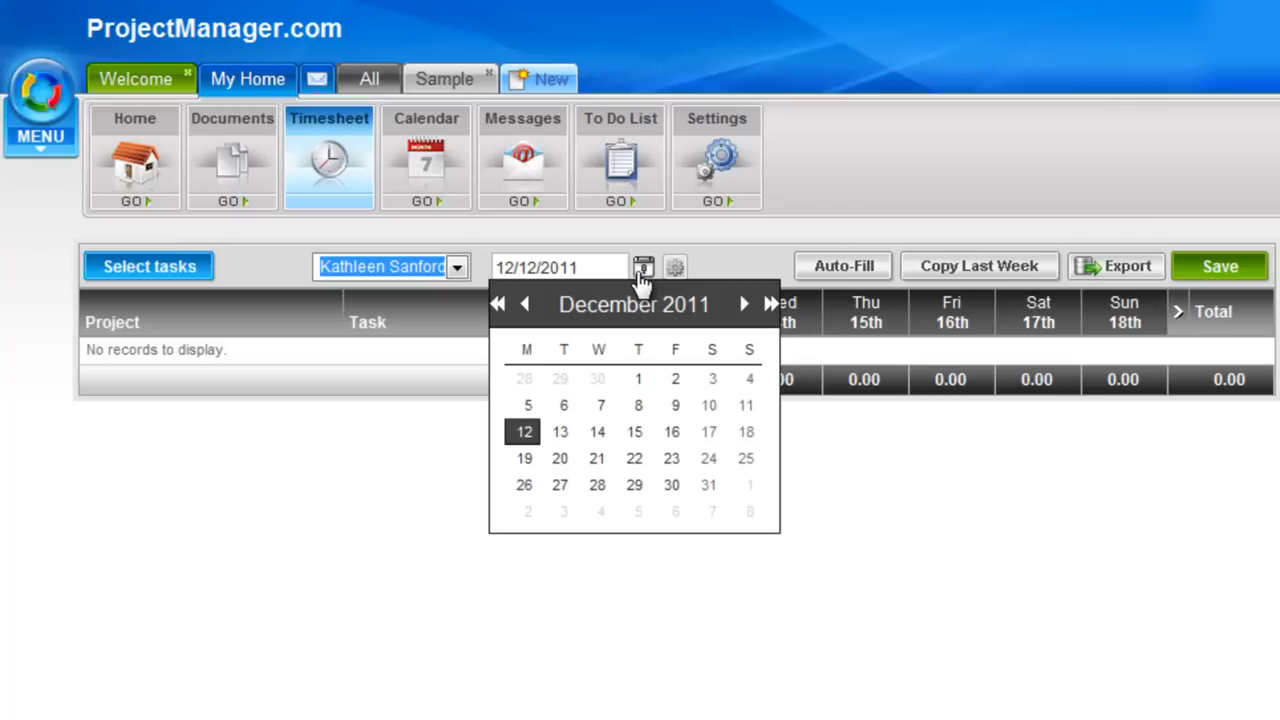
mouse_move(724, 264)
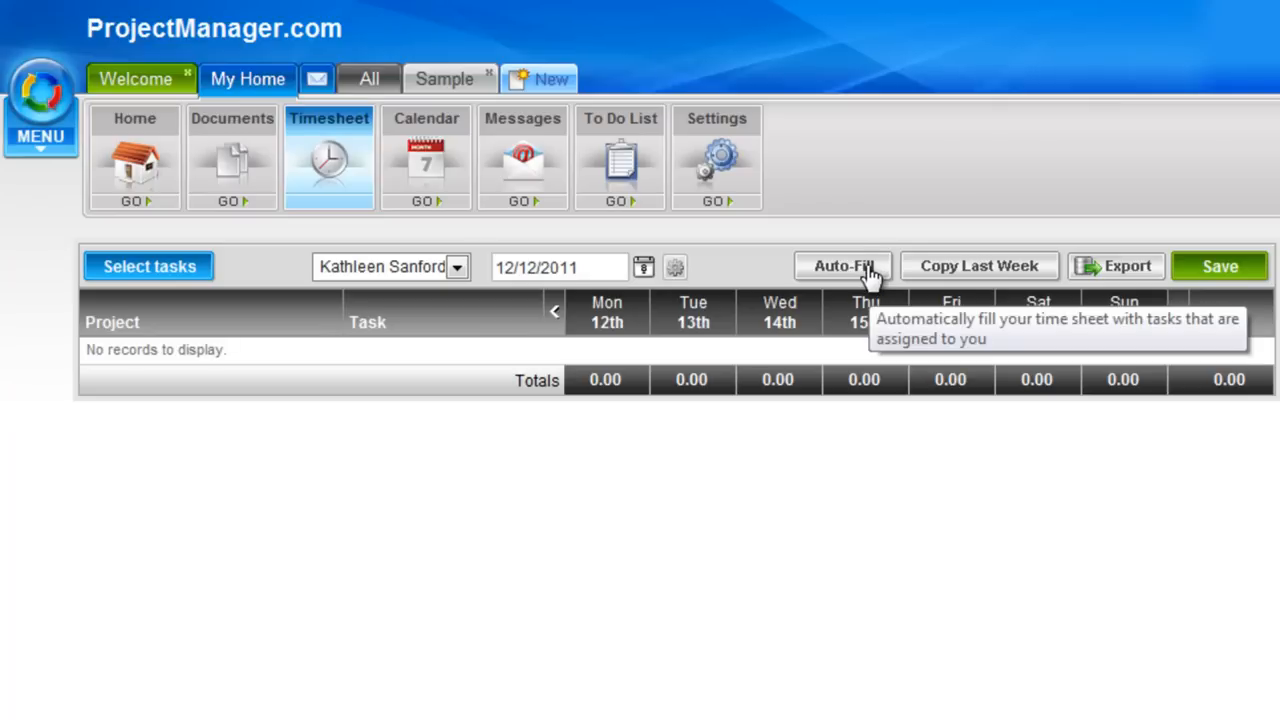
mouse_move(456, 390)
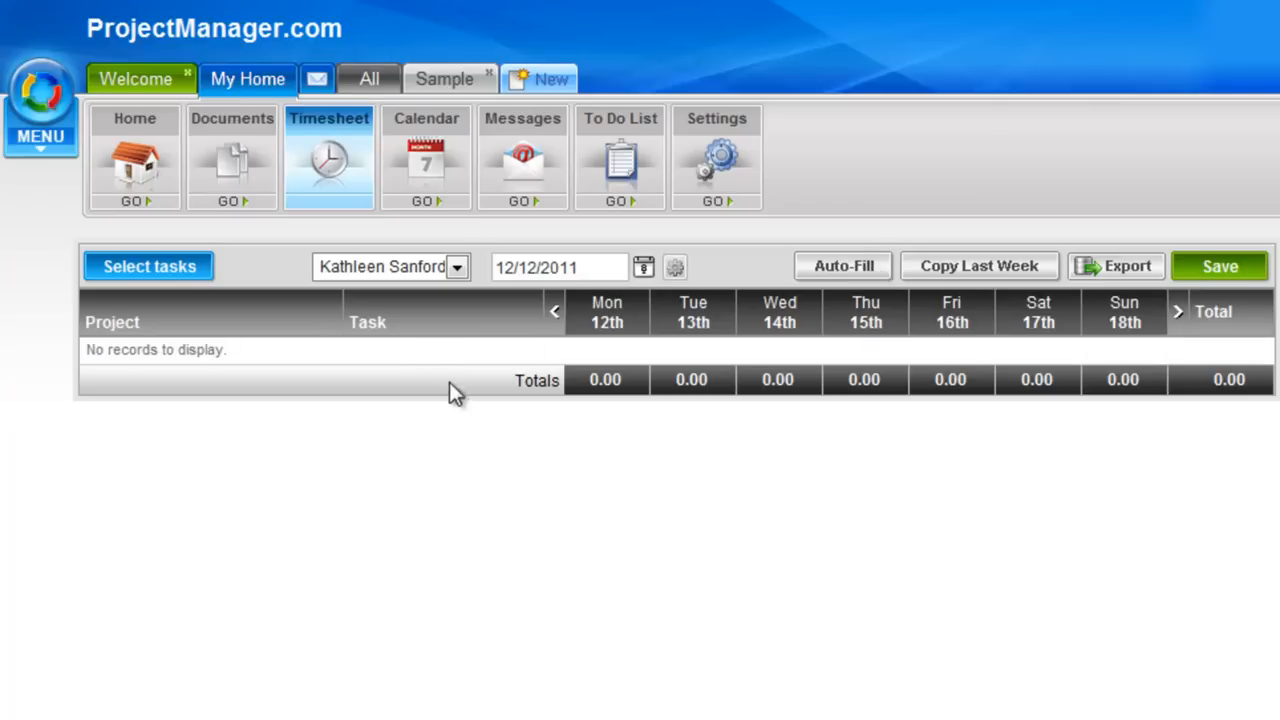
mouse_move(524, 290)
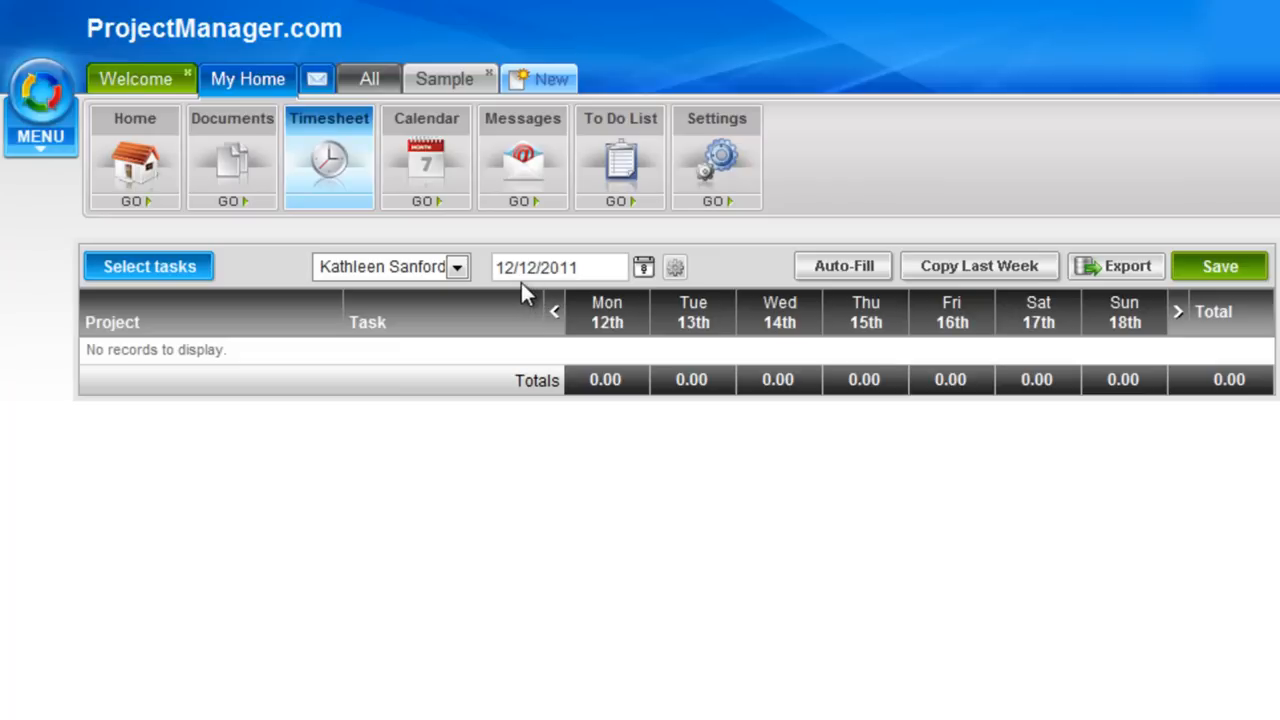
mouse_move(1018, 280)
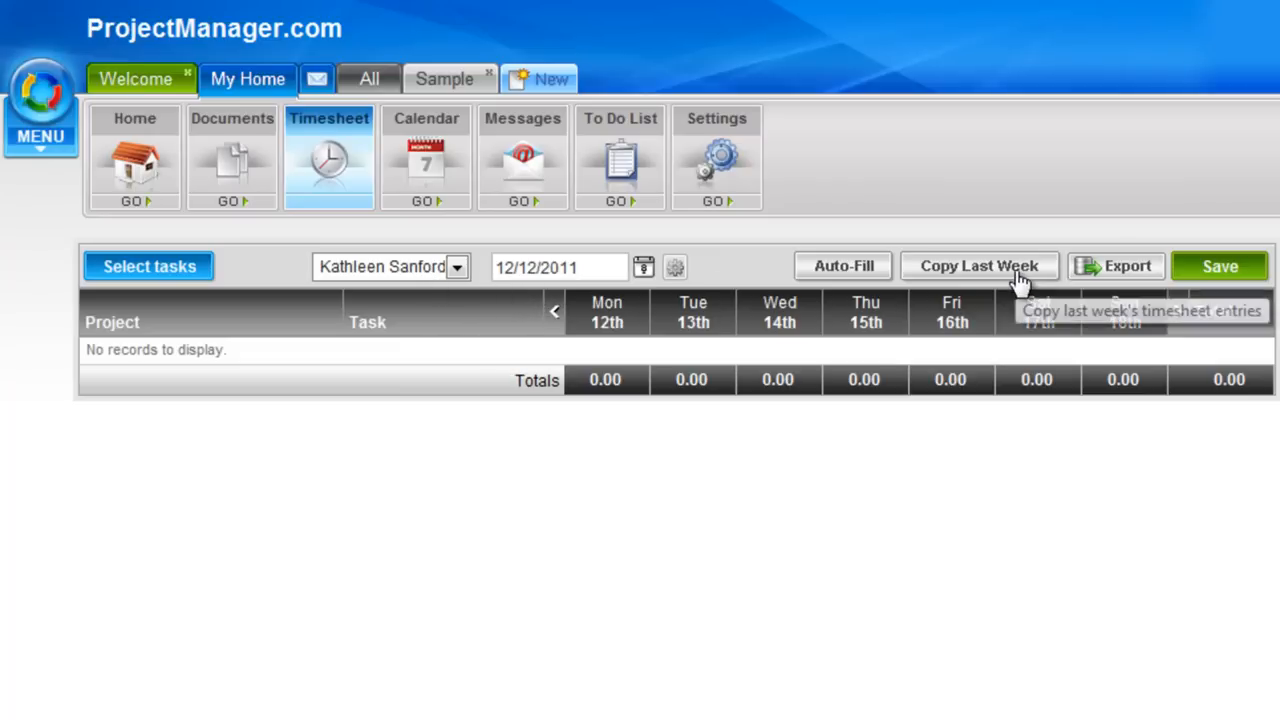
mouse_move(1018, 280)
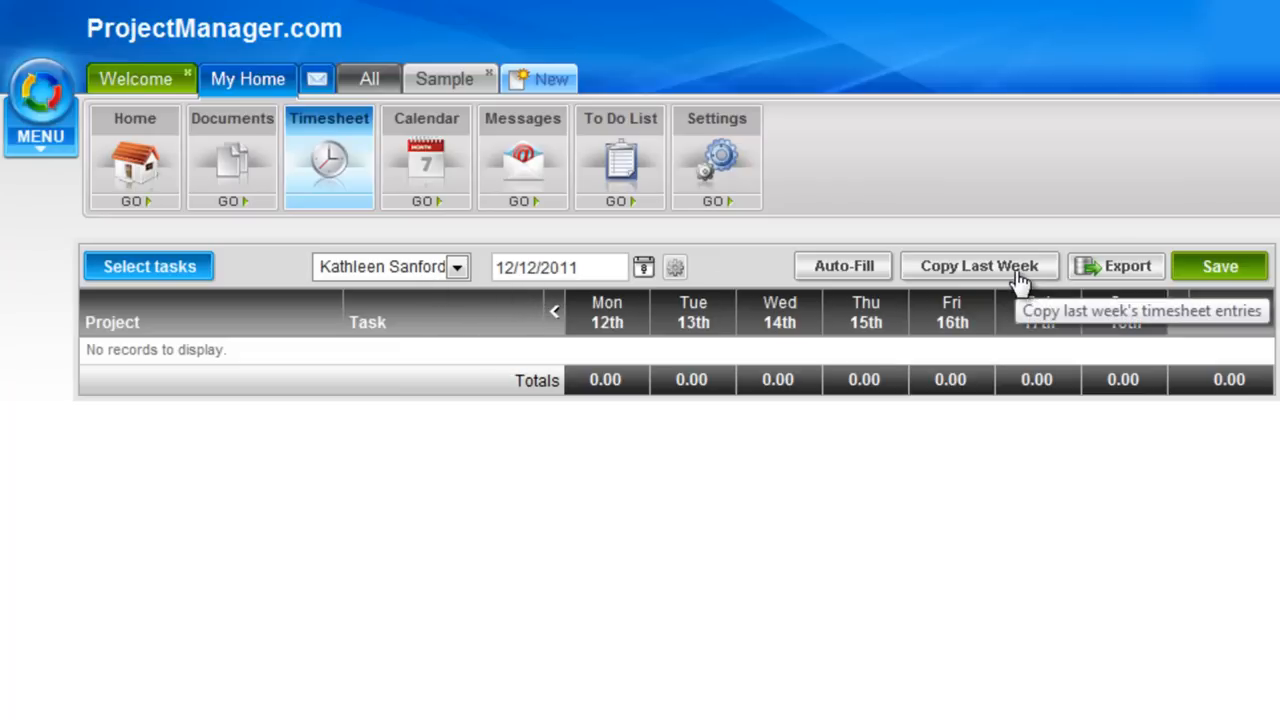
mouse_move(544, 632)
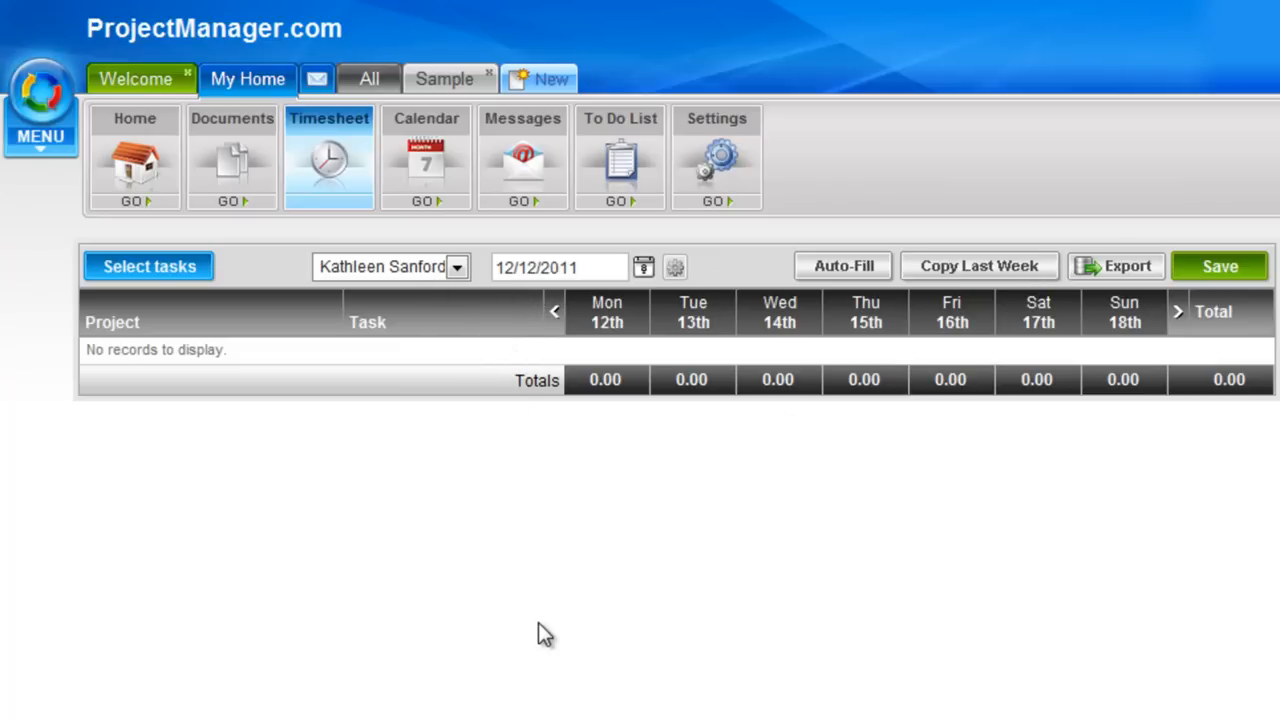
mouse_move(1040, 364)
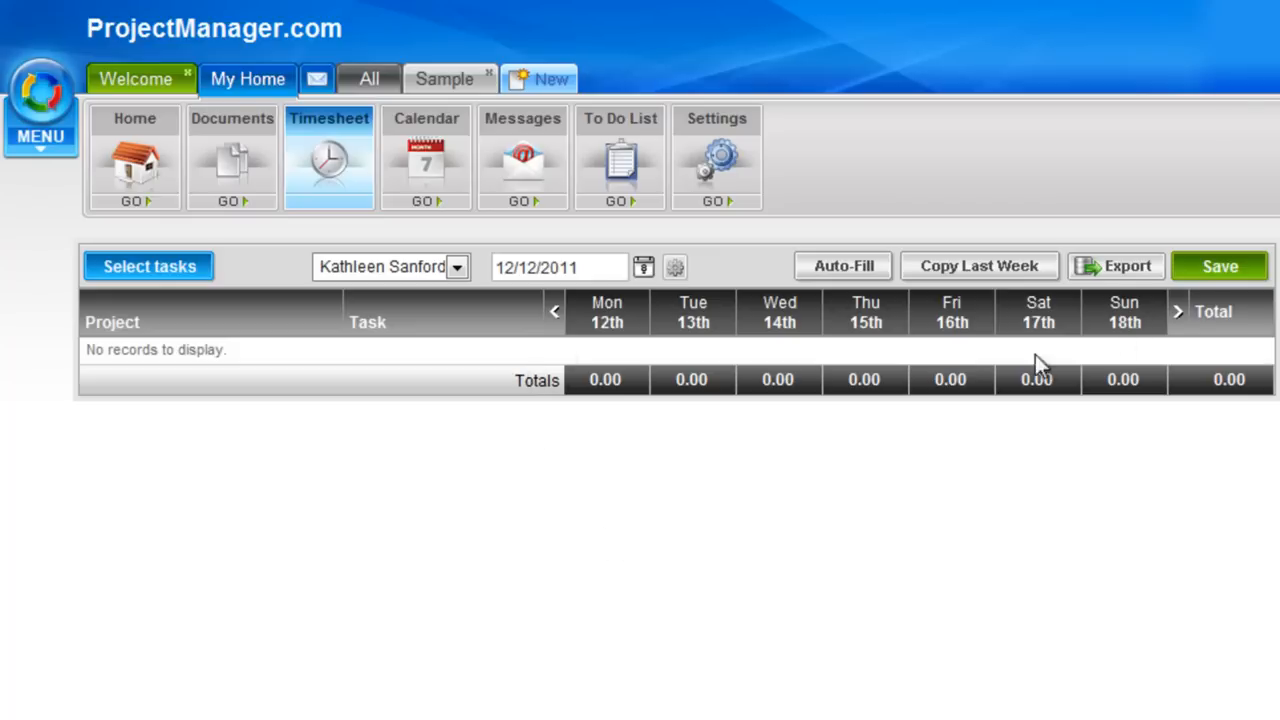
mouse_move(1144, 298)
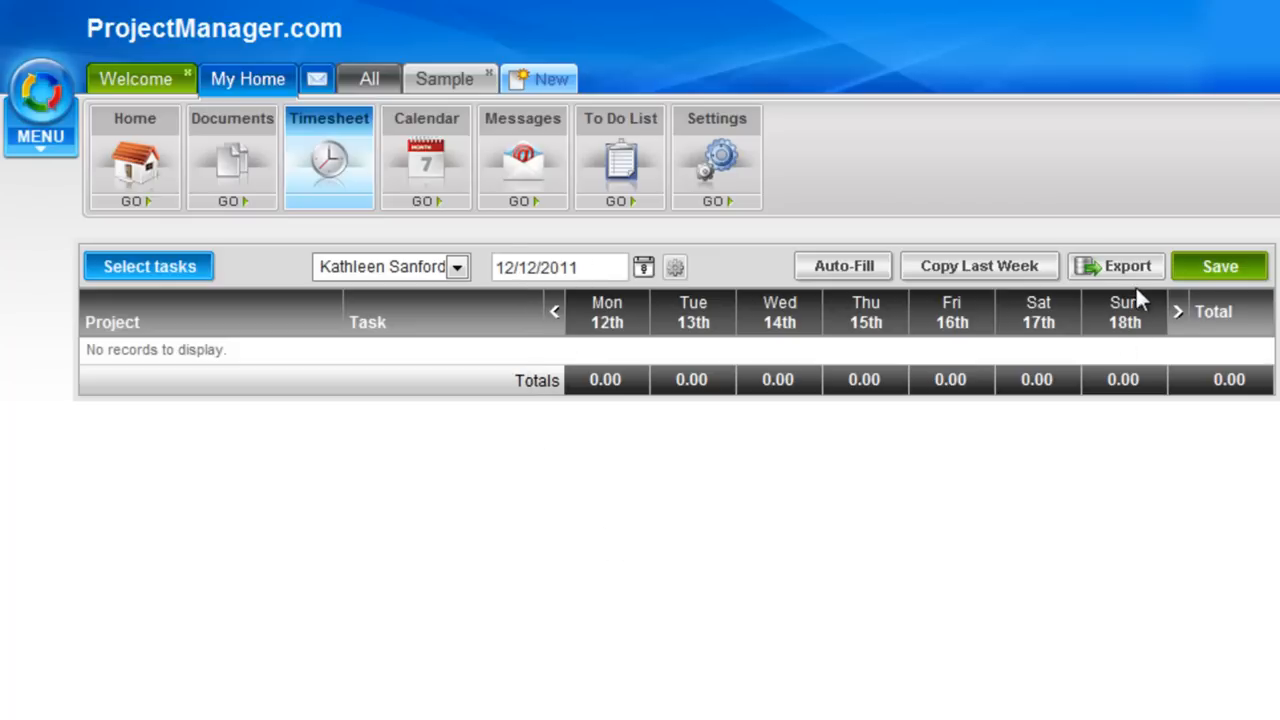
left_click(1116, 266)
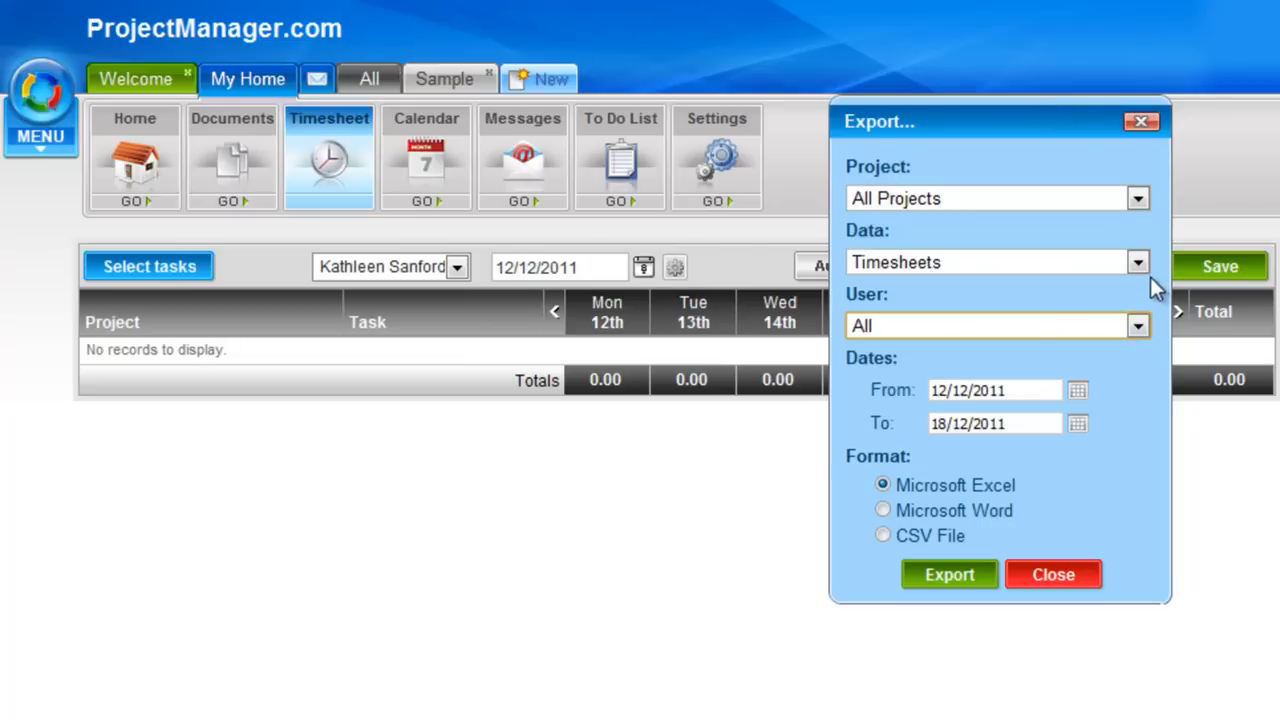
left_click(1138, 262)
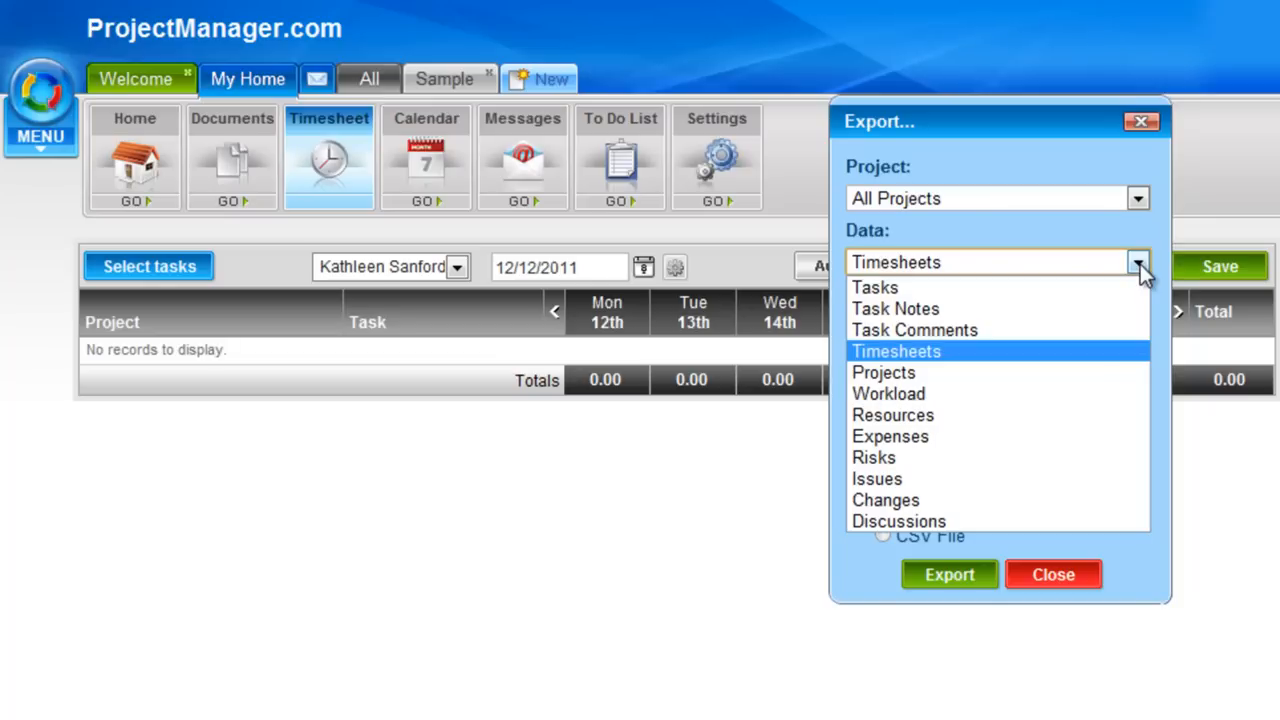
mouse_move(914, 330)
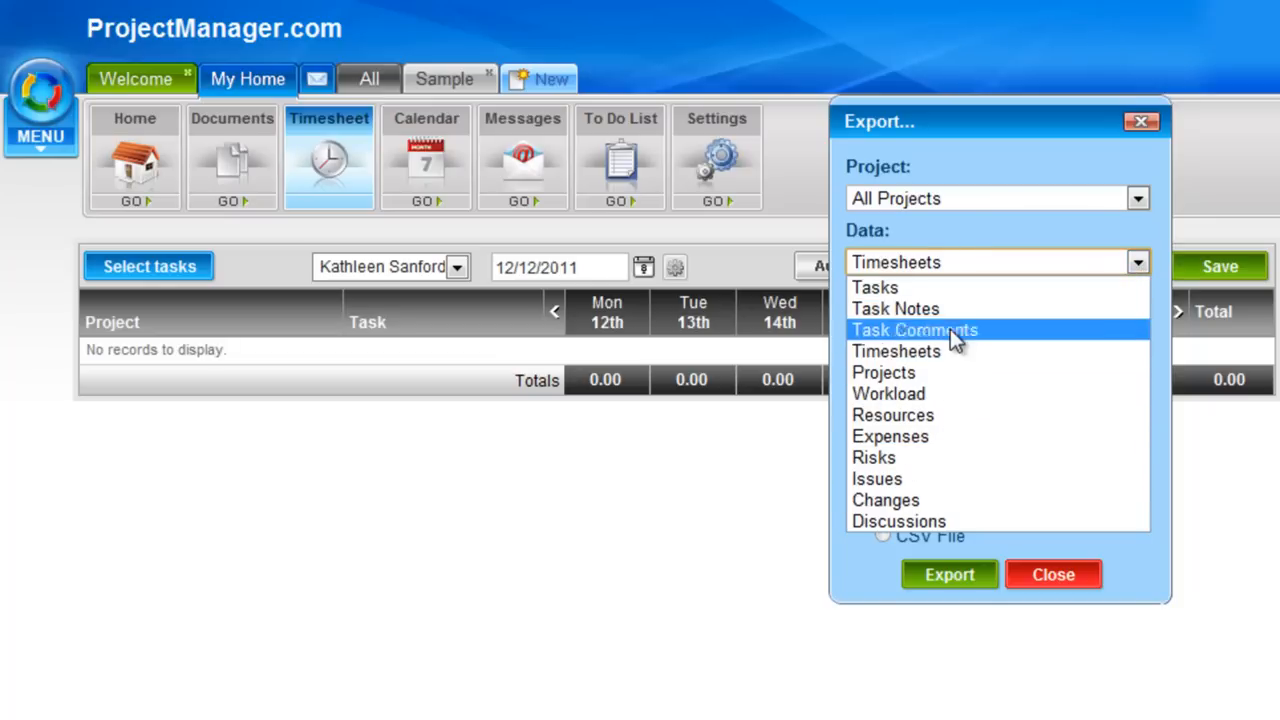
left_click(896, 350)
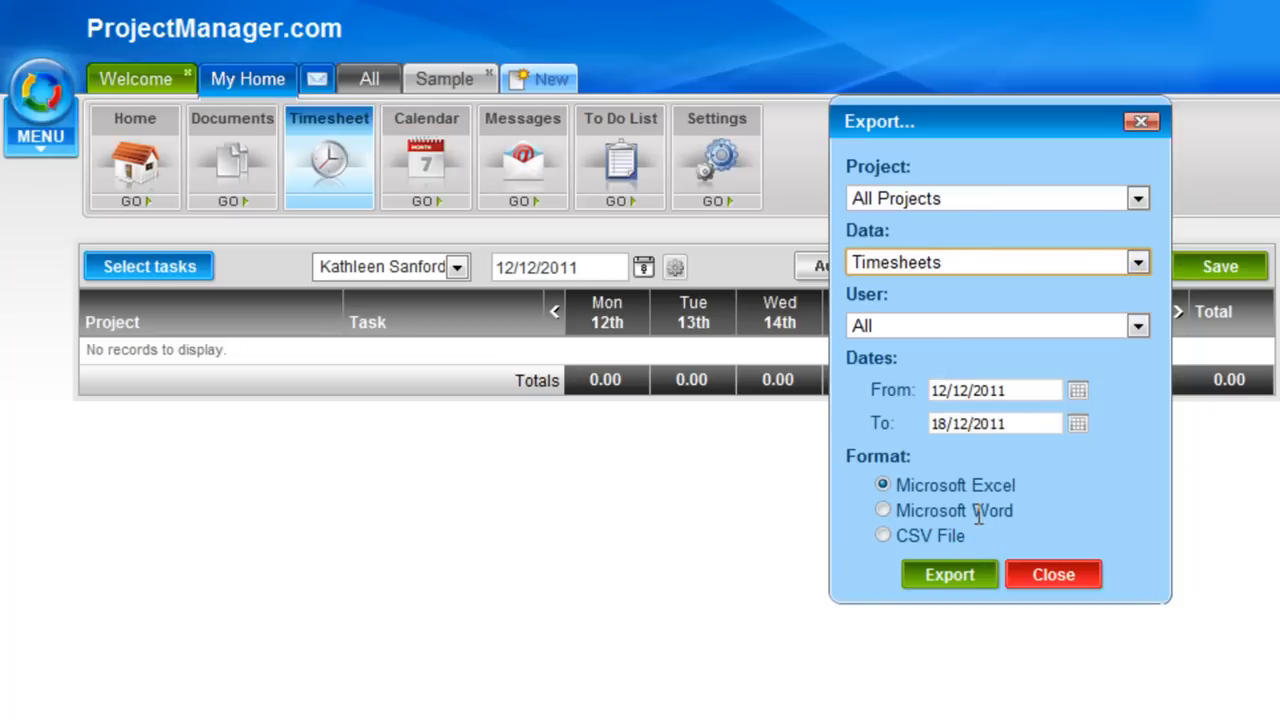
mouse_move(940, 530)
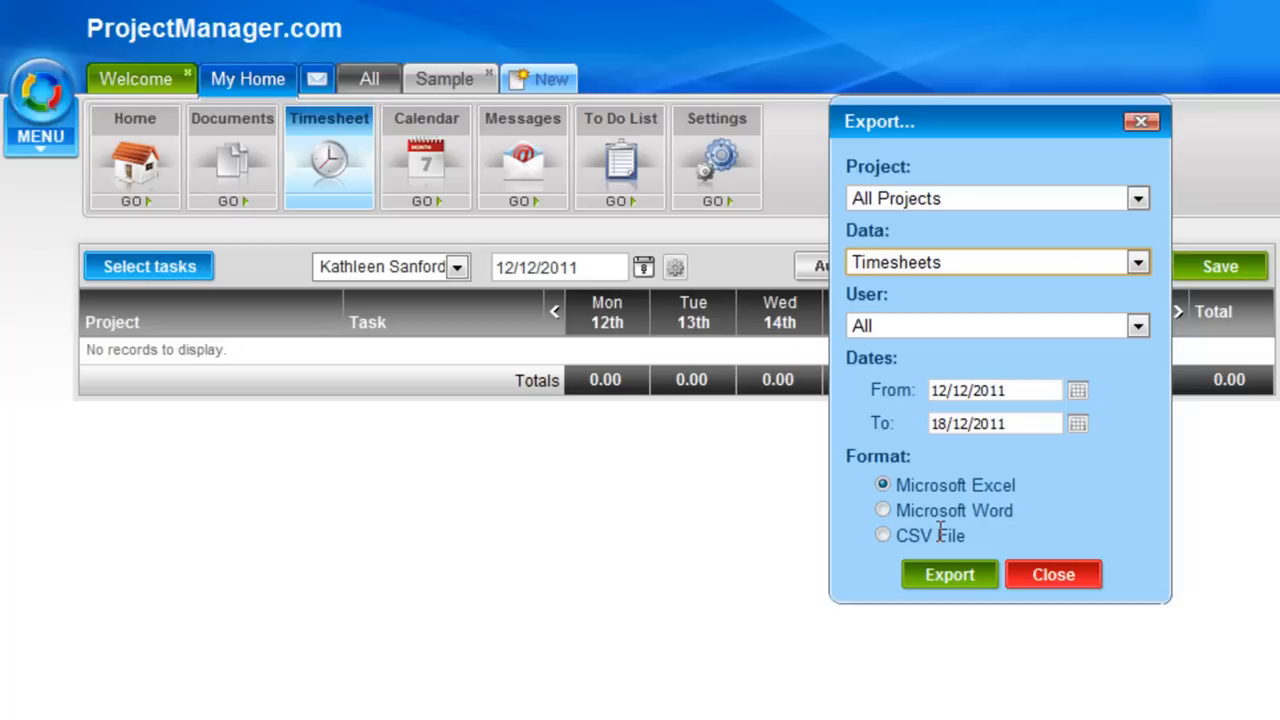
mouse_move(1024, 418)
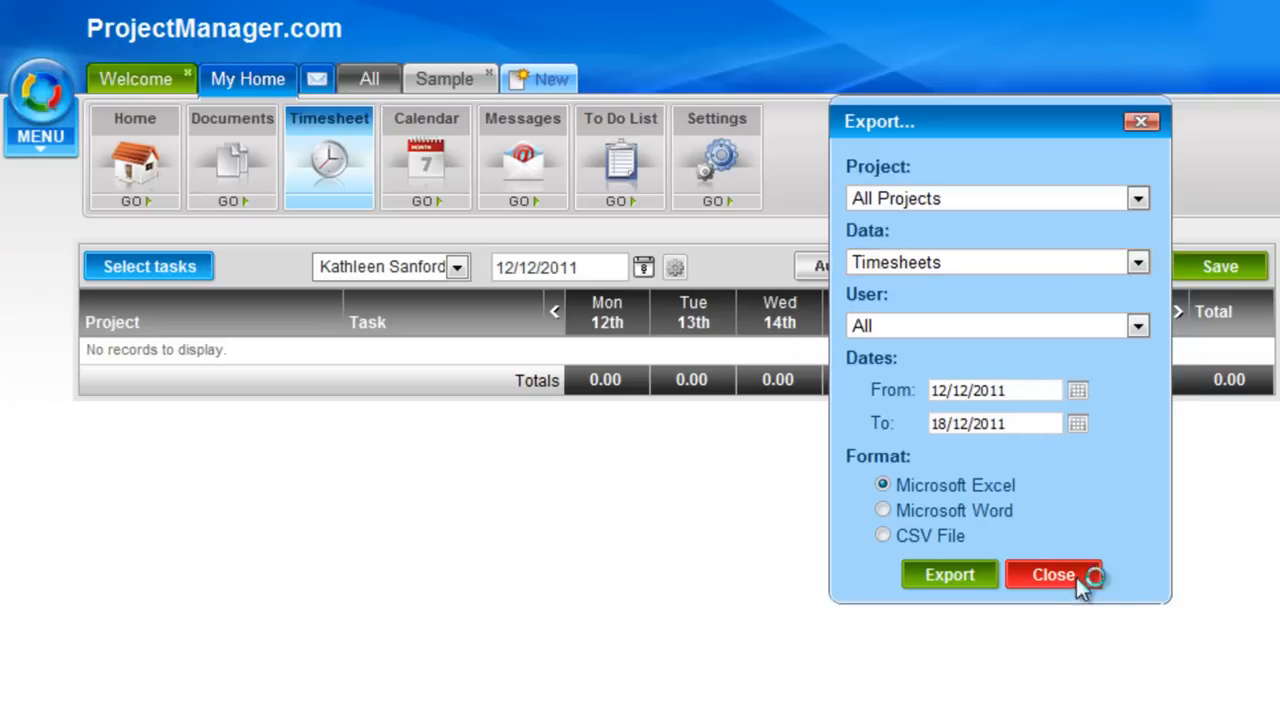
left_click(1052, 574)
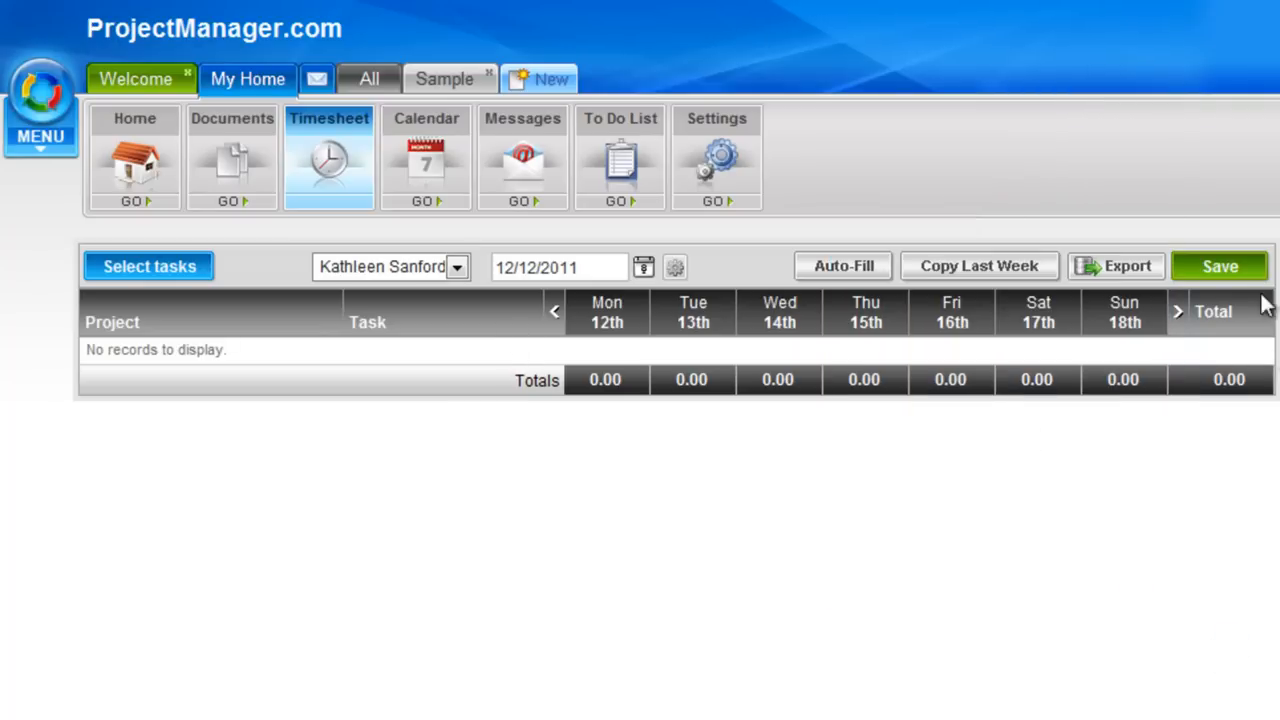
mouse_move(224, 420)
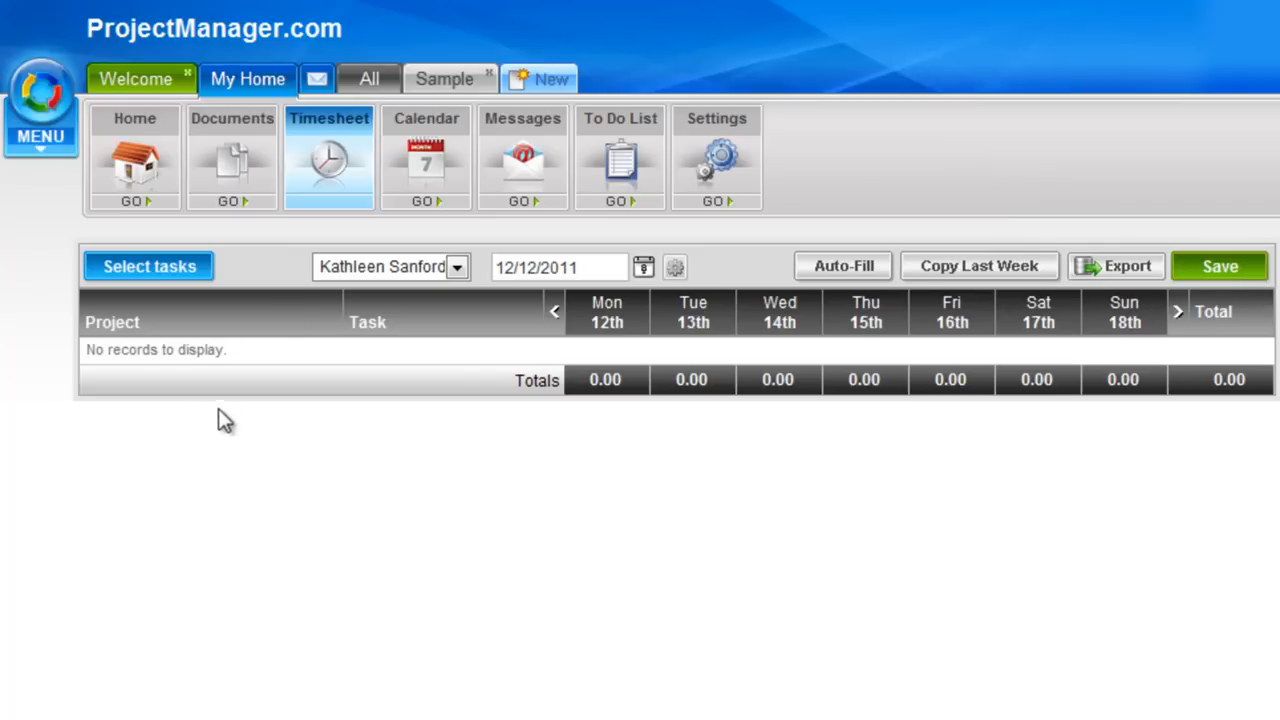
mouse_move(148, 266)
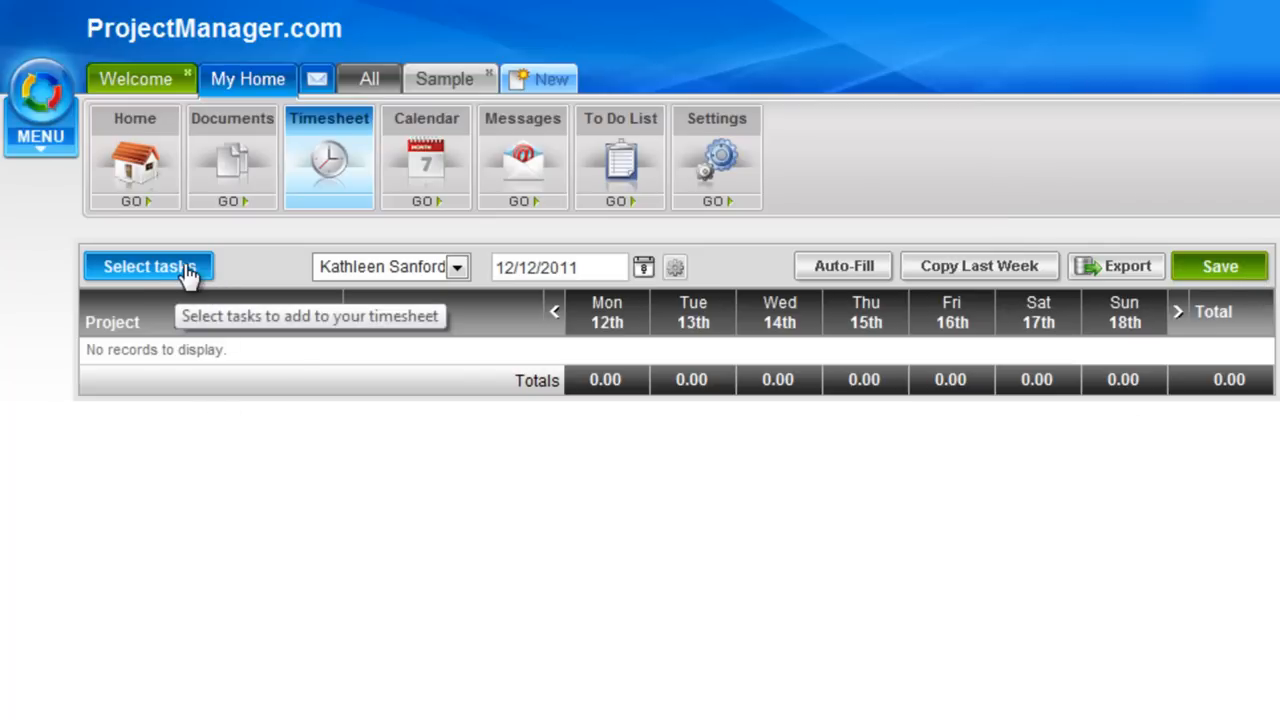
left_click(148, 266)
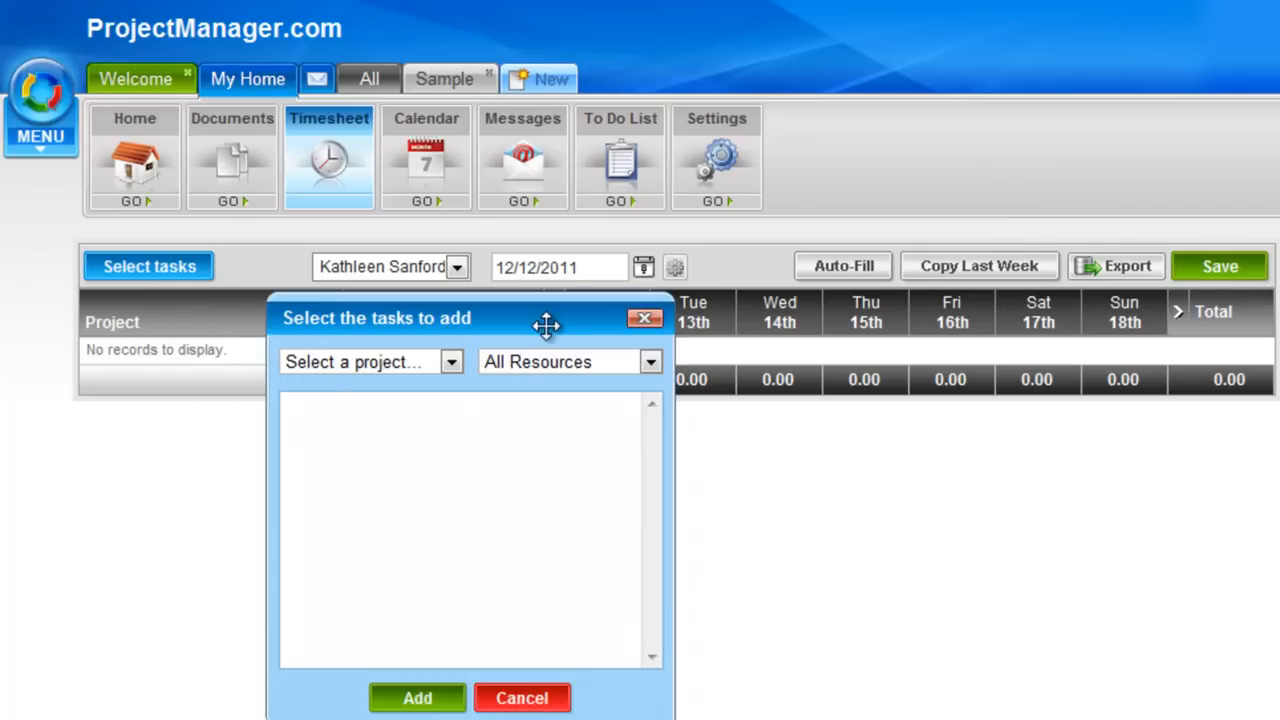
left_click(450, 362)
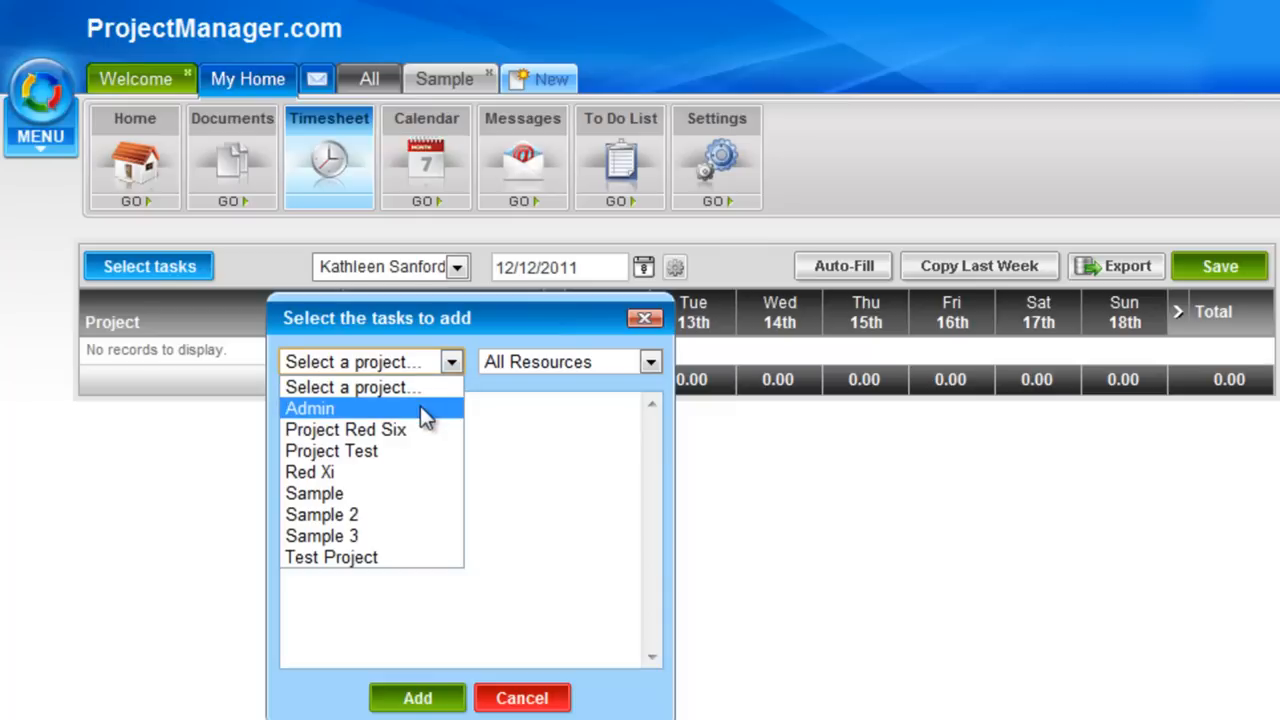
left_click(314, 492)
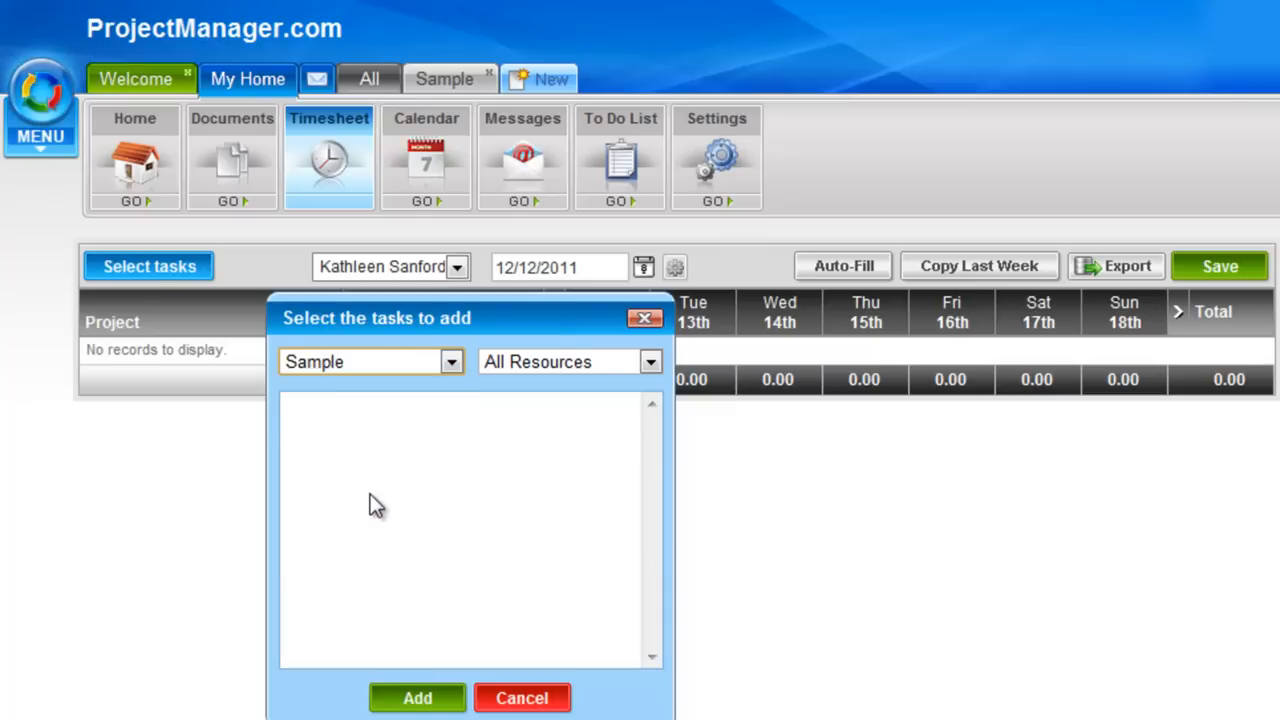
left_click(650, 362)
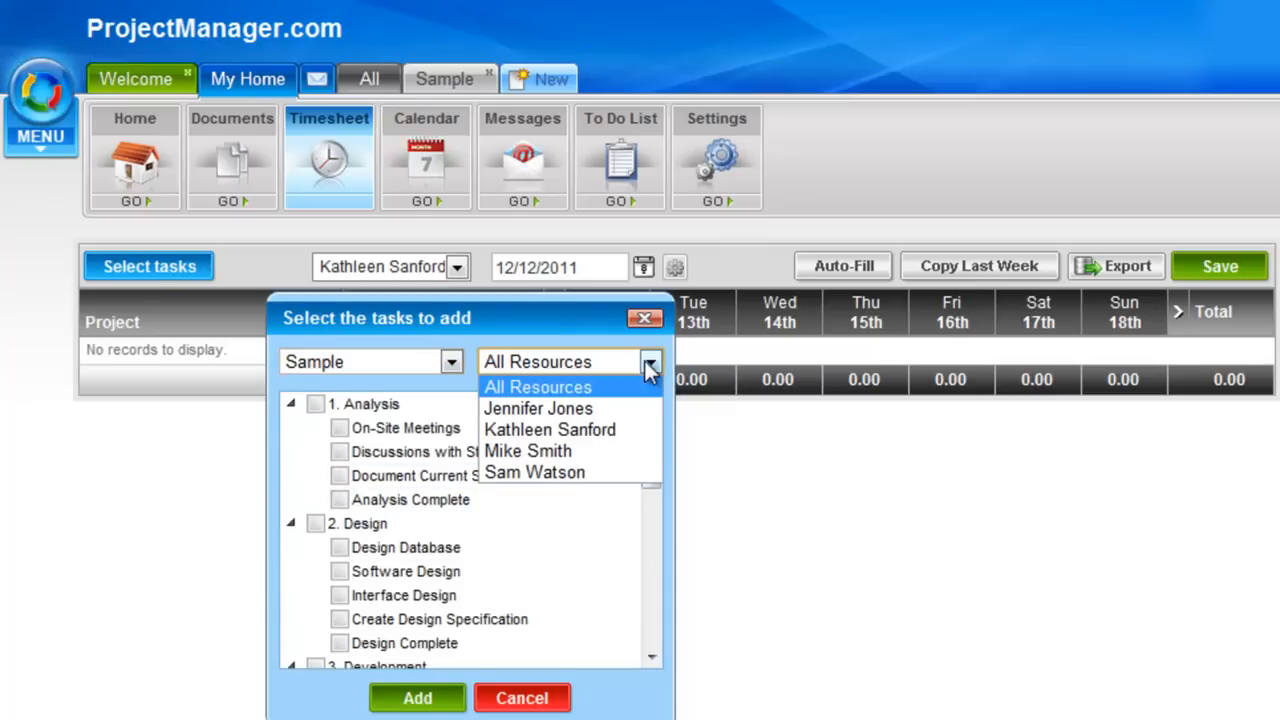
mouse_move(550, 428)
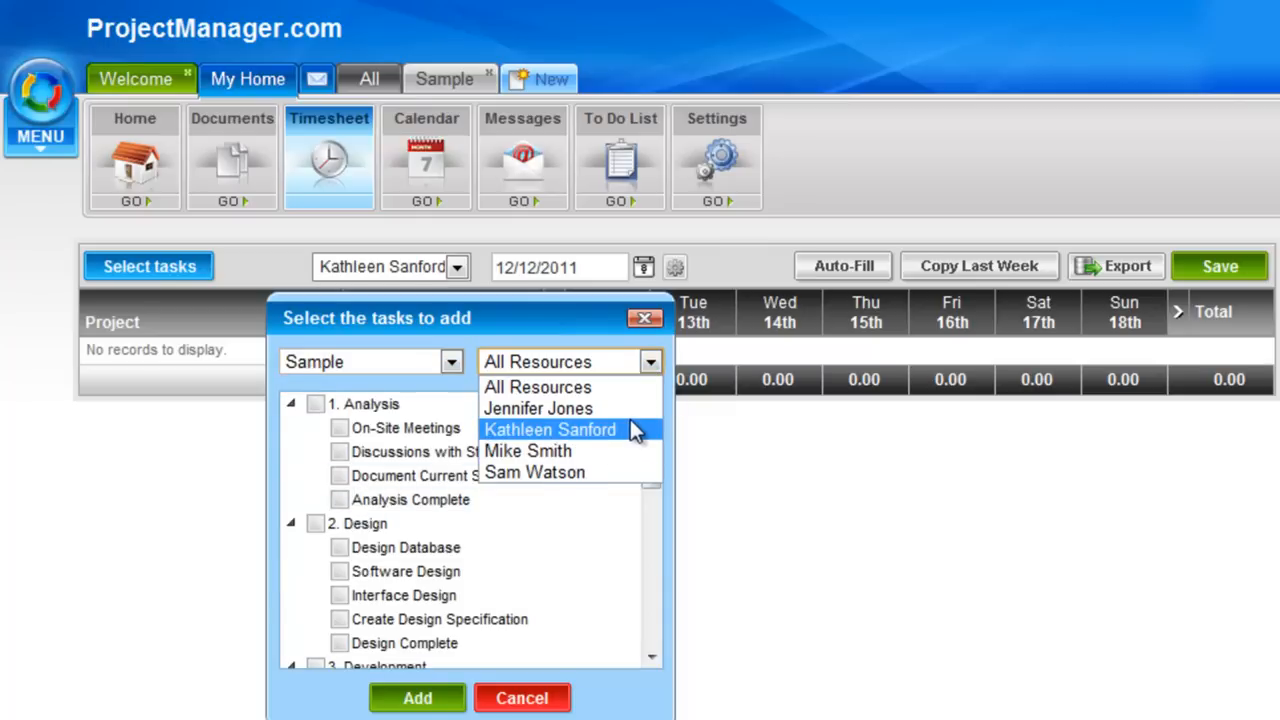
left_click(548, 428)
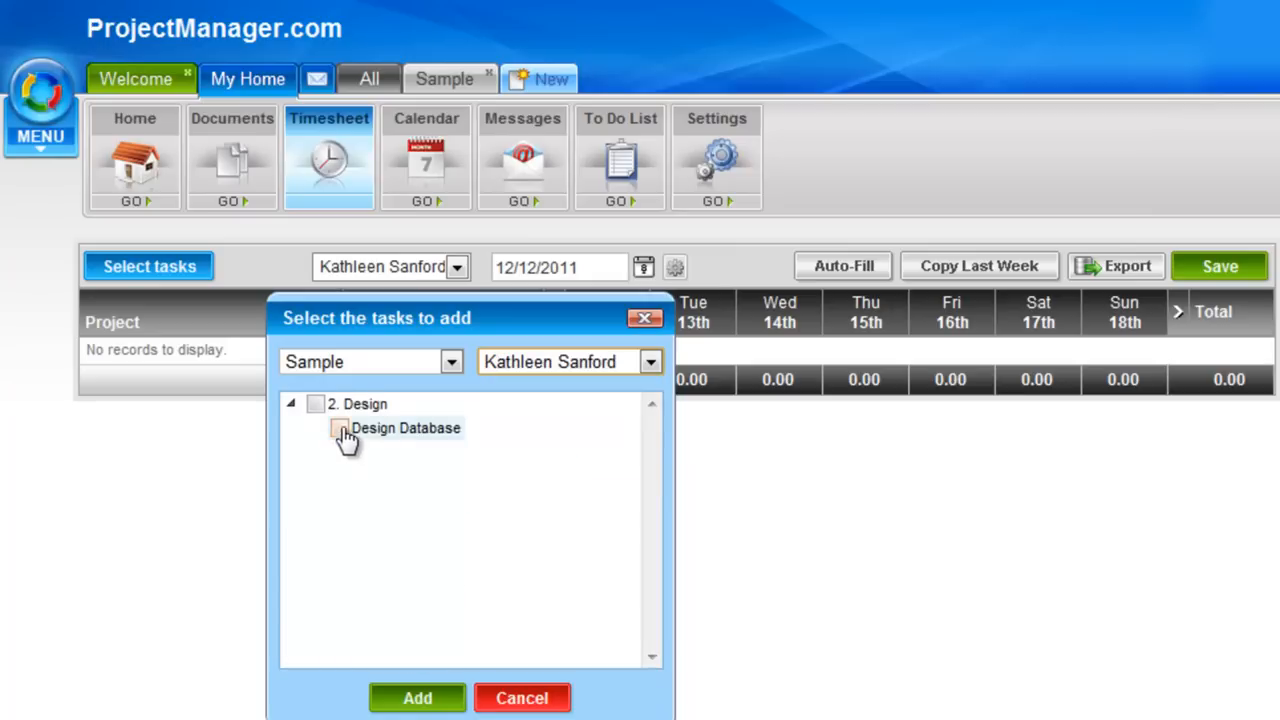
left_click(340, 428)
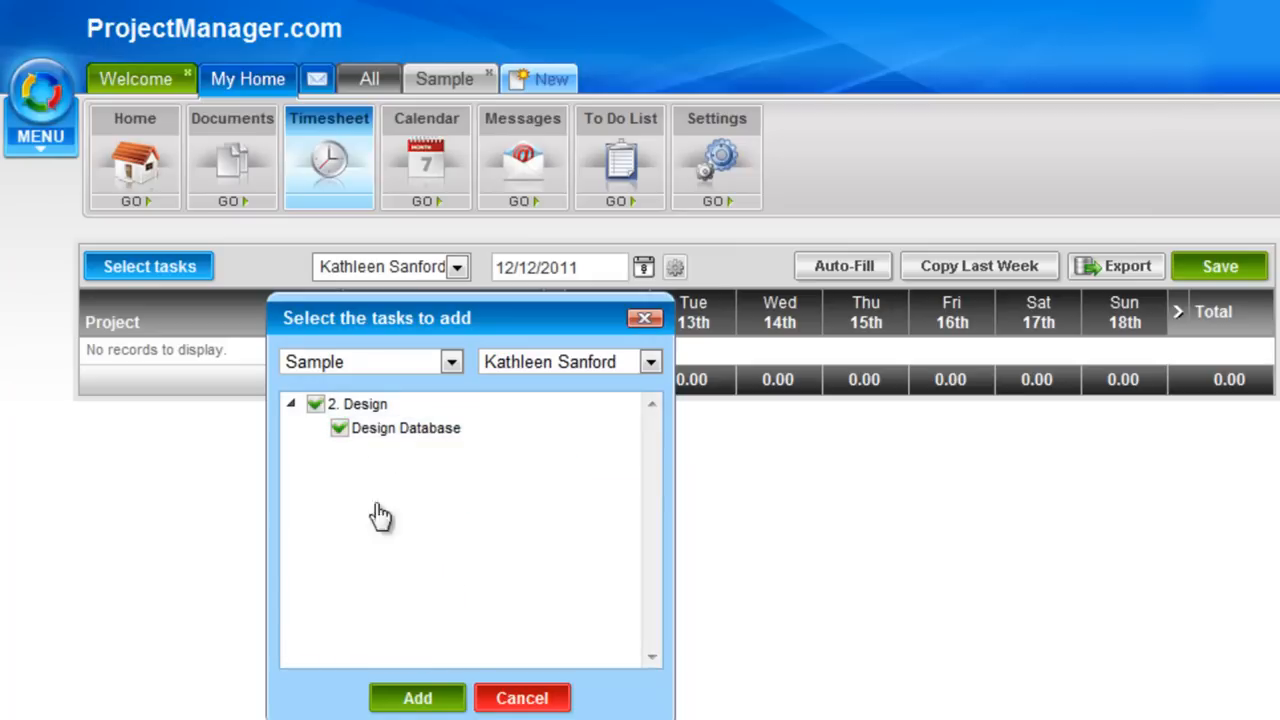
mouse_move(356, 428)
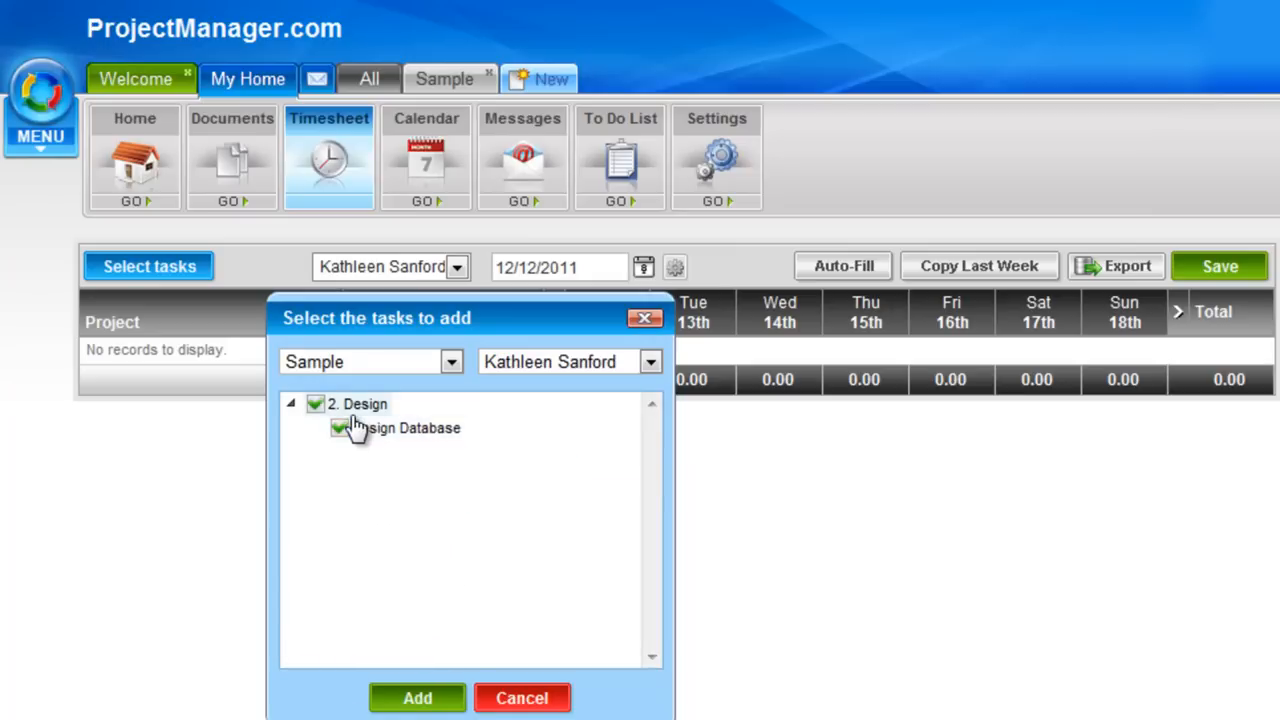
left_click(520, 698)
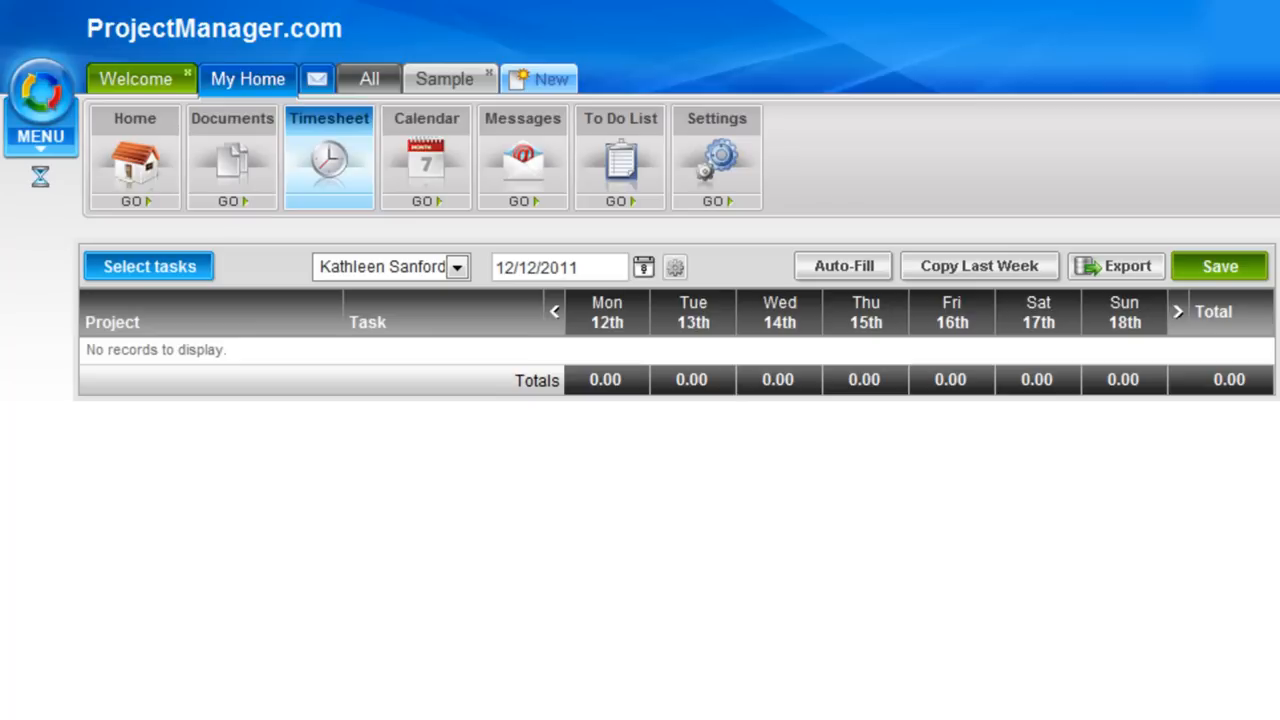
Enter 5 hours on Wednesday the 14th for the Design Database row.
left_click(148, 266)
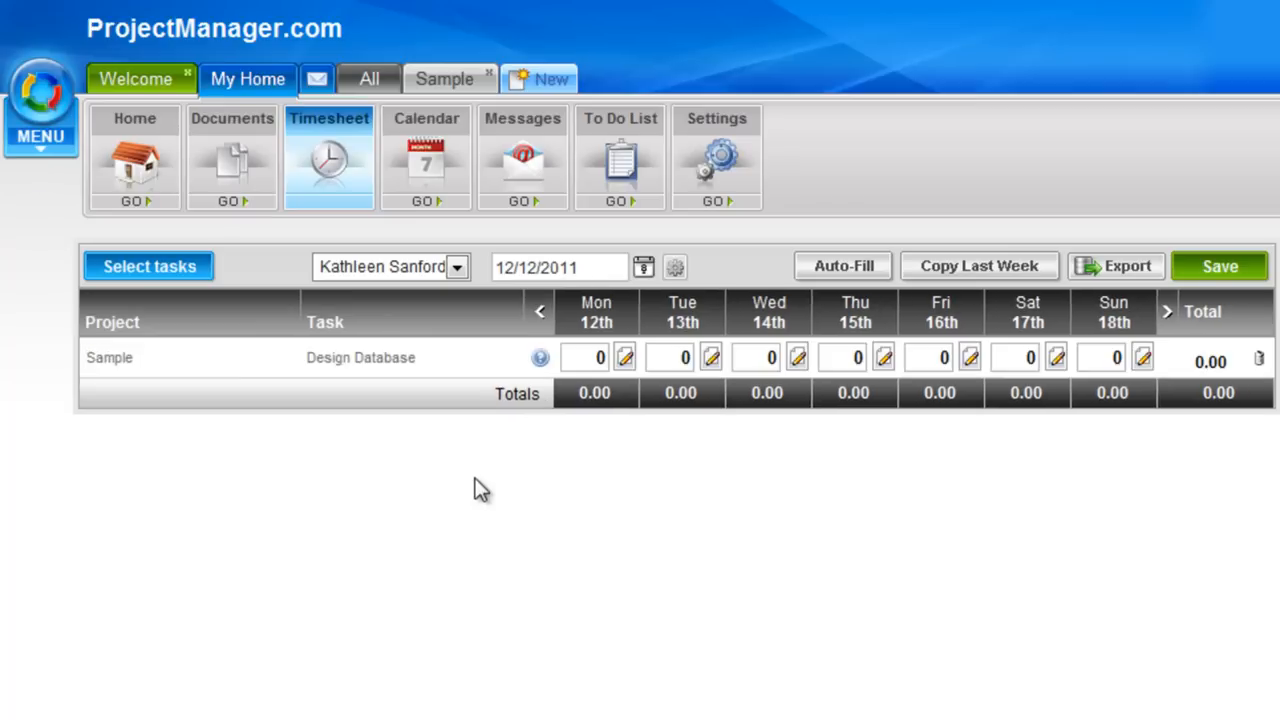
mouse_move(150, 372)
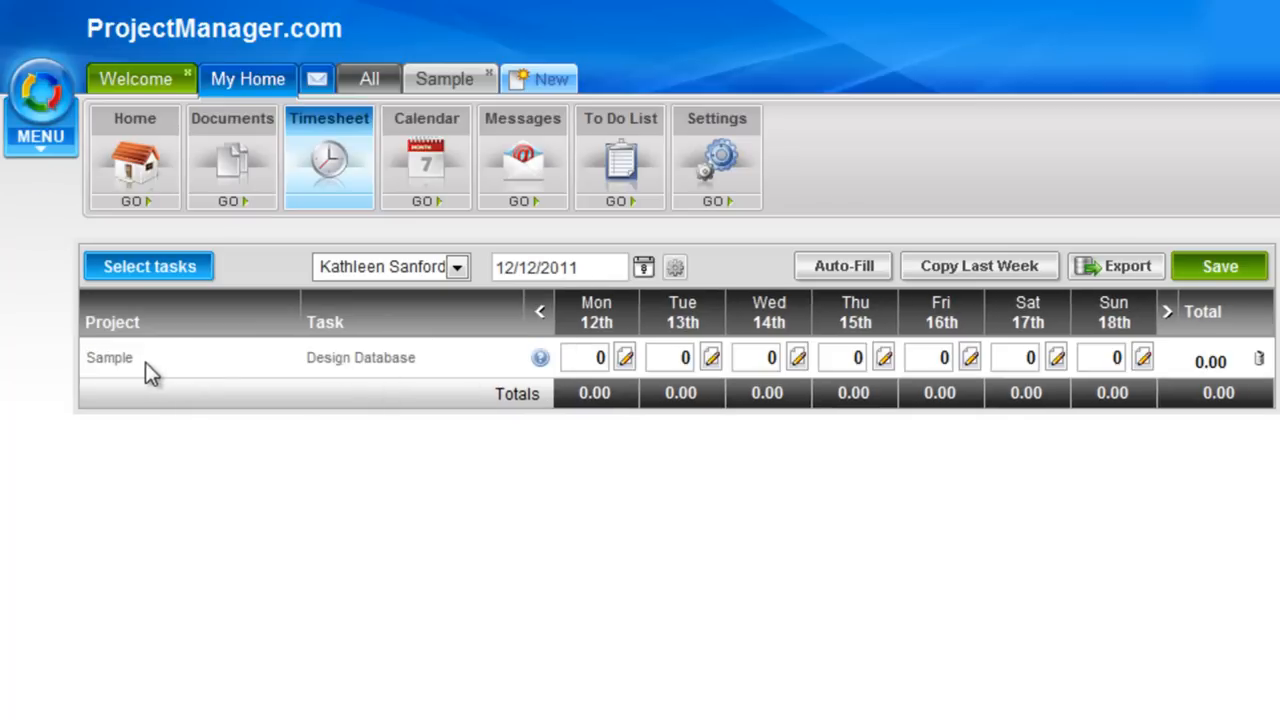
mouse_move(556, 370)
type("10")
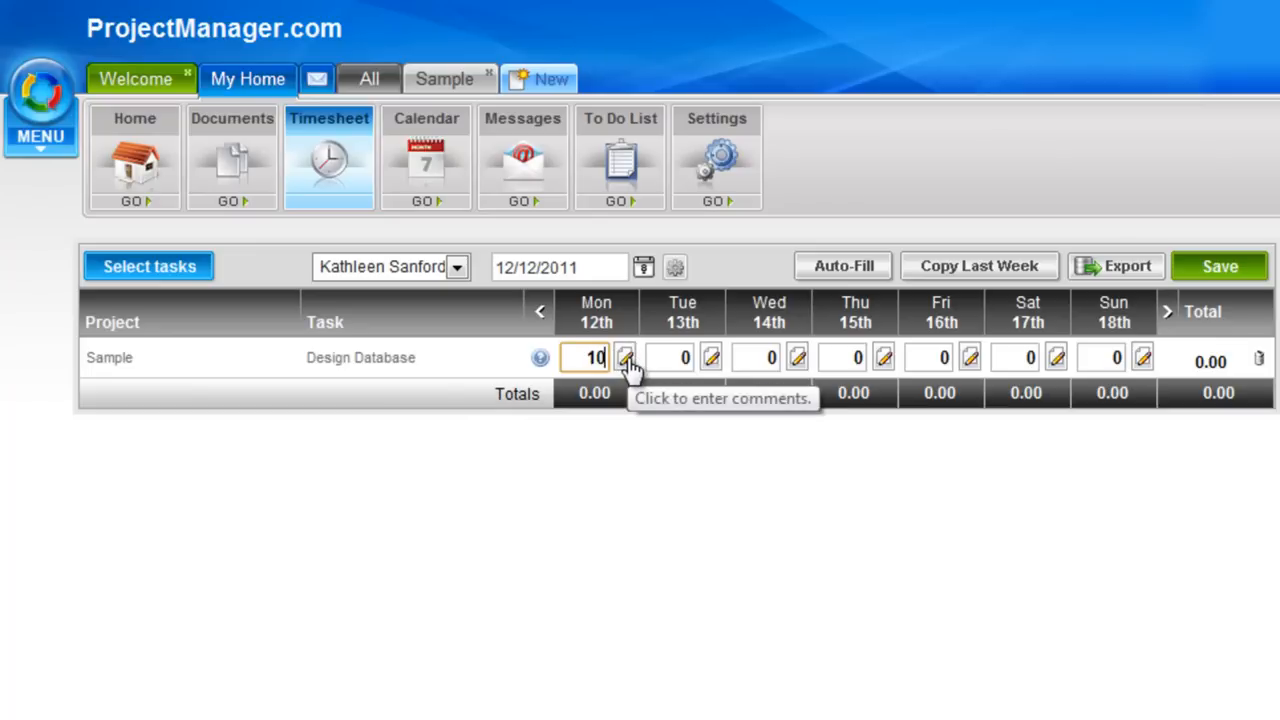
left_click(770, 356)
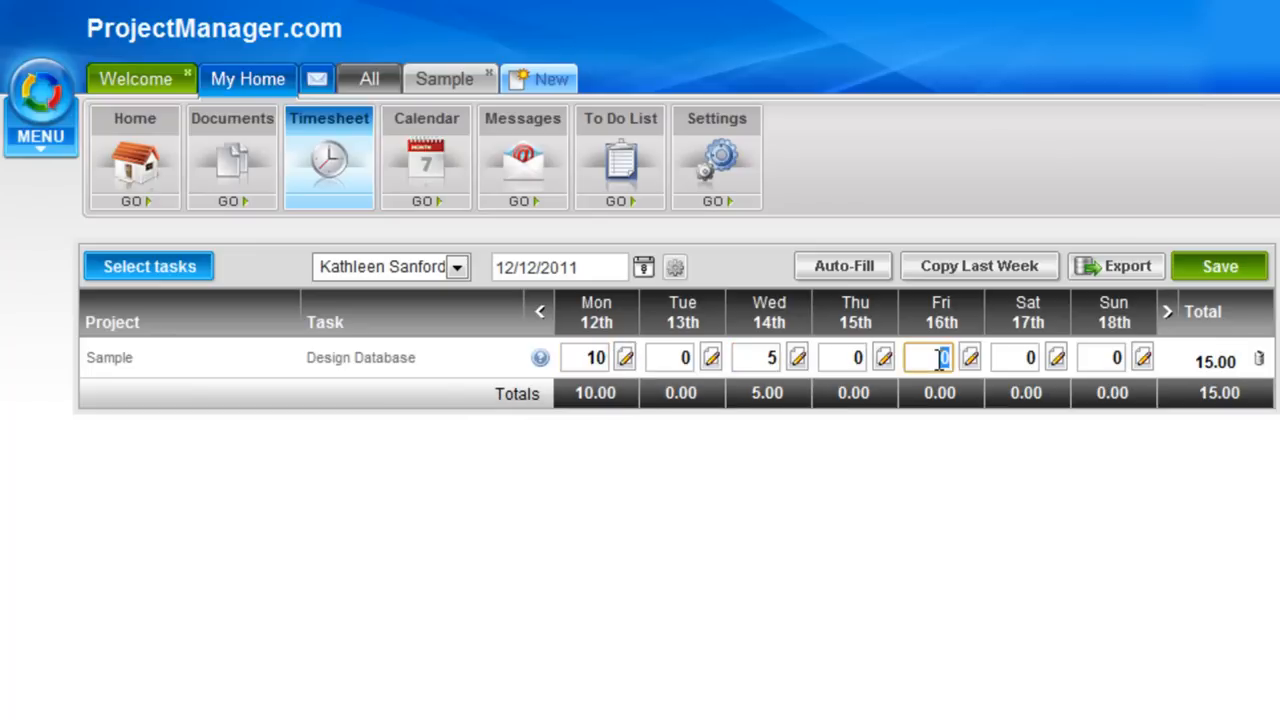
type("5")
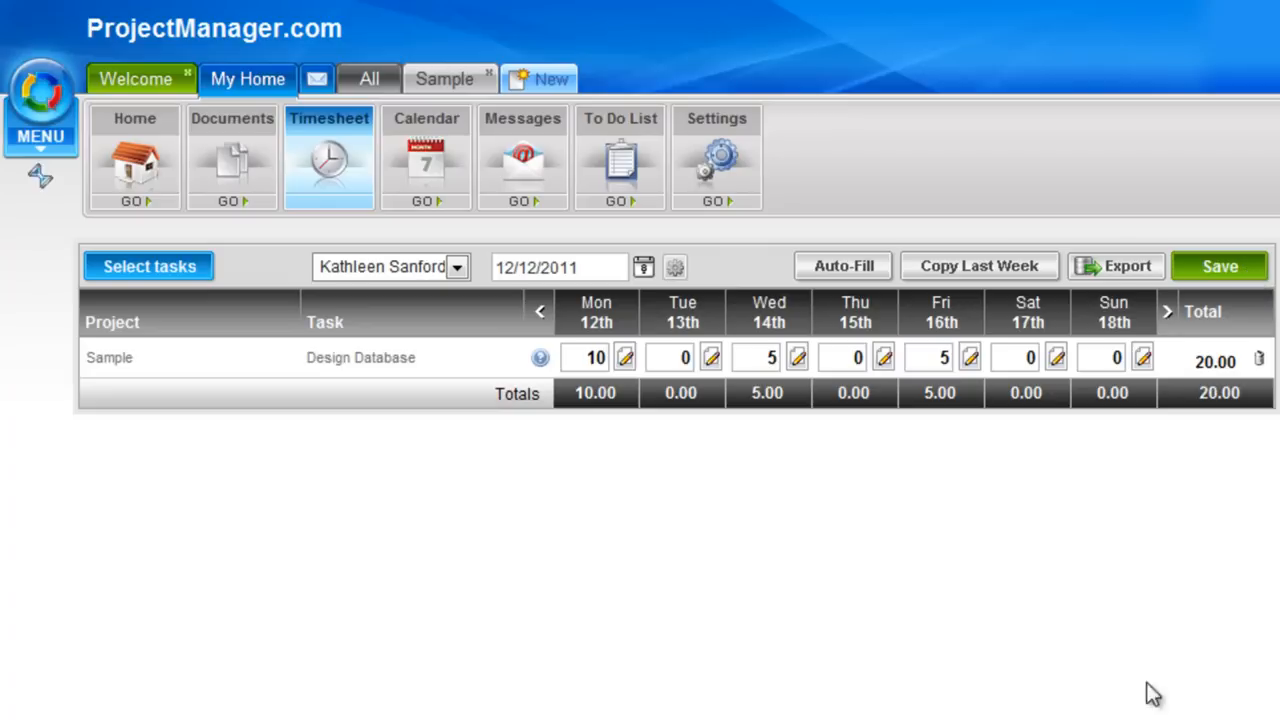
mouse_move(702, 278)
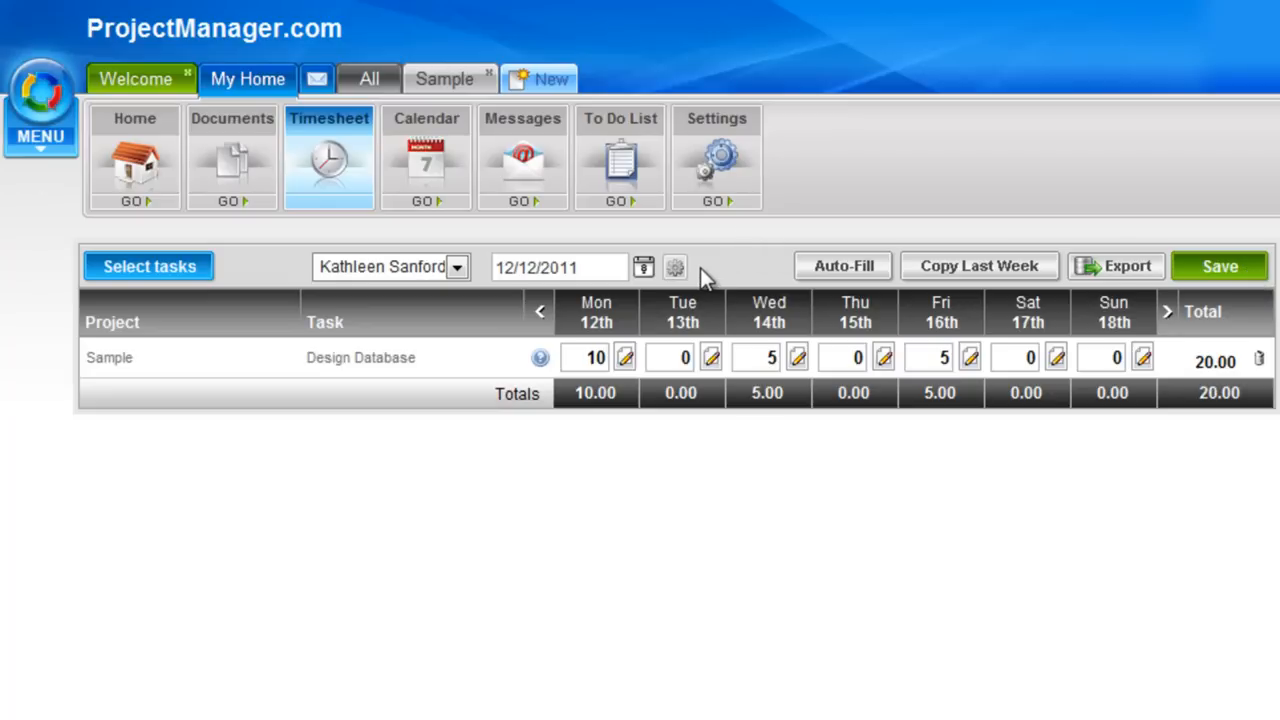
mouse_move(684, 280)
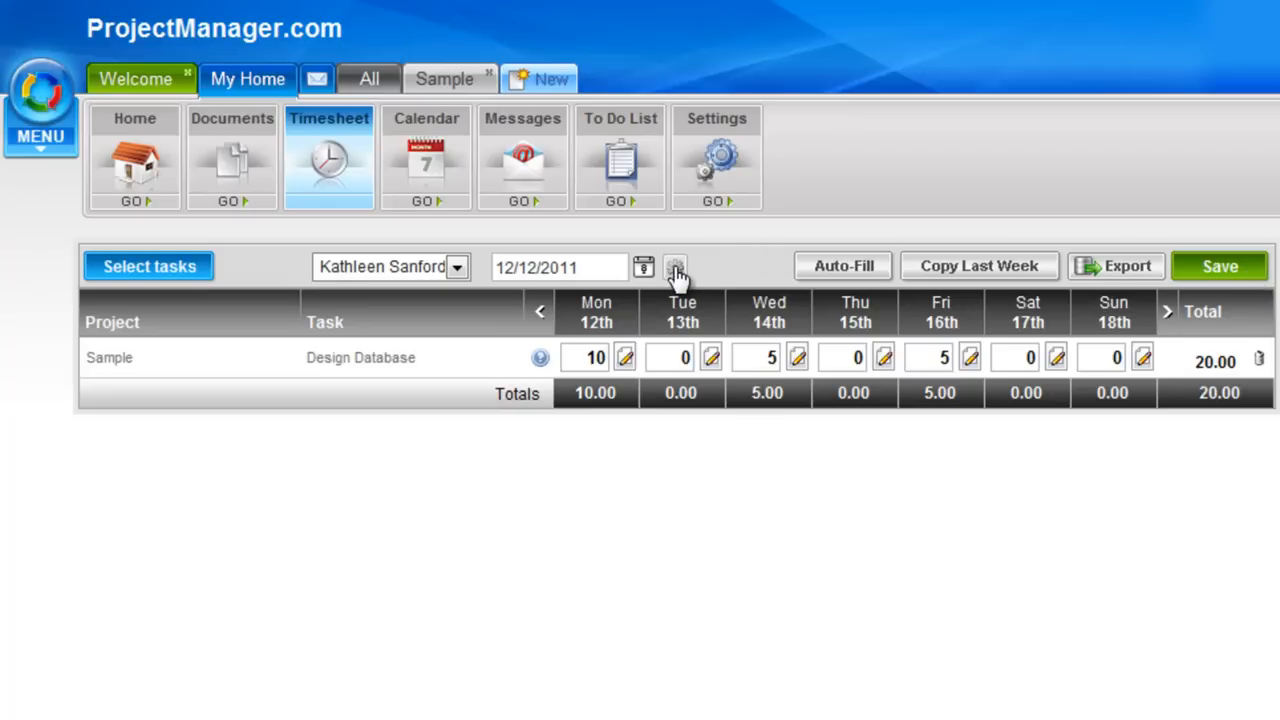
mouse_move(710, 270)
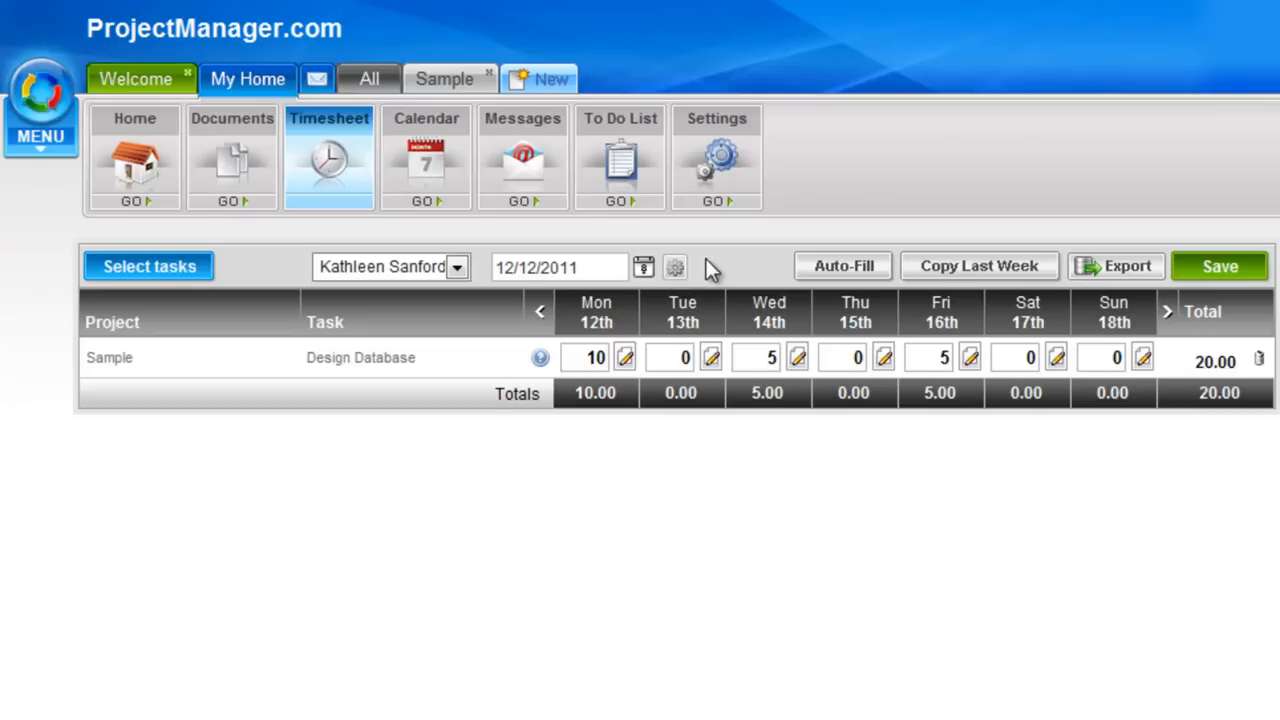
Name a new admin type Testing Meetings in the Admin Types dialog and close it.
left_click(674, 268)
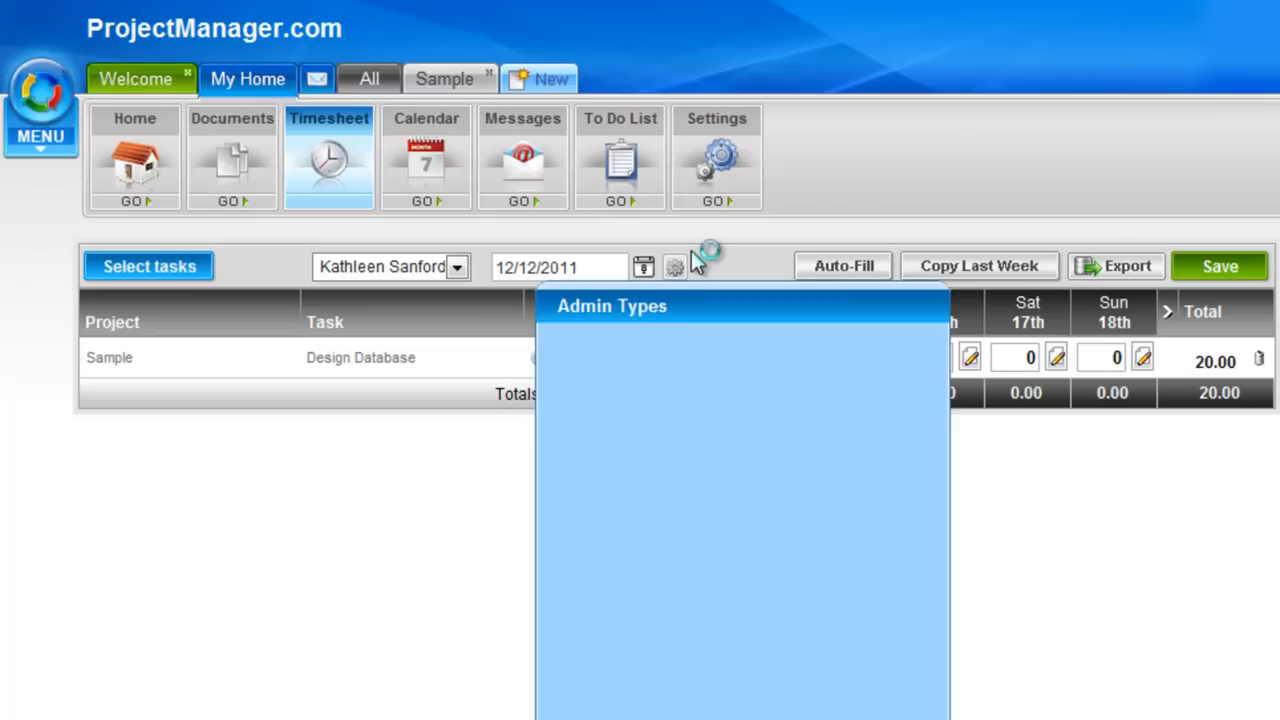
mouse_move(752, 340)
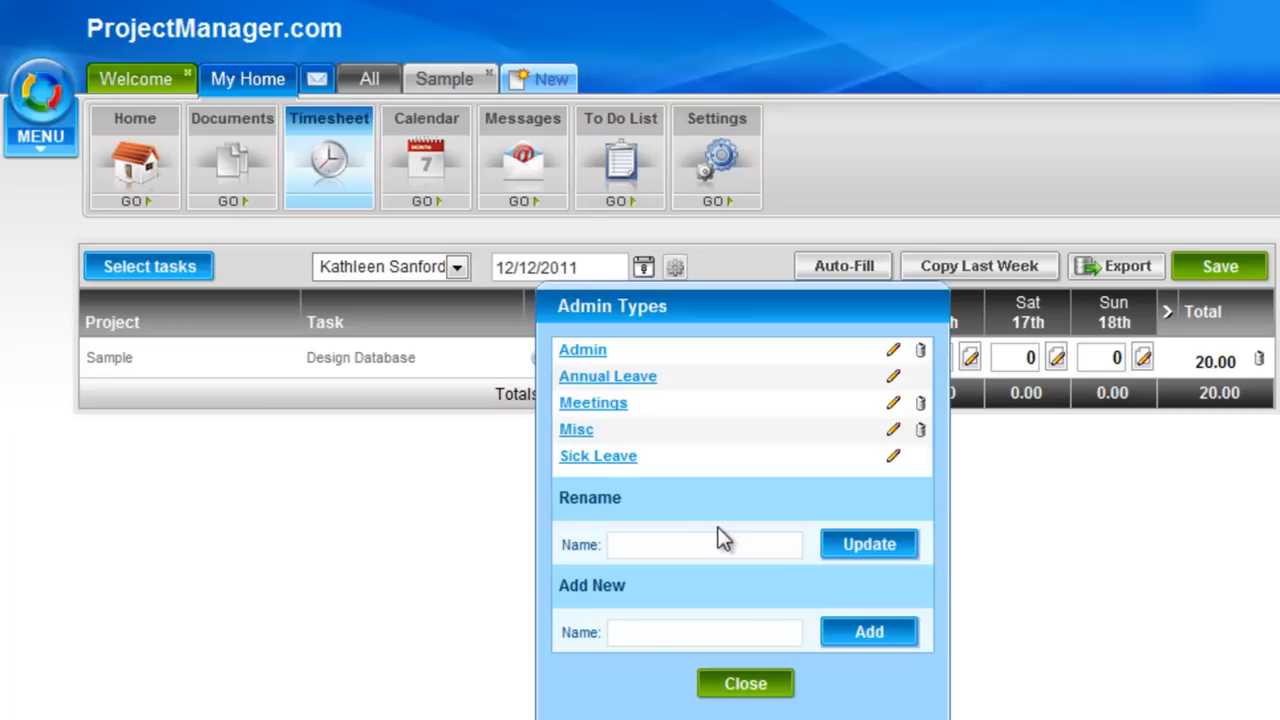
mouse_move(700, 490)
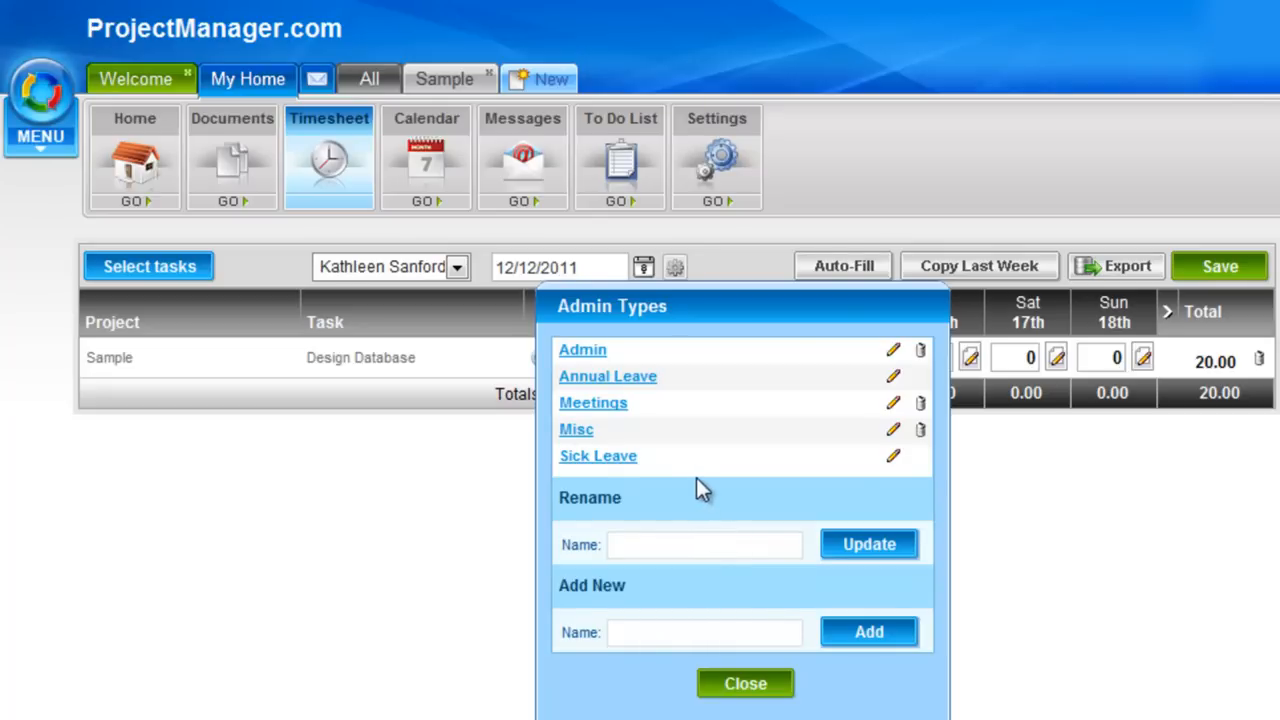
mouse_move(668, 400)
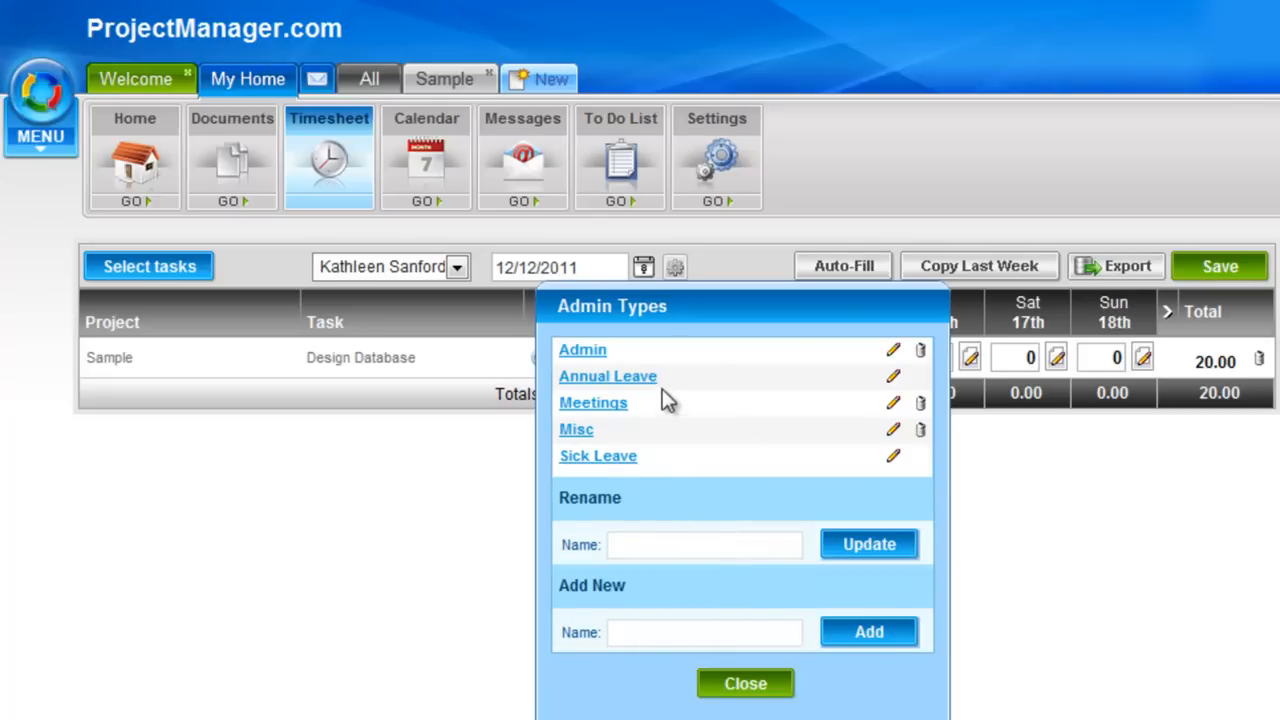
mouse_move(640, 456)
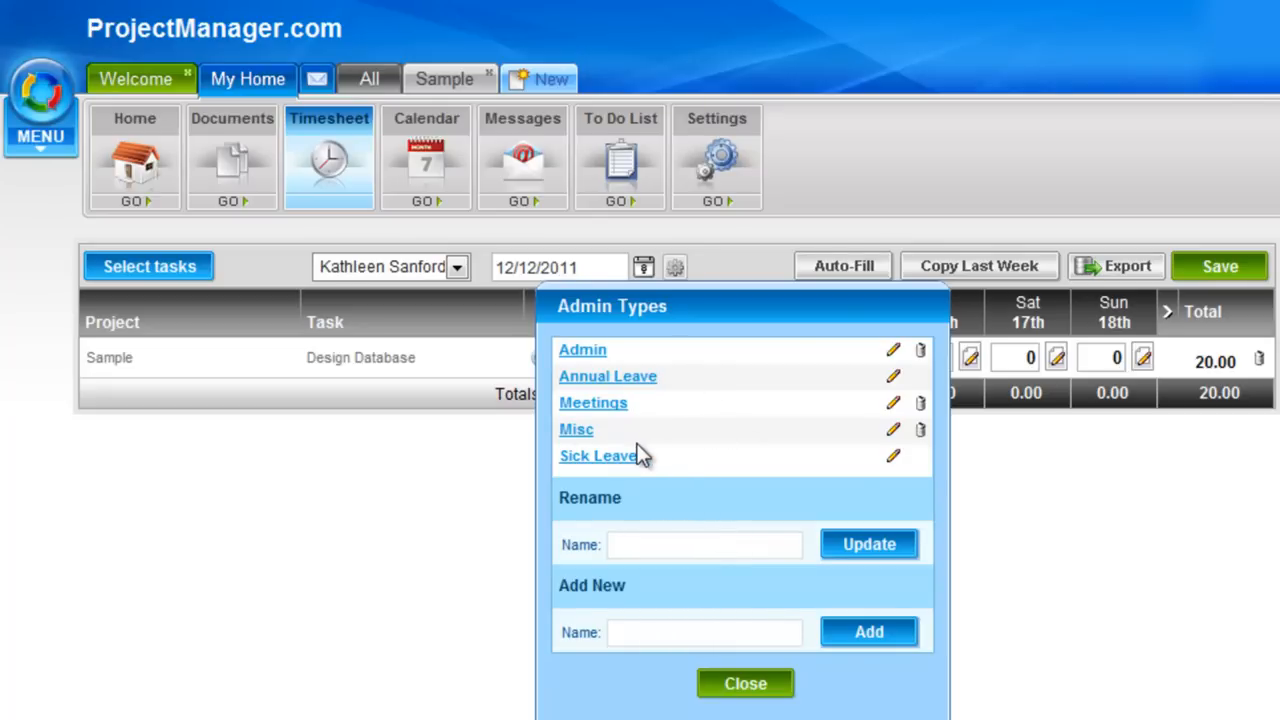
left_click(704, 632)
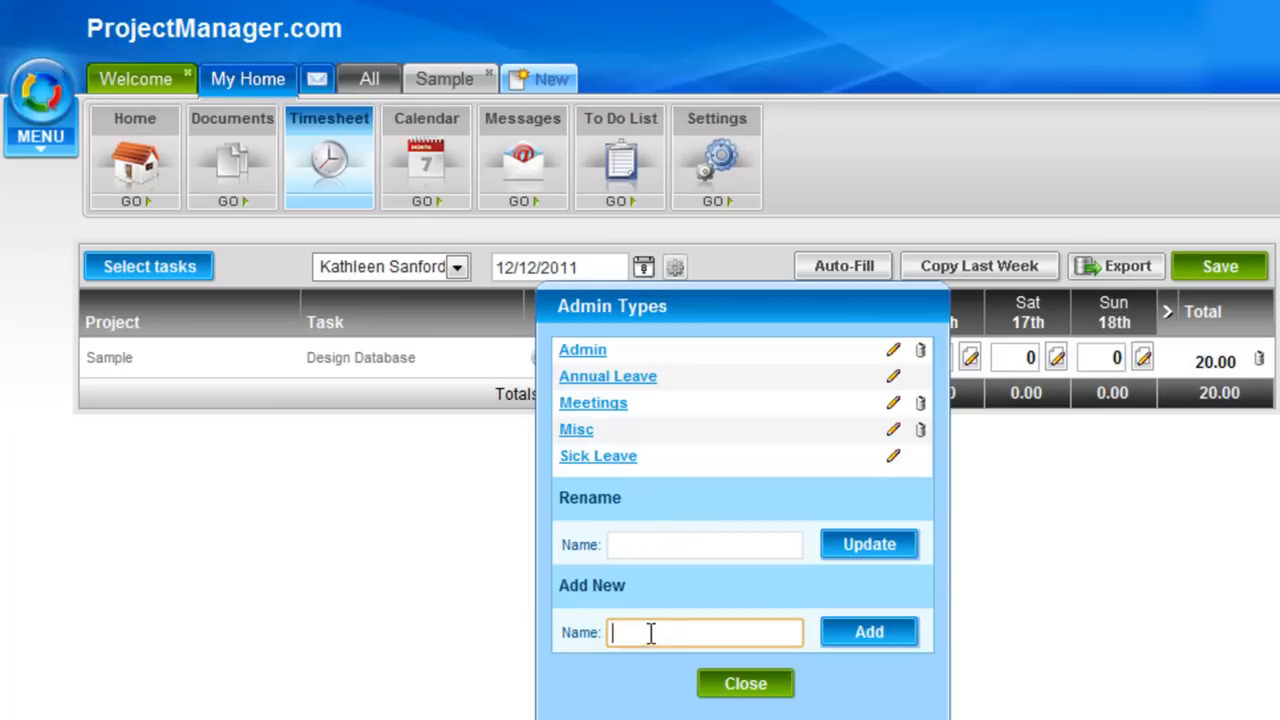
mouse_move(892, 456)
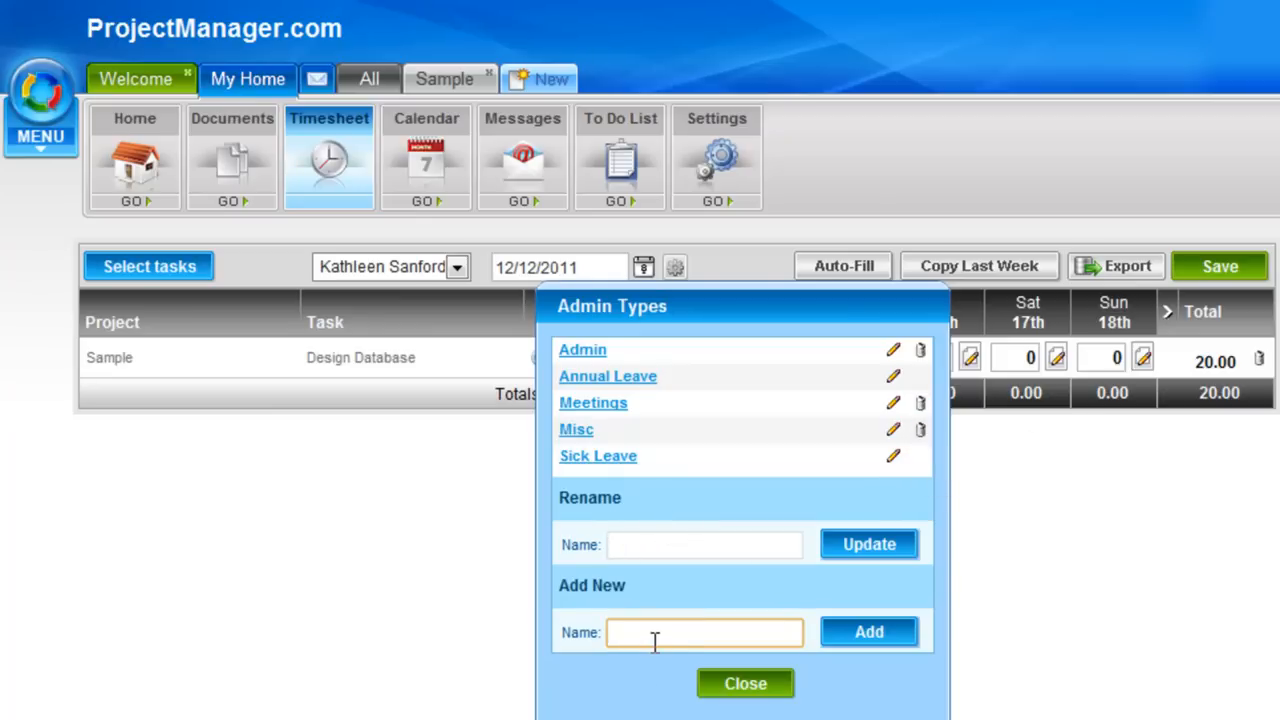
type("Testing Me")
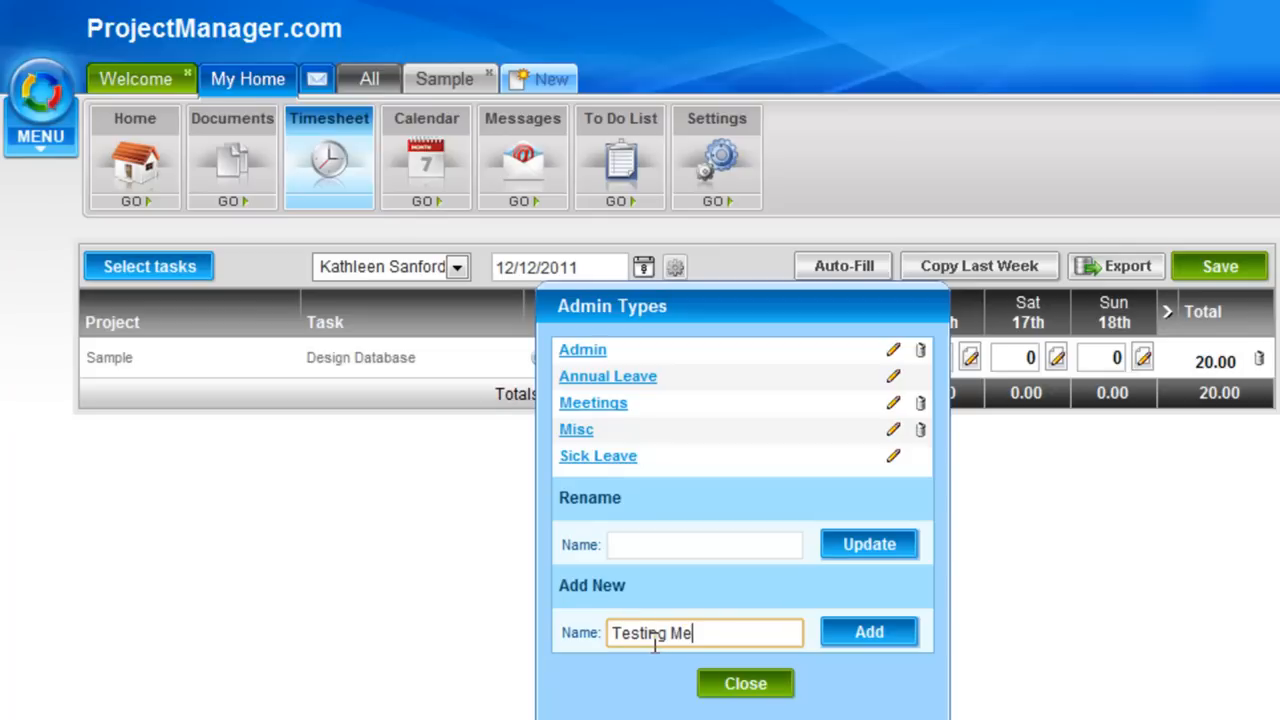
type("etings")
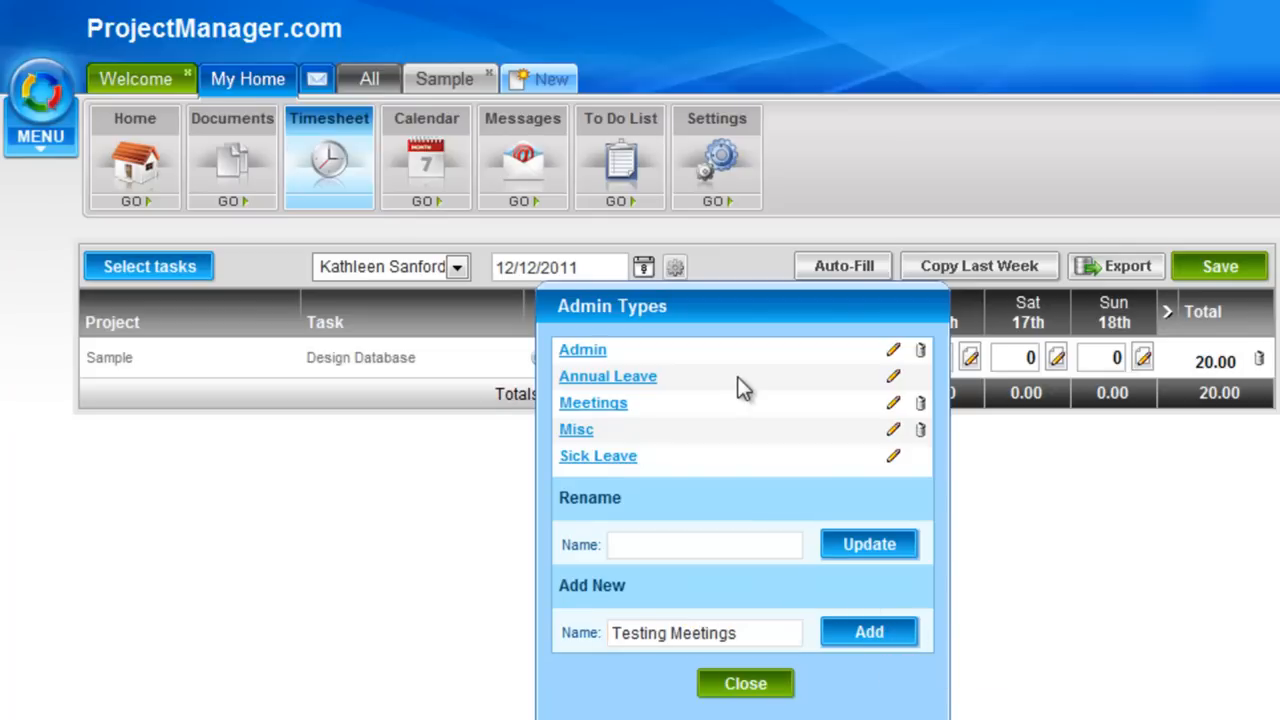
mouse_move(744, 684)
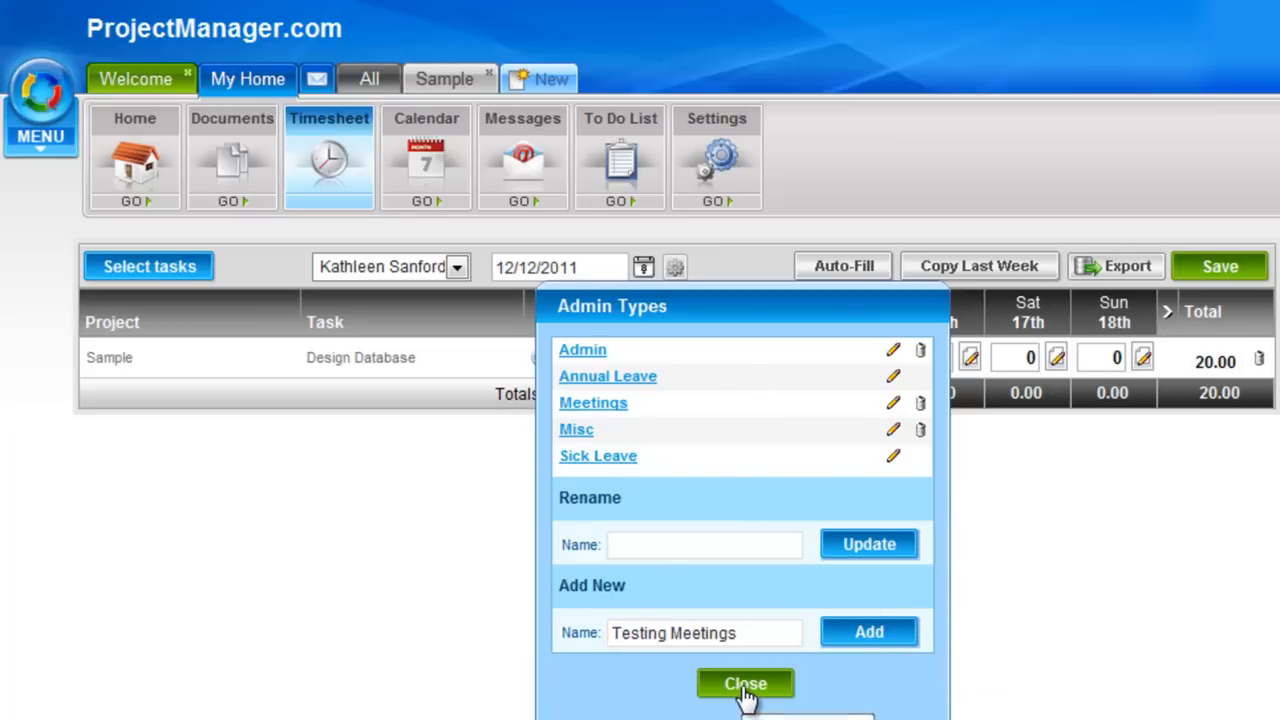
left_click(744, 684)
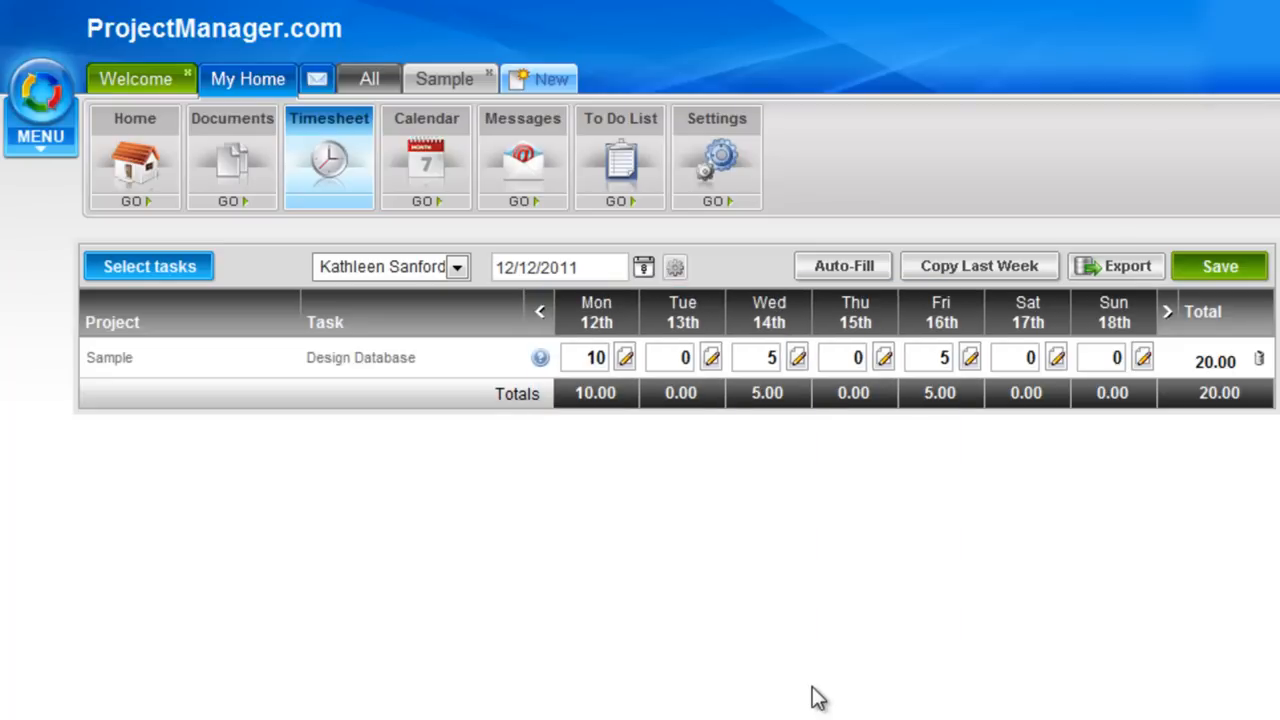
mouse_move(258, 278)
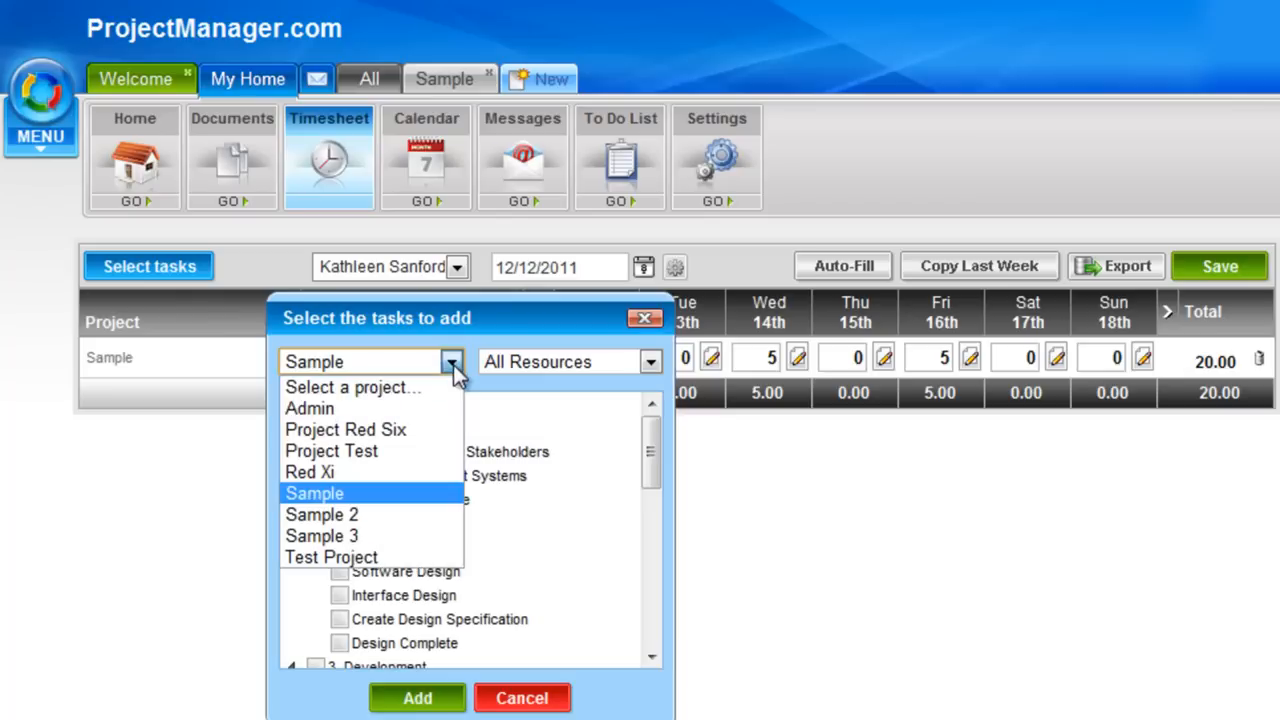
Add the Admin project's Testing Meetings task as a timesheet row.
left_click(308, 408)
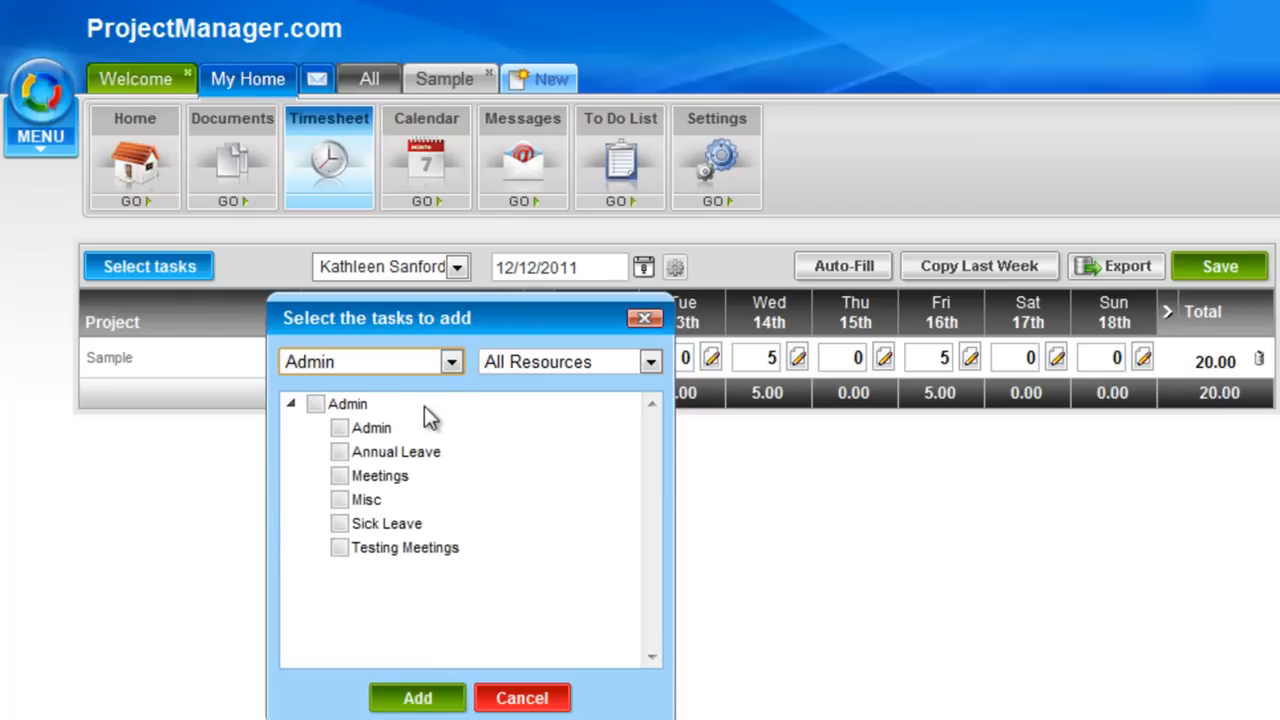
mouse_move(392, 550)
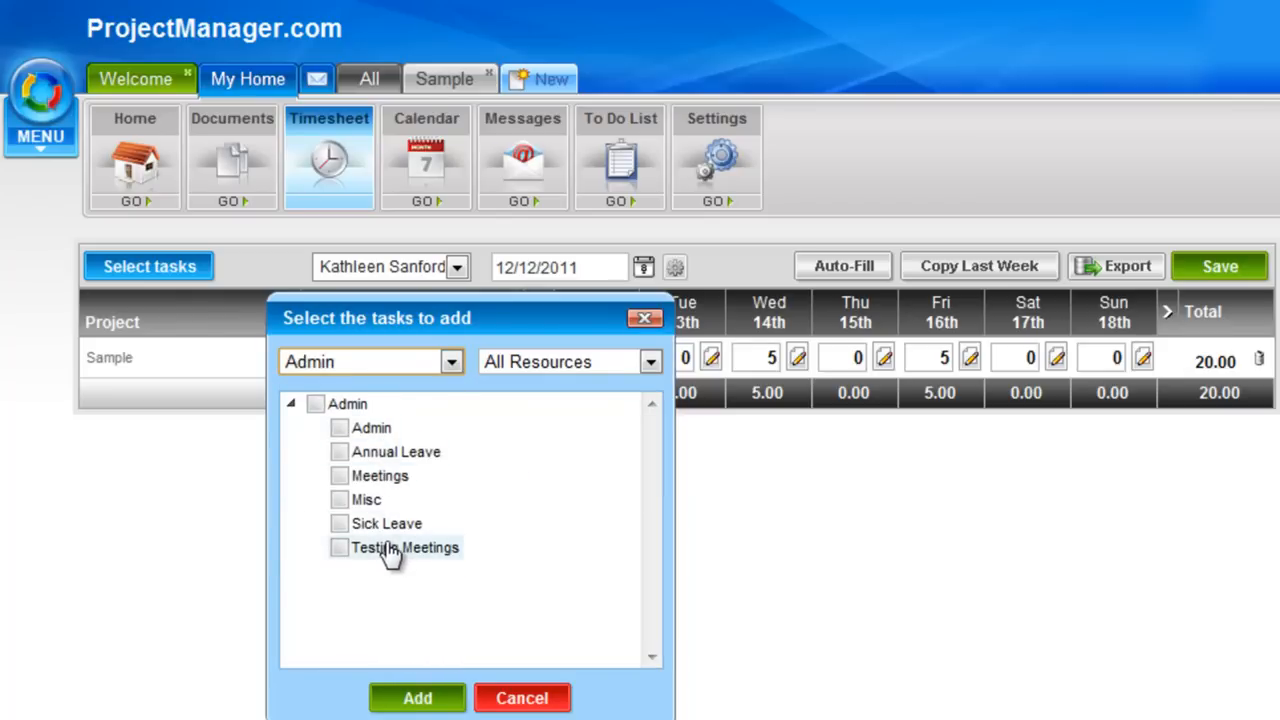
left_click(340, 548)
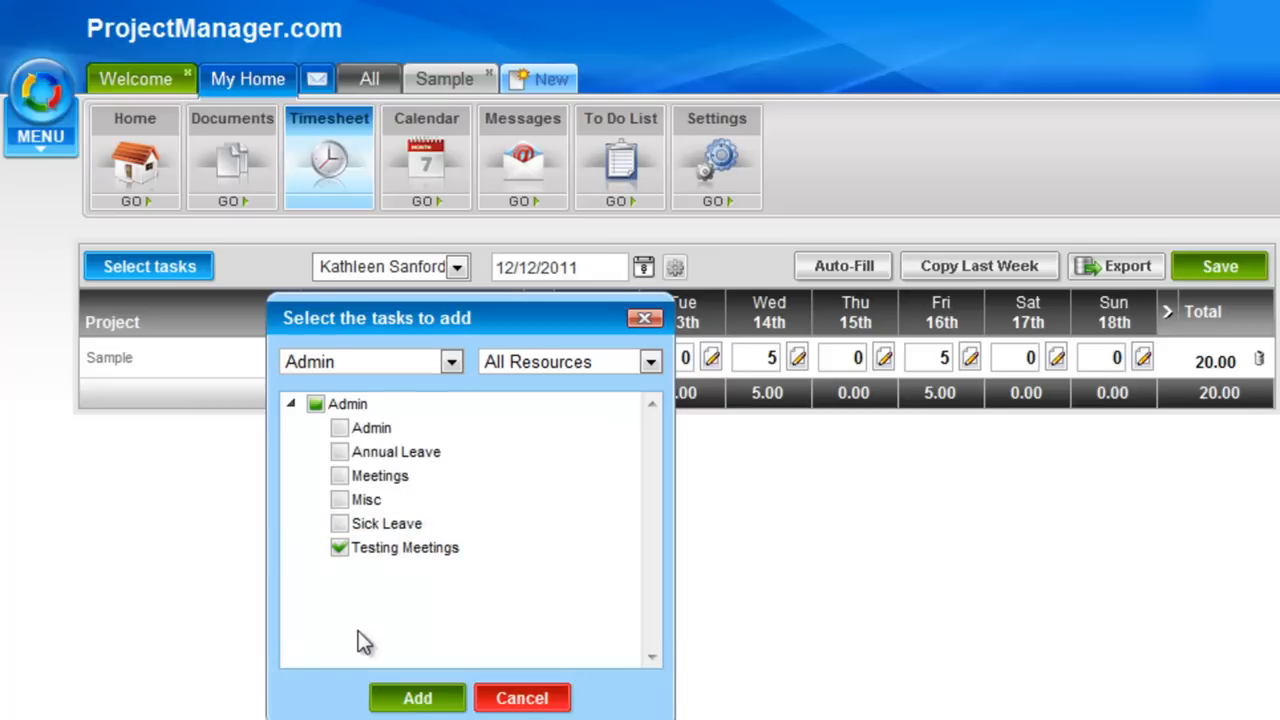
left_click(416, 698)
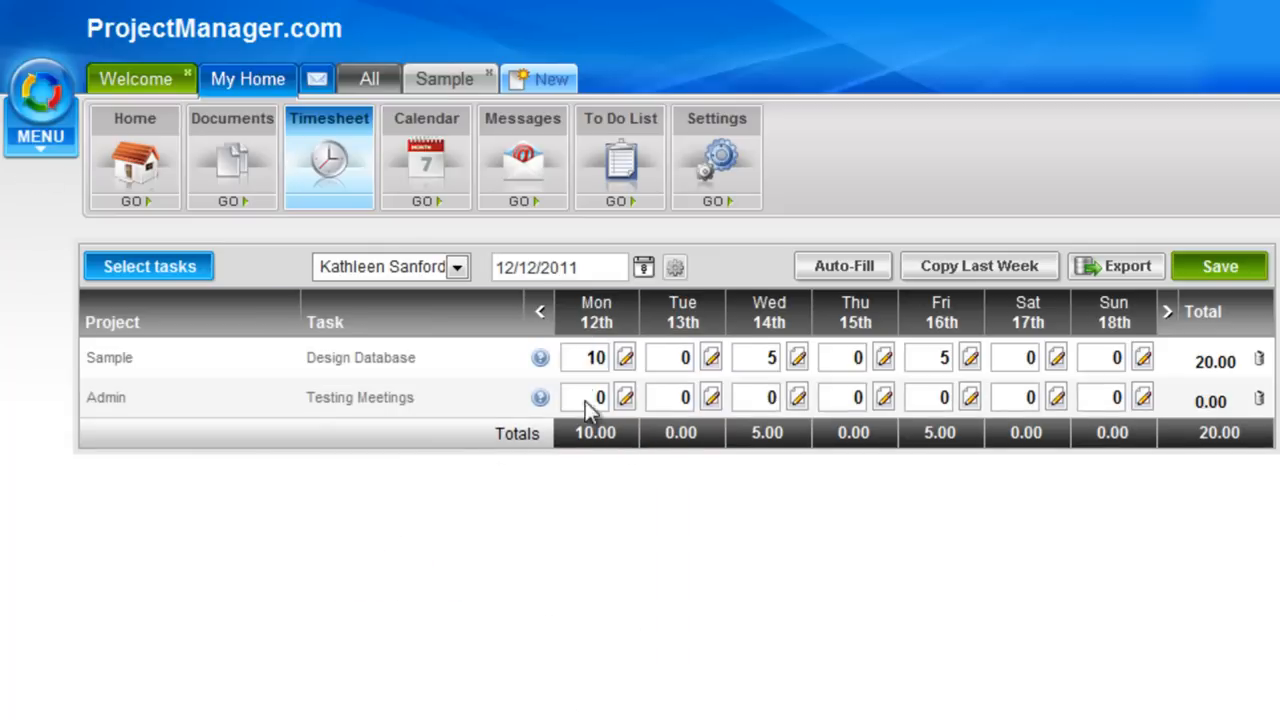
Enter 2 hours on Tuesday the 13th for Testing Meetings.
left_click(670, 396)
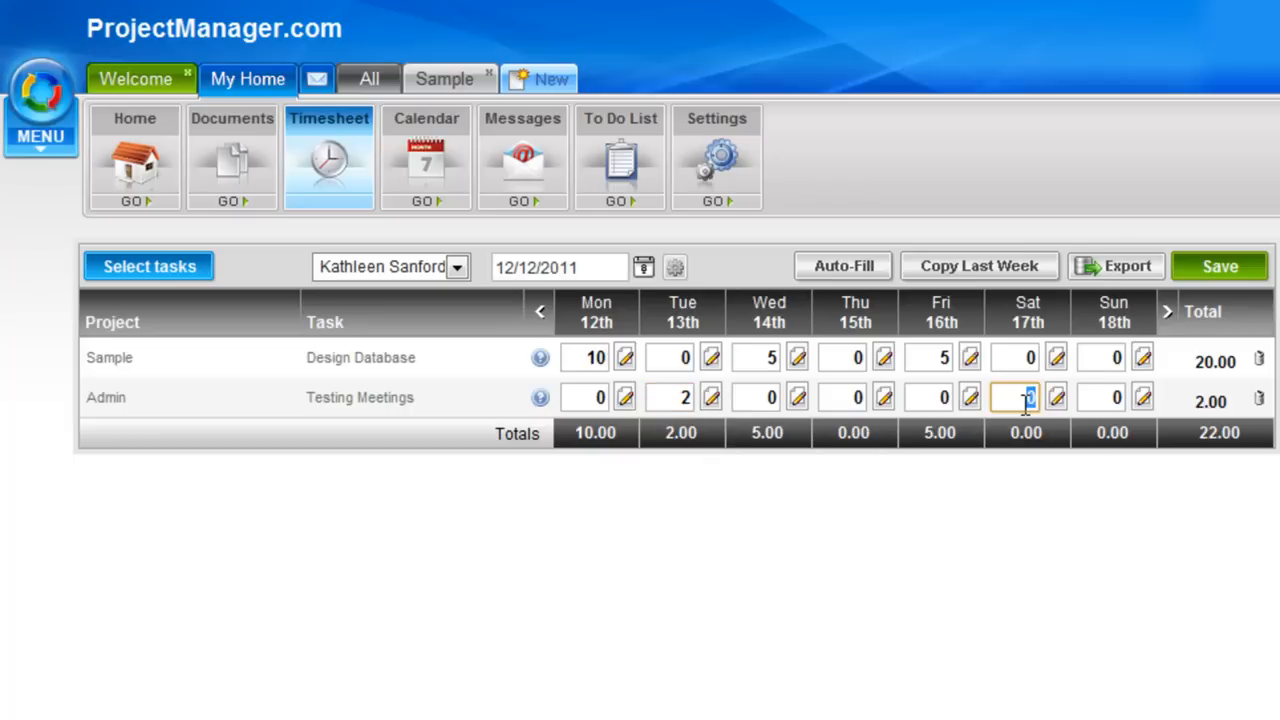
type("2")
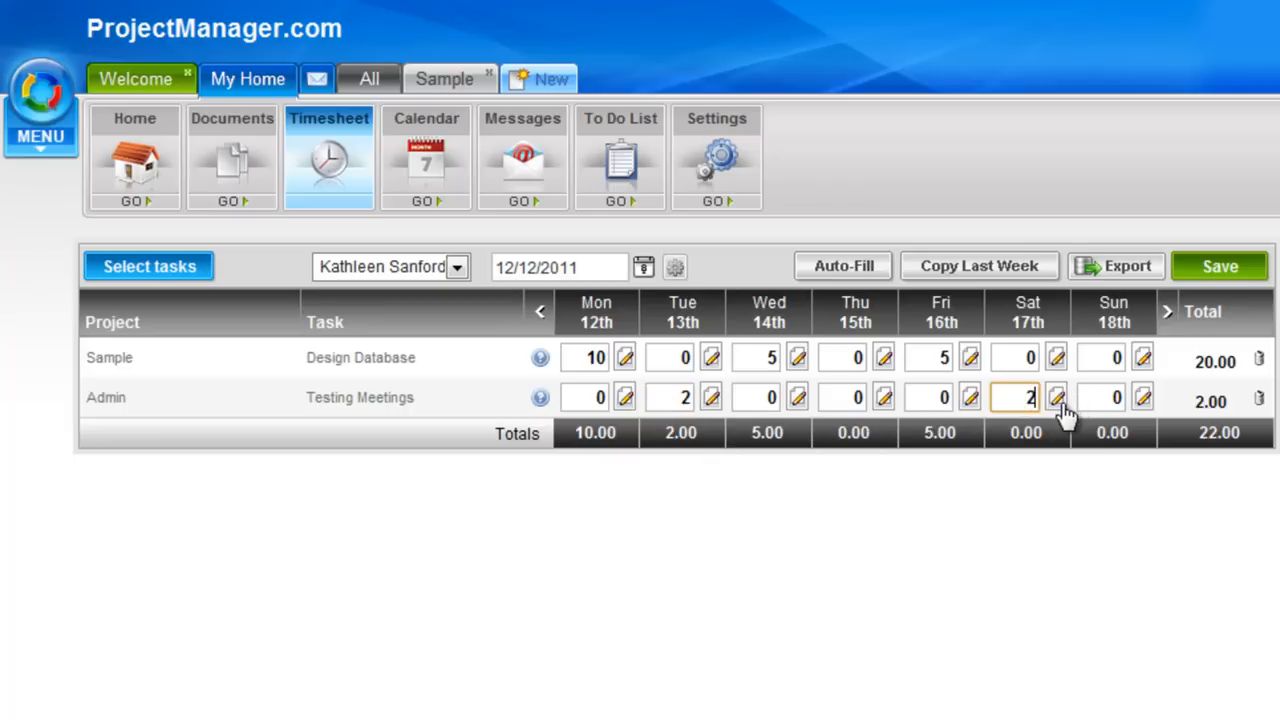
mouse_move(1056, 396)
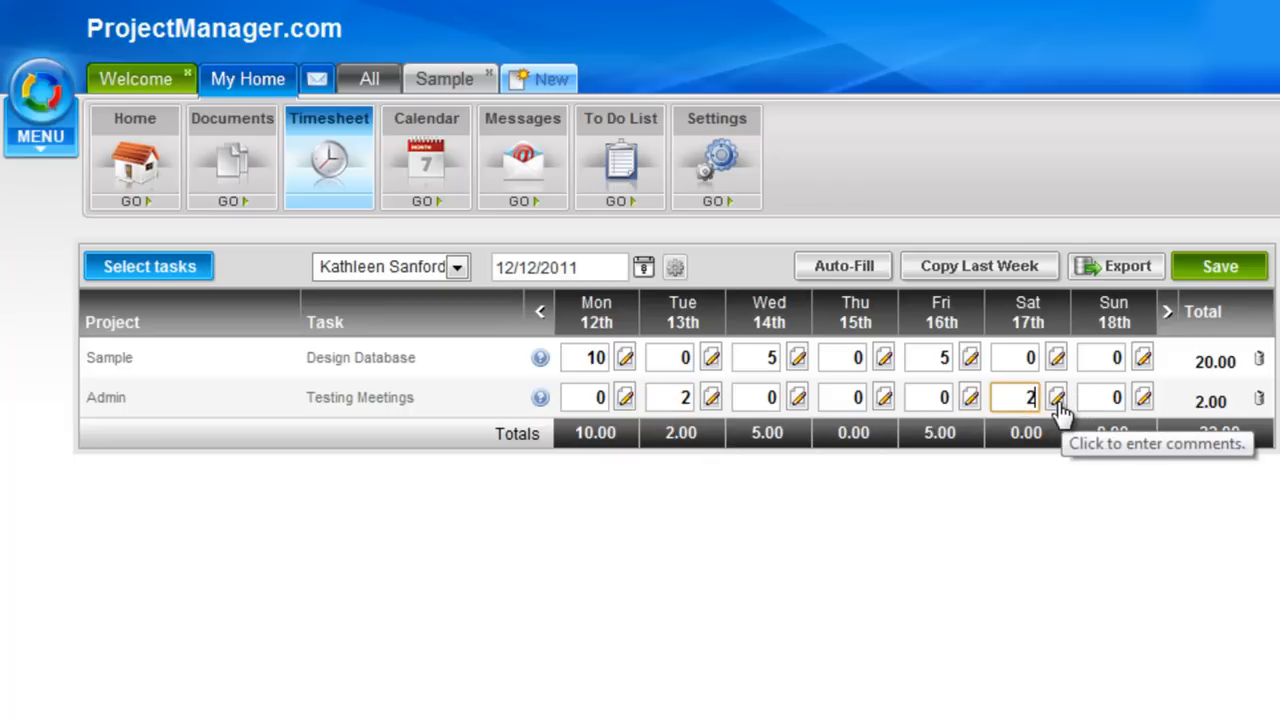
Attach the comment 'Testing meeting on Friday' to Saturday's Testing Meetings hours.
left_click(1056, 396)
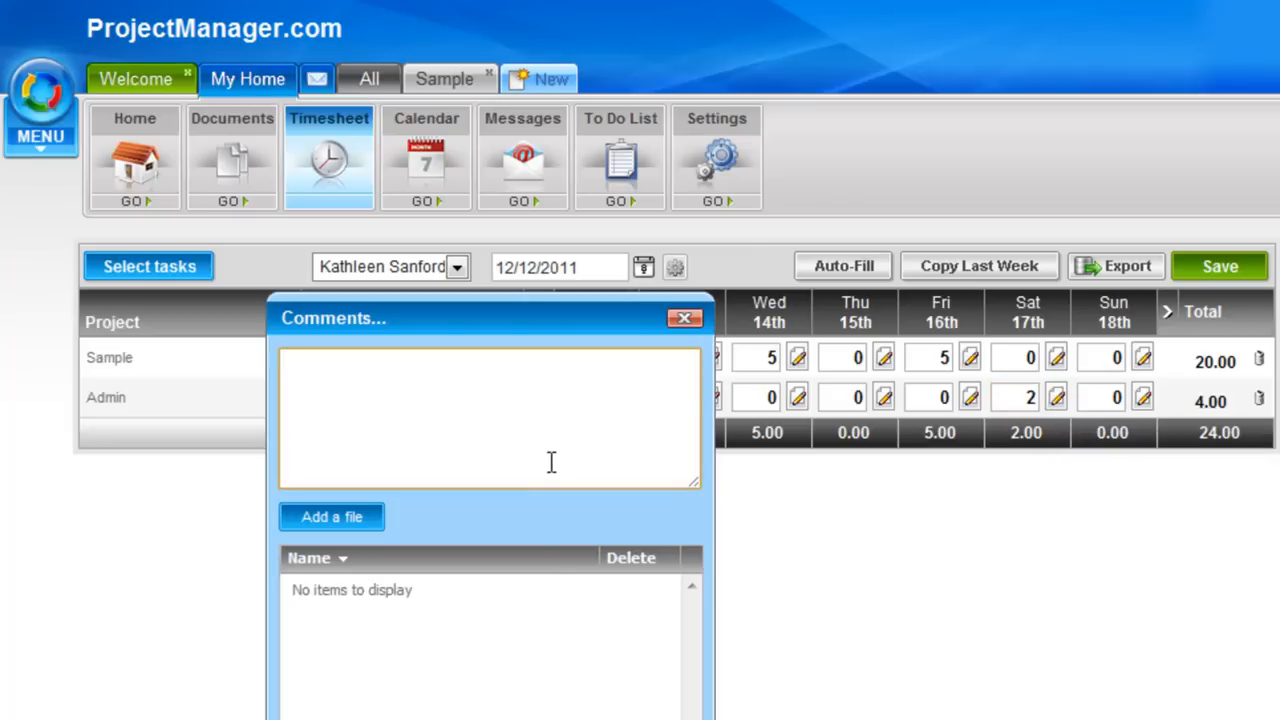
type("Testing meeting")
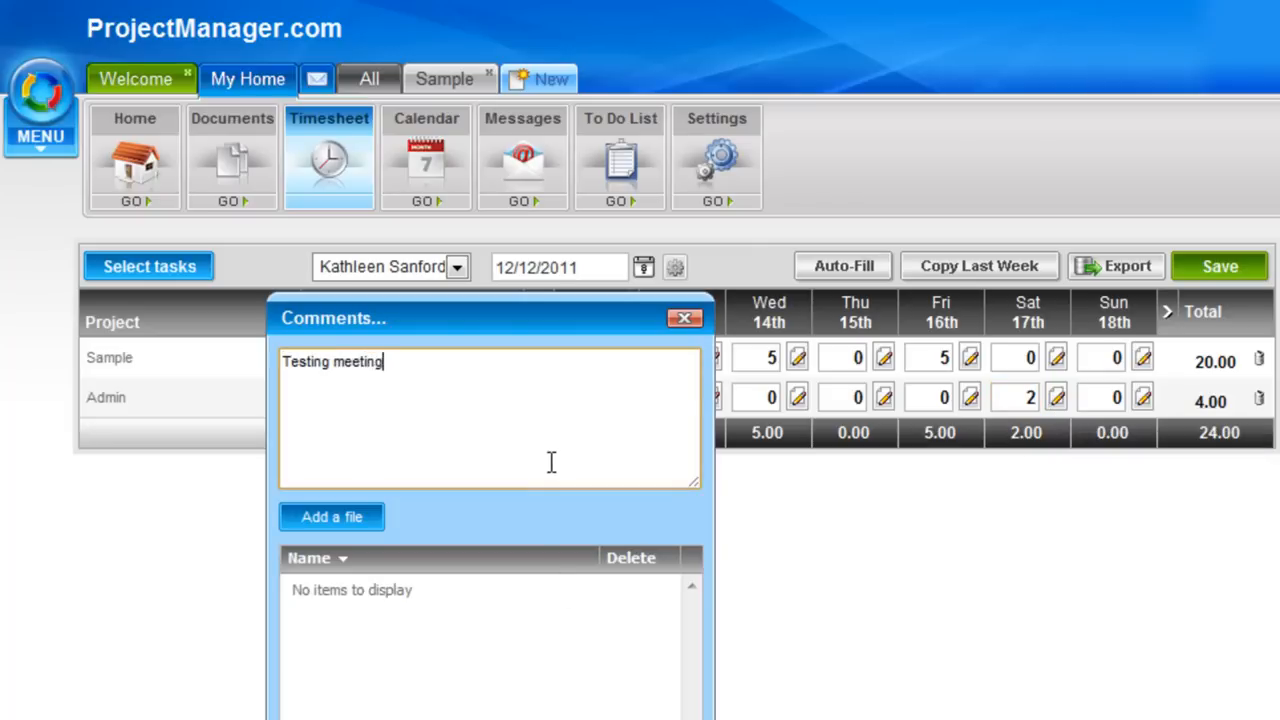
type("on Friday")
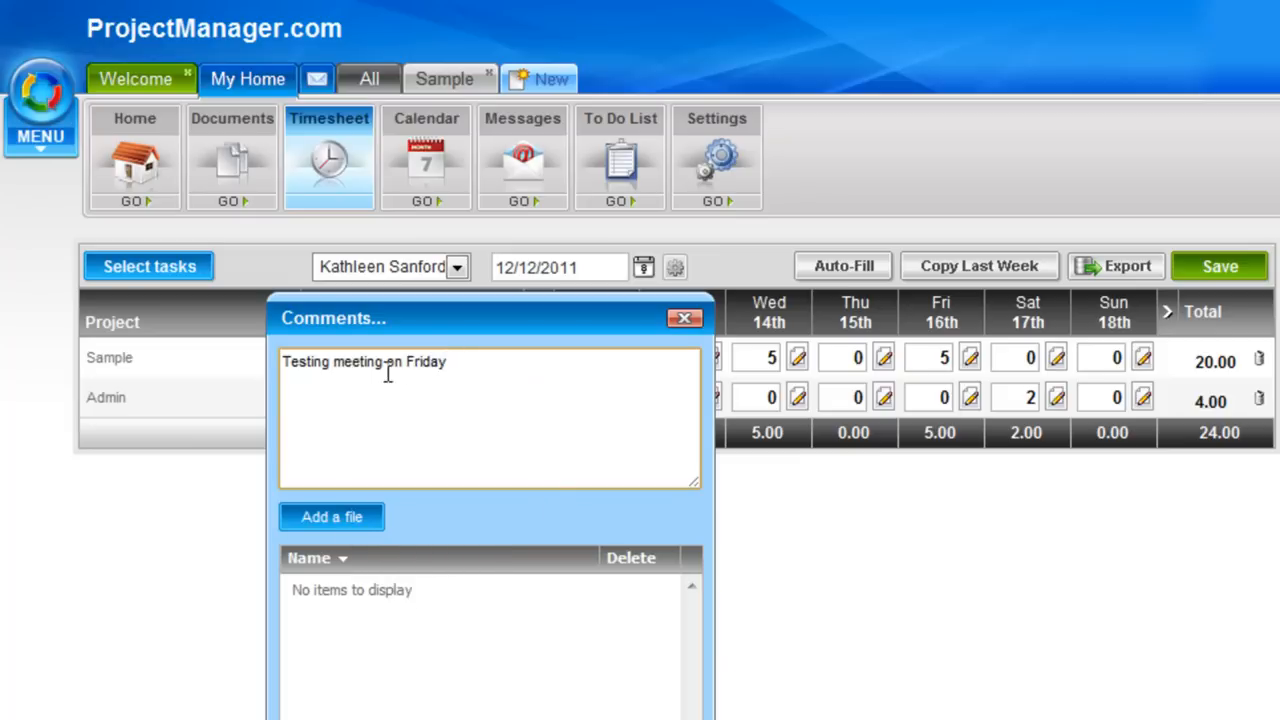
left_click(684, 318)
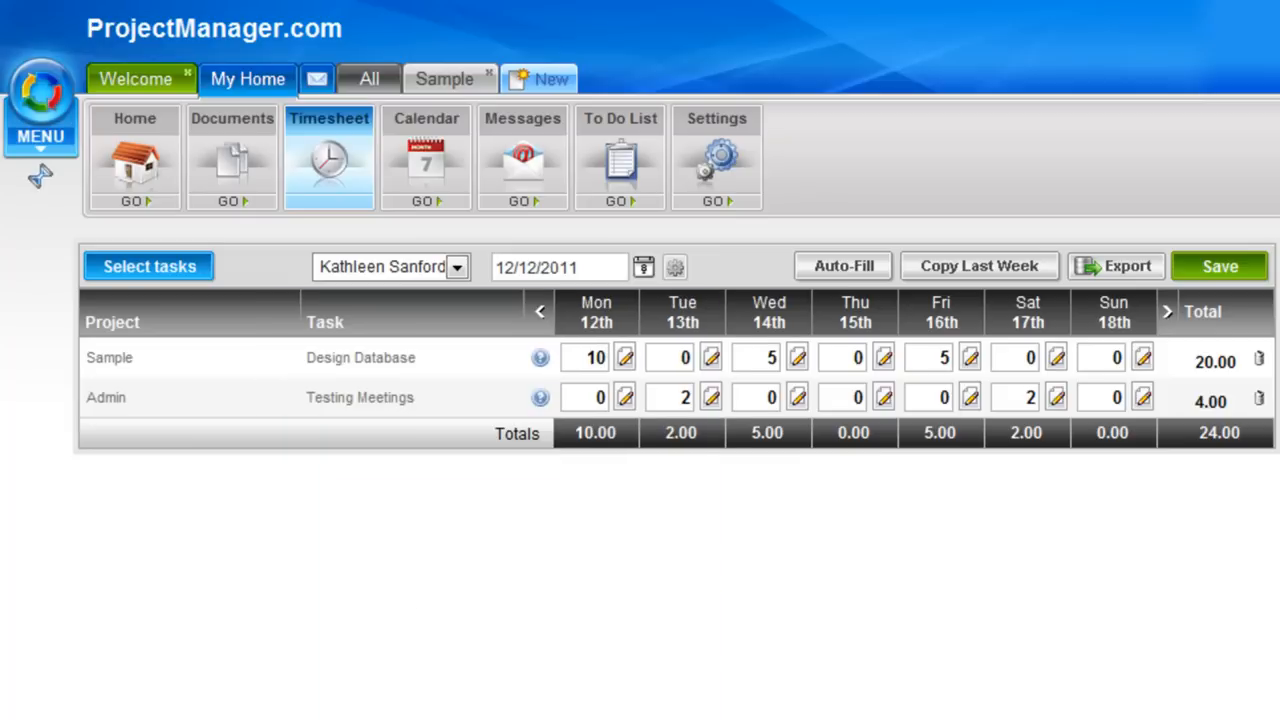
mouse_move(446, 462)
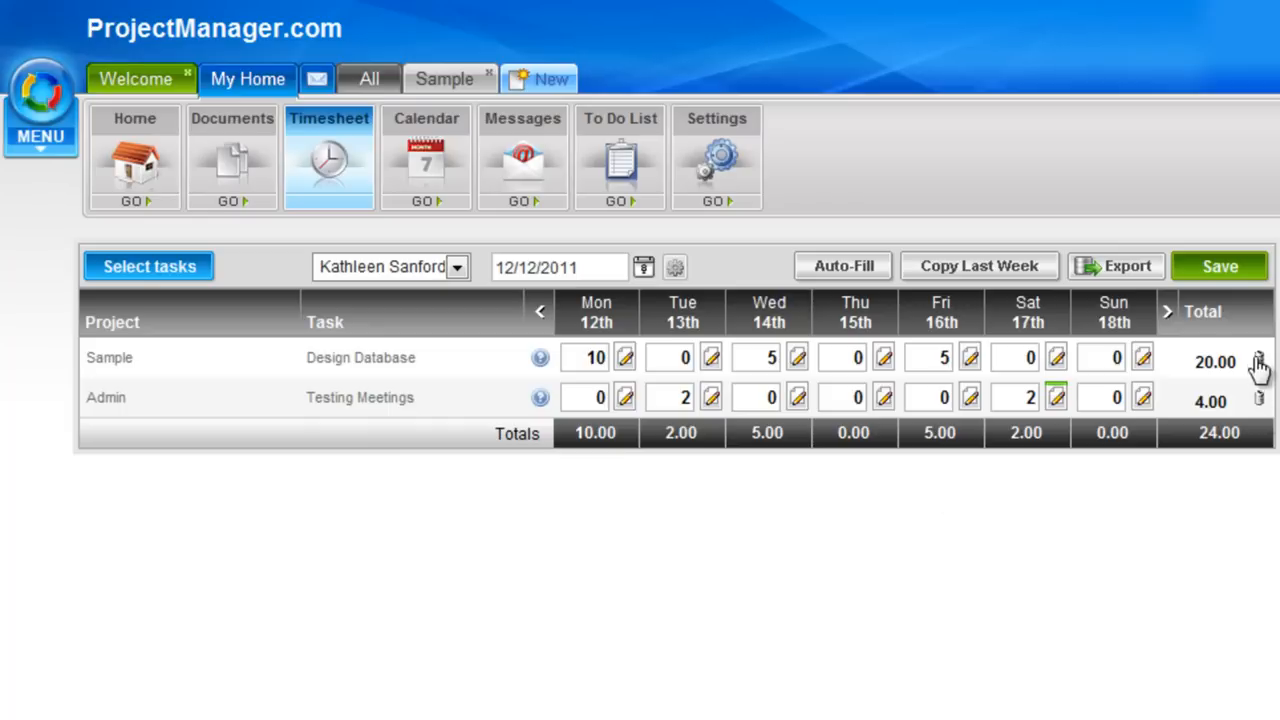
mouse_move(1272, 420)
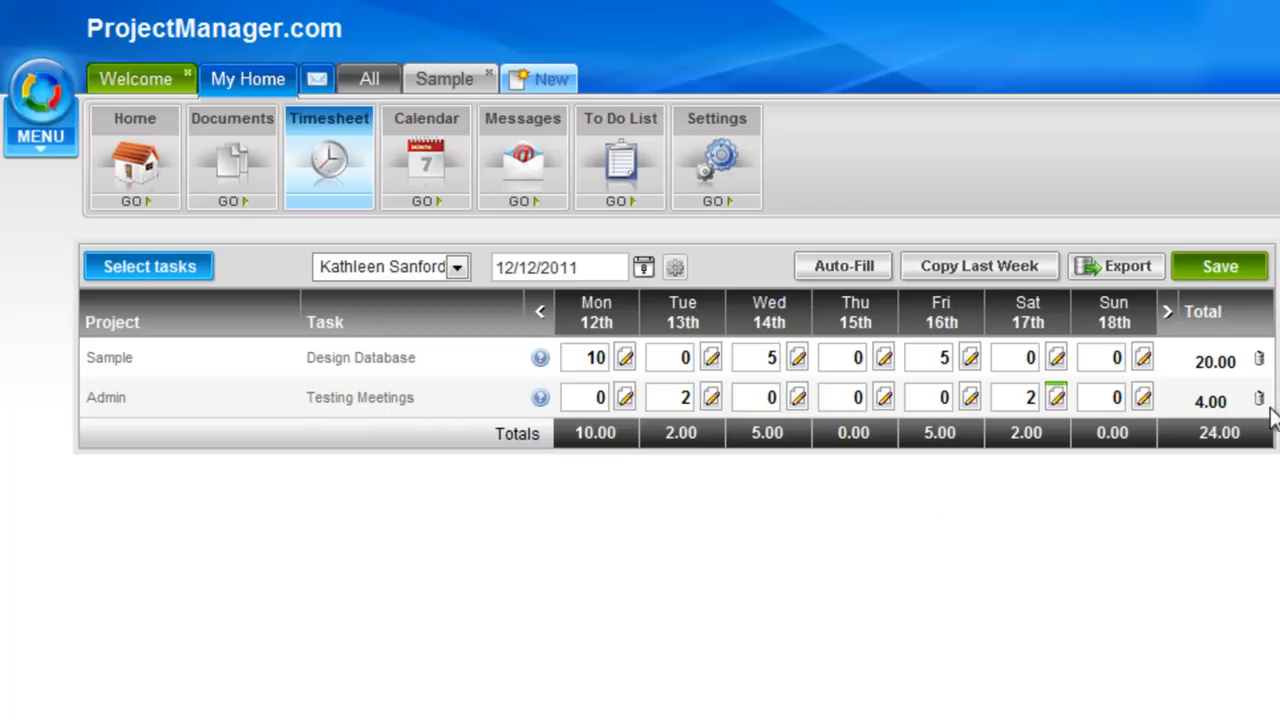
mouse_move(584, 512)
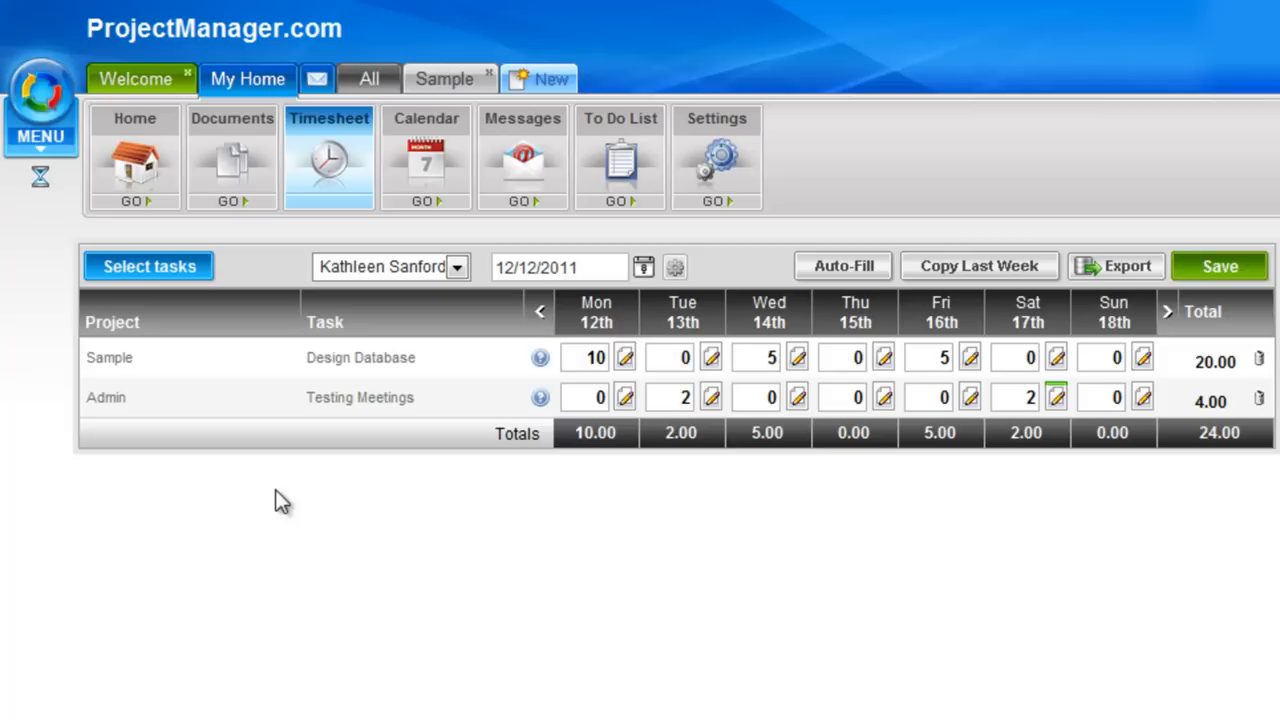
mouse_move(1048, 464)
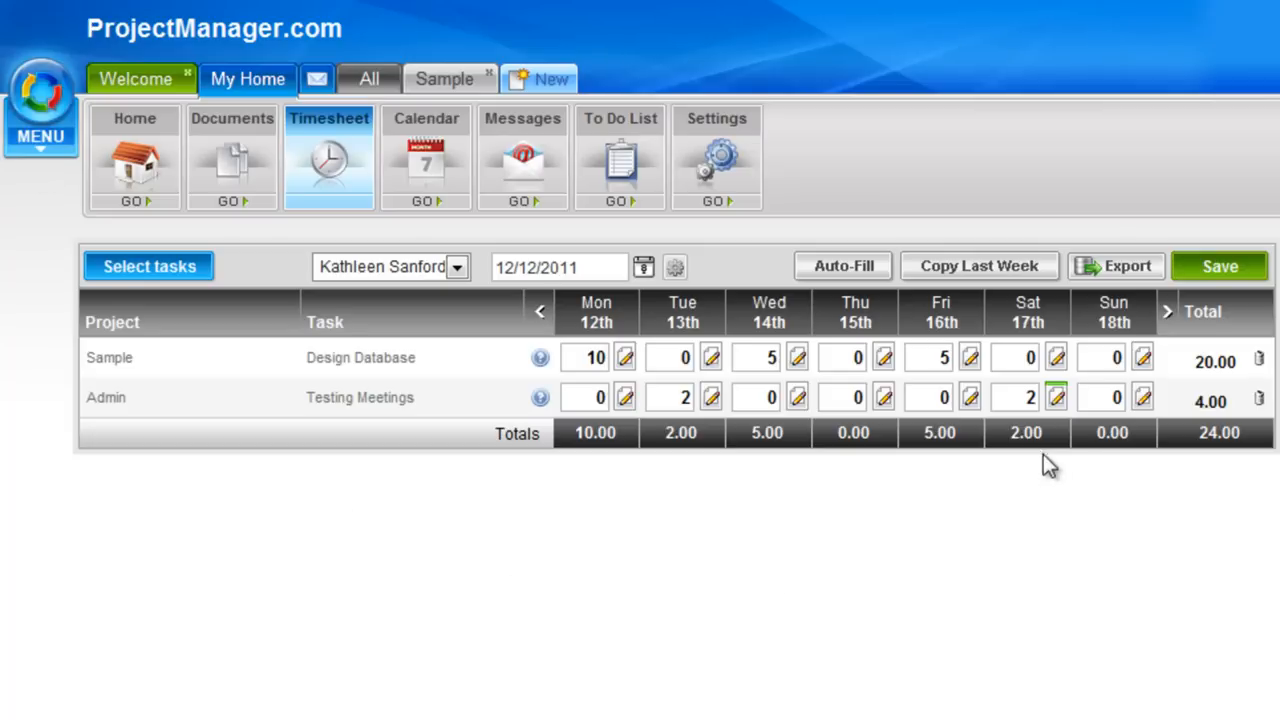
mouse_move(1056, 396)
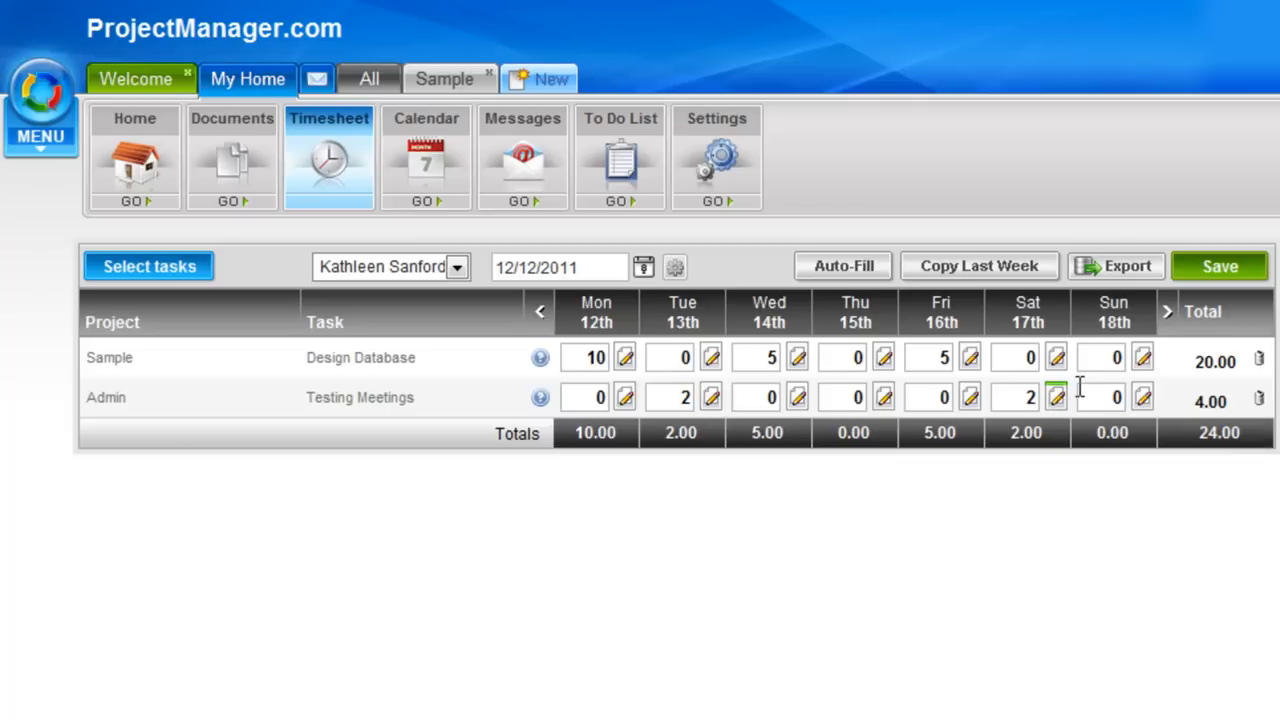
mouse_move(460, 390)
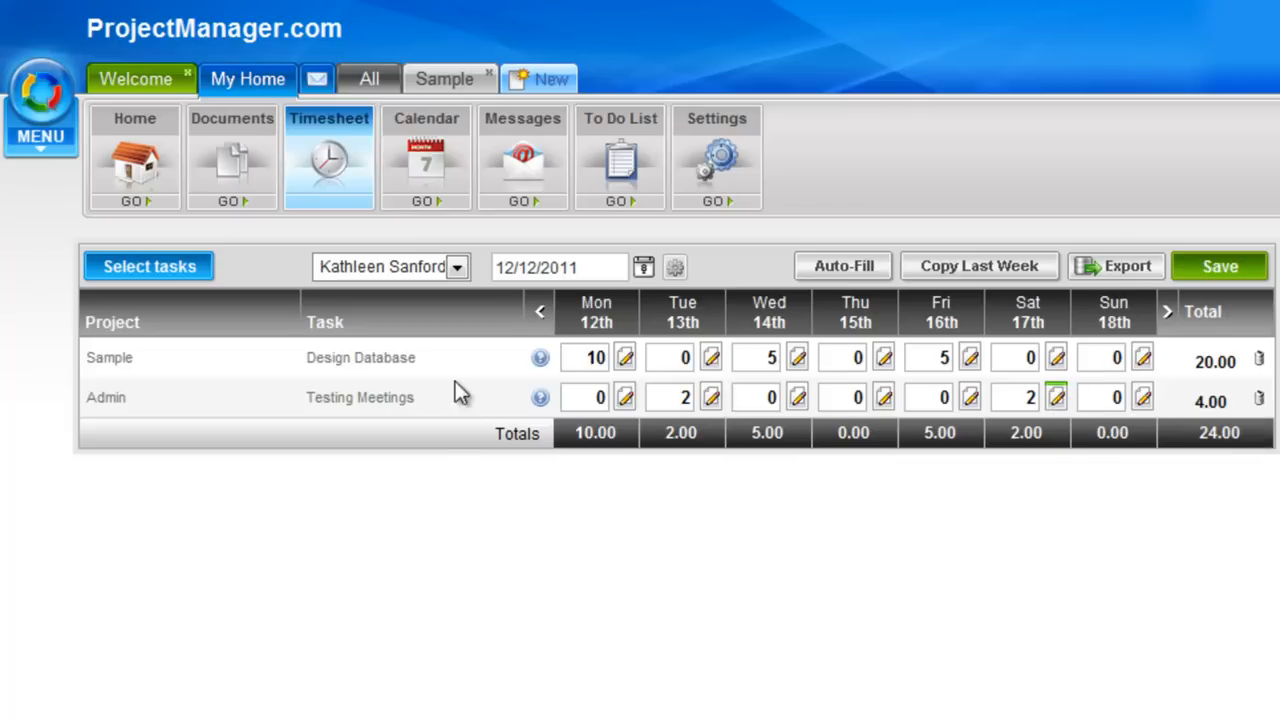
mouse_move(540, 358)
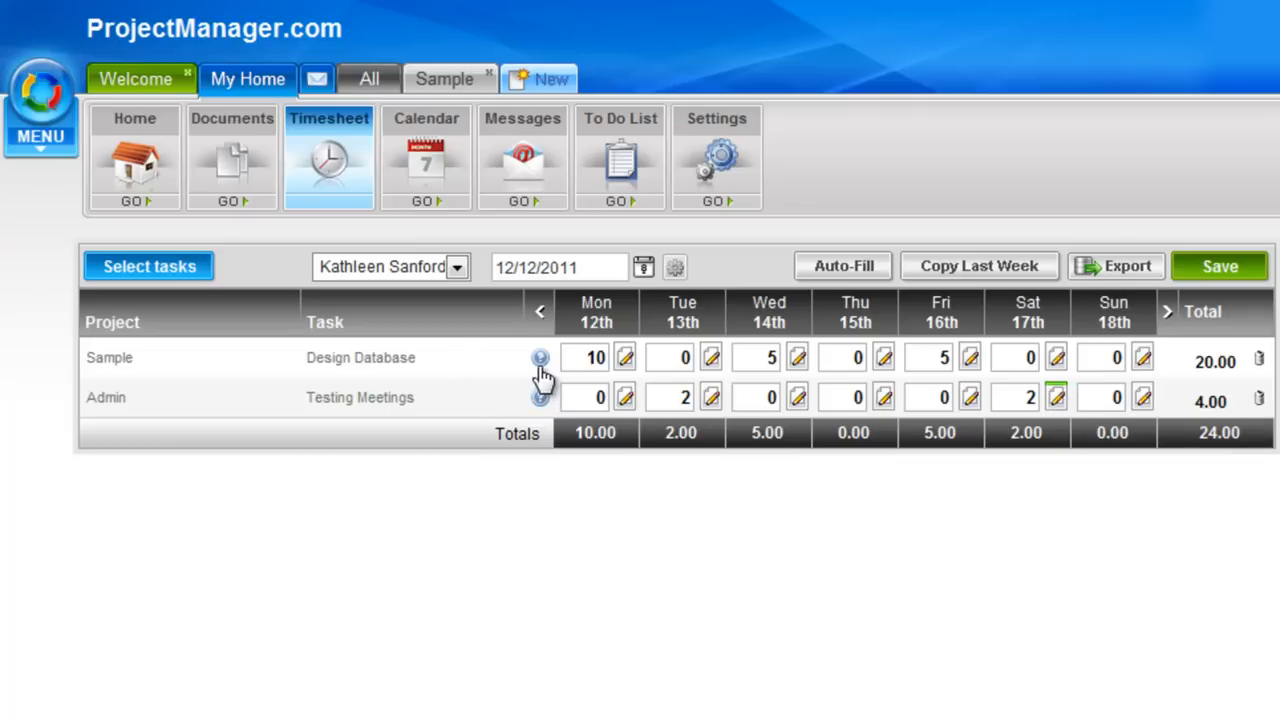
Review the Design Database task details popup and dismiss it back to the timesheet.
left_click(540, 358)
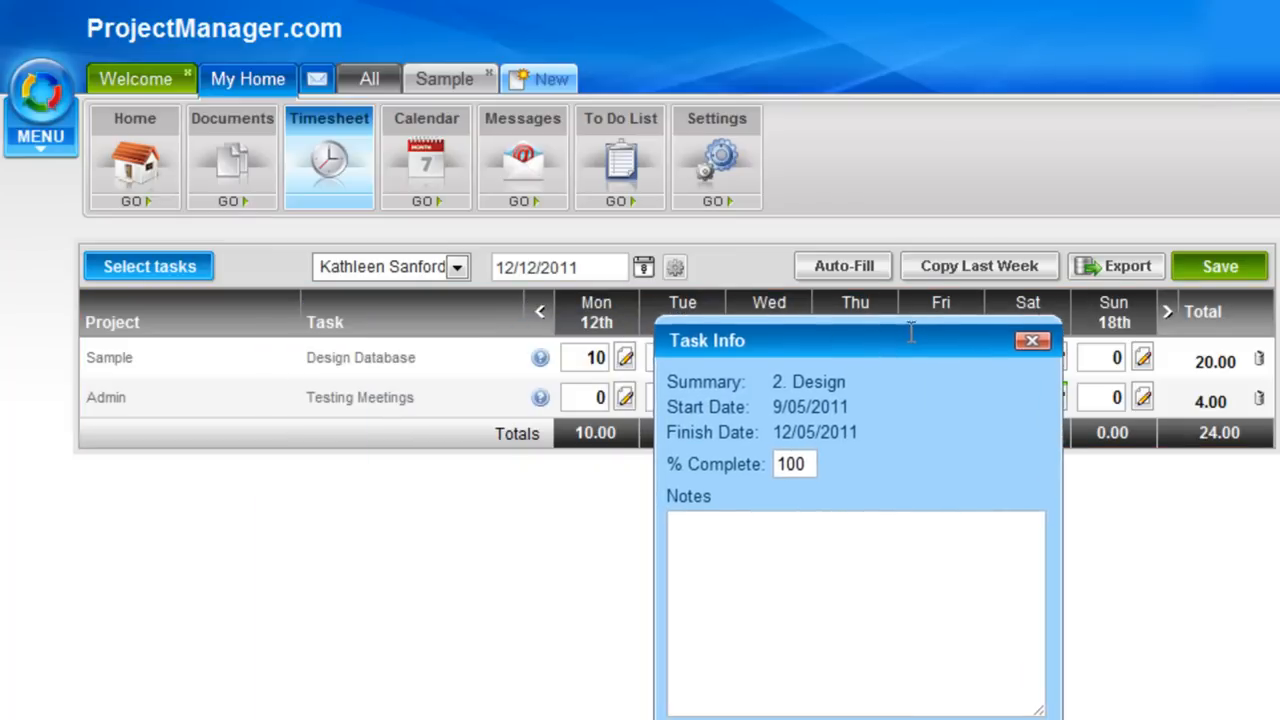
left_click_drag(910, 340, 760, 330)
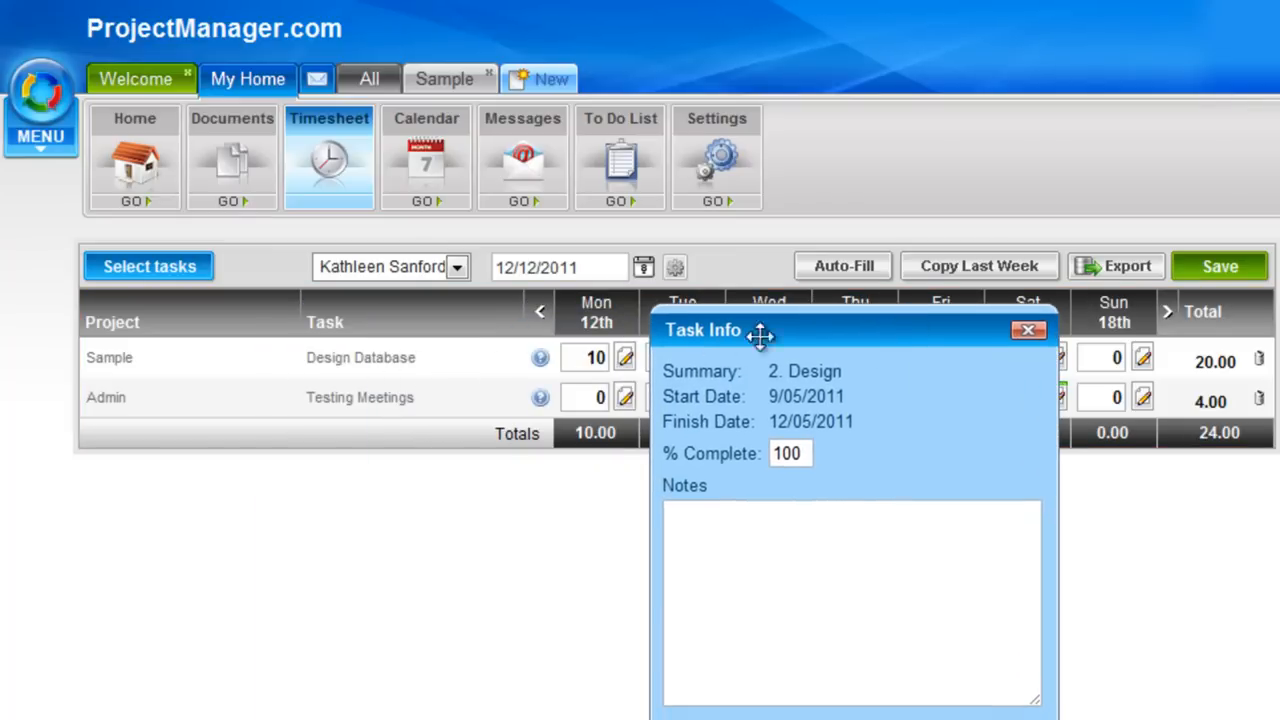
mouse_move(832, 388)
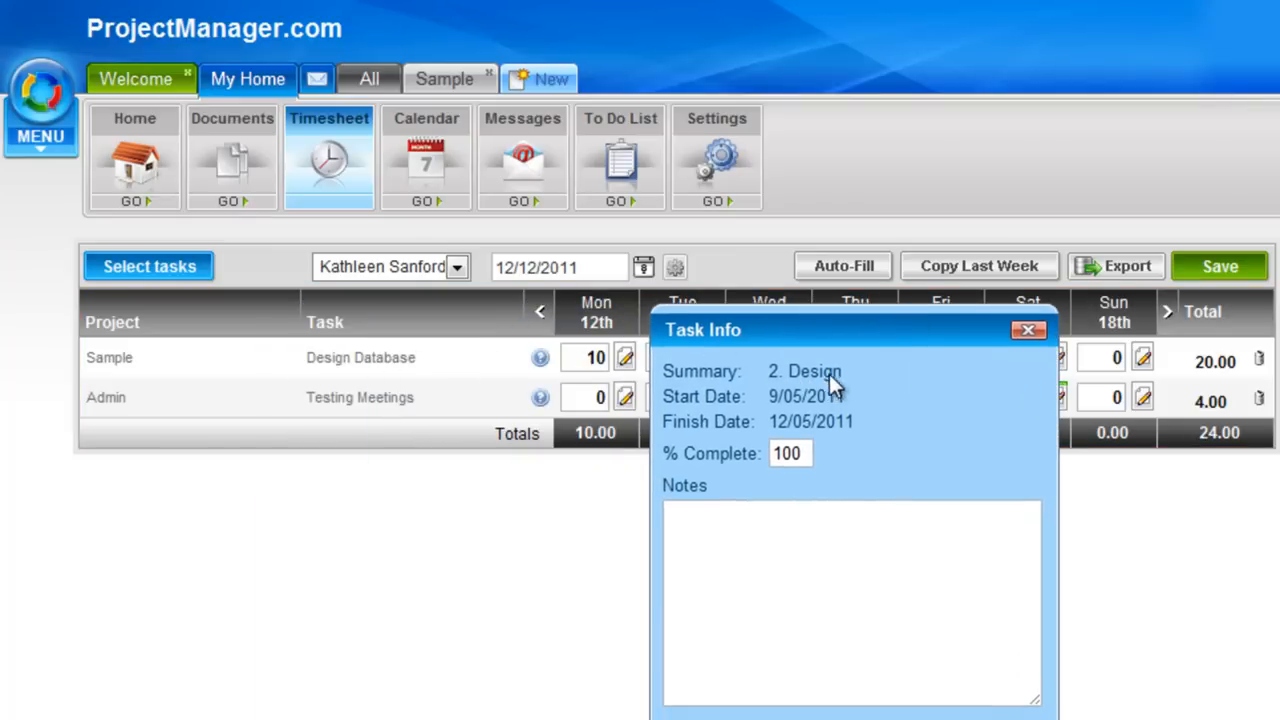
mouse_move(820, 478)
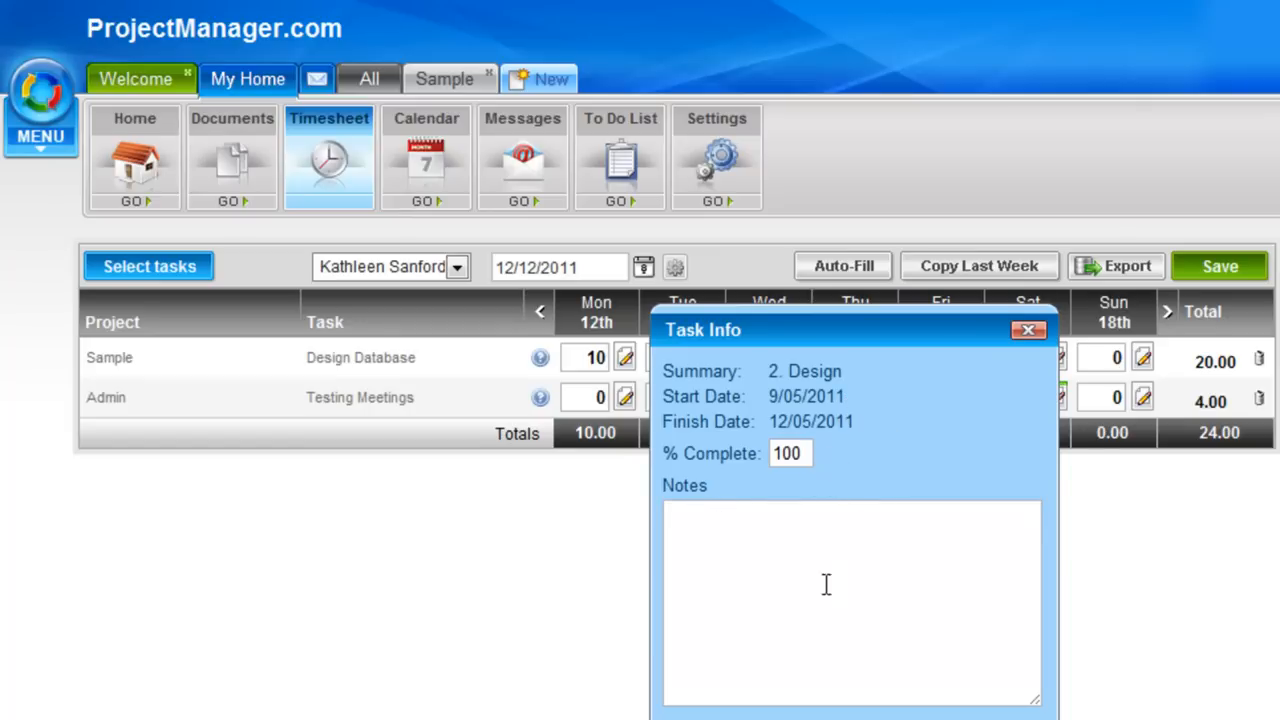
mouse_move(716, 552)
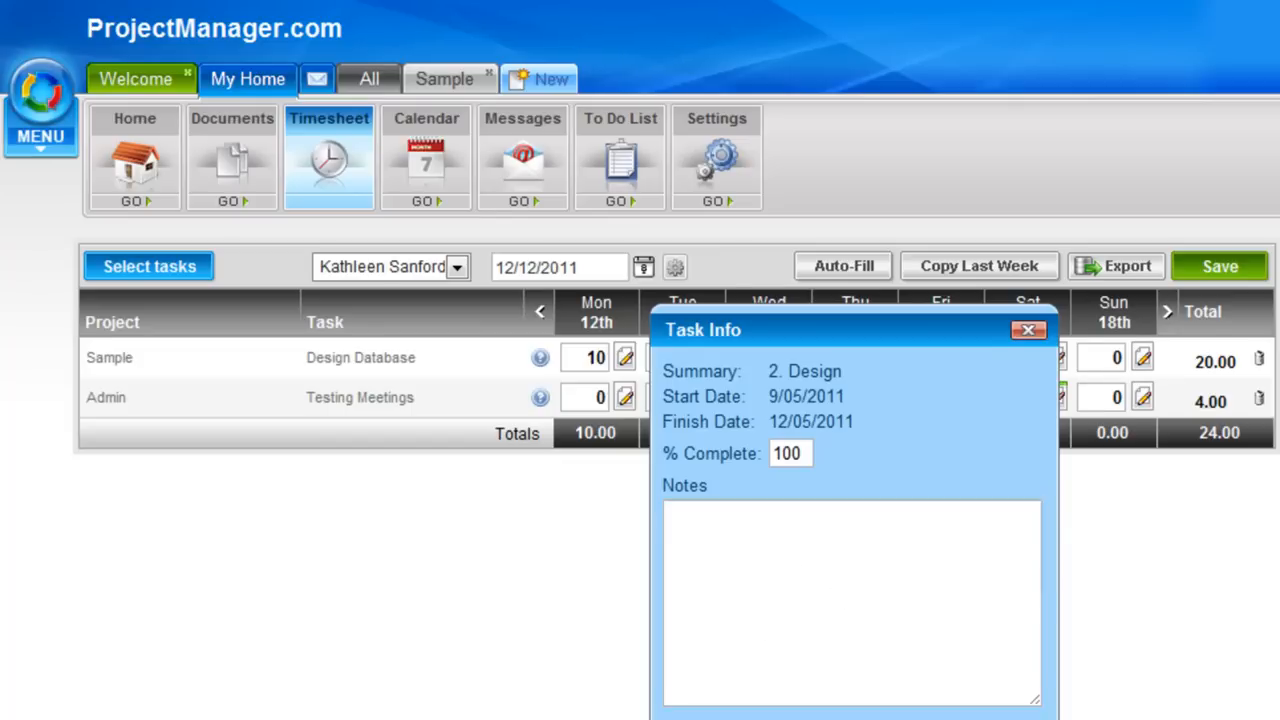
left_click(1028, 330)
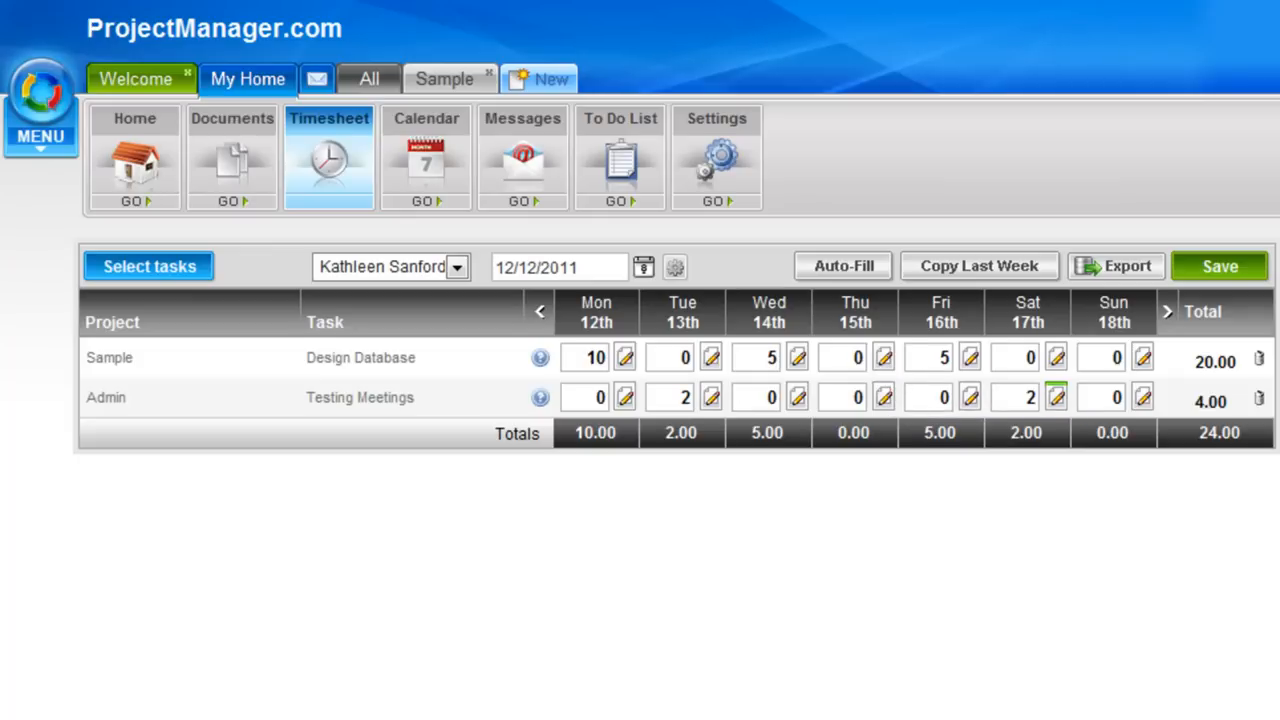
mouse_move(884, 376)
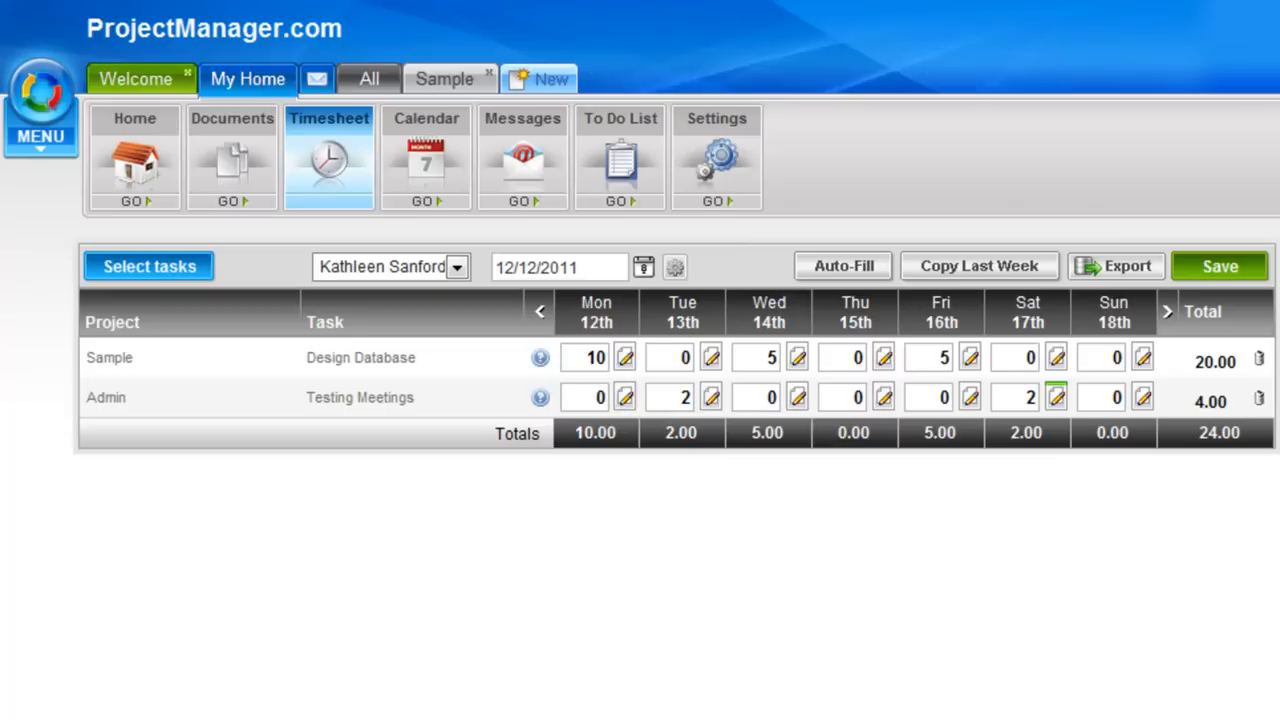
mouse_move(488, 522)
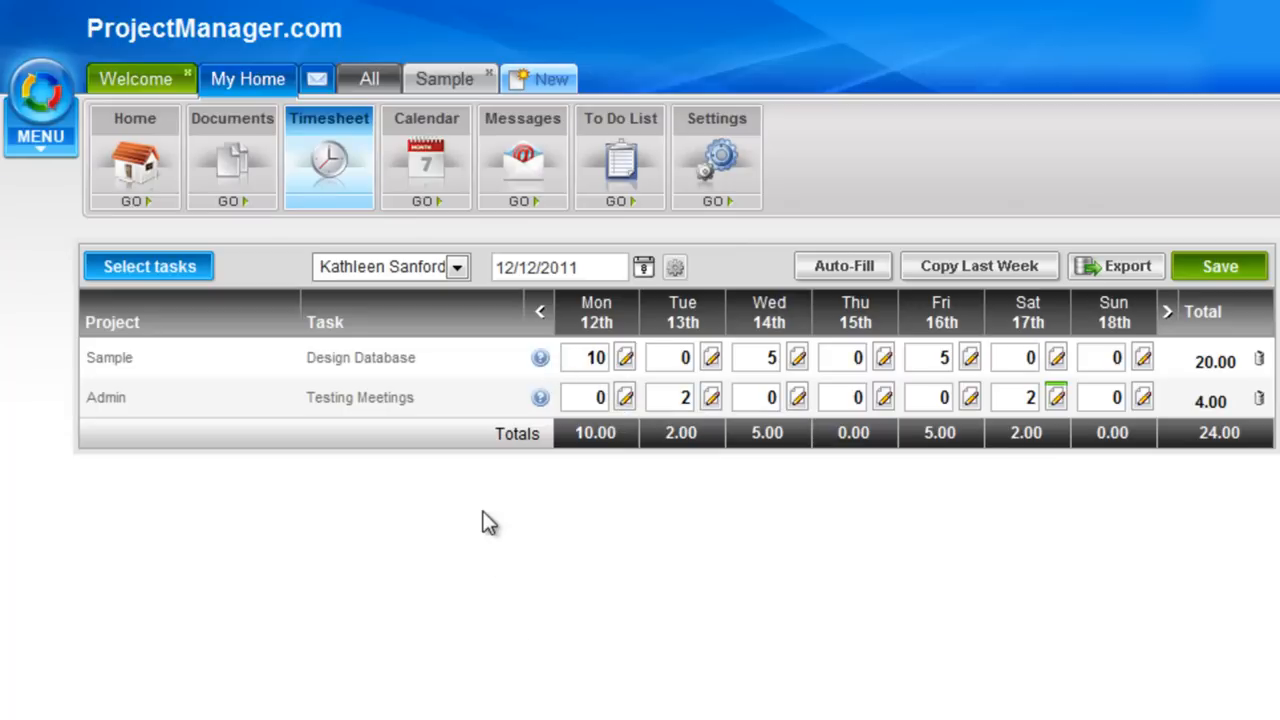
mouse_move(370, 80)
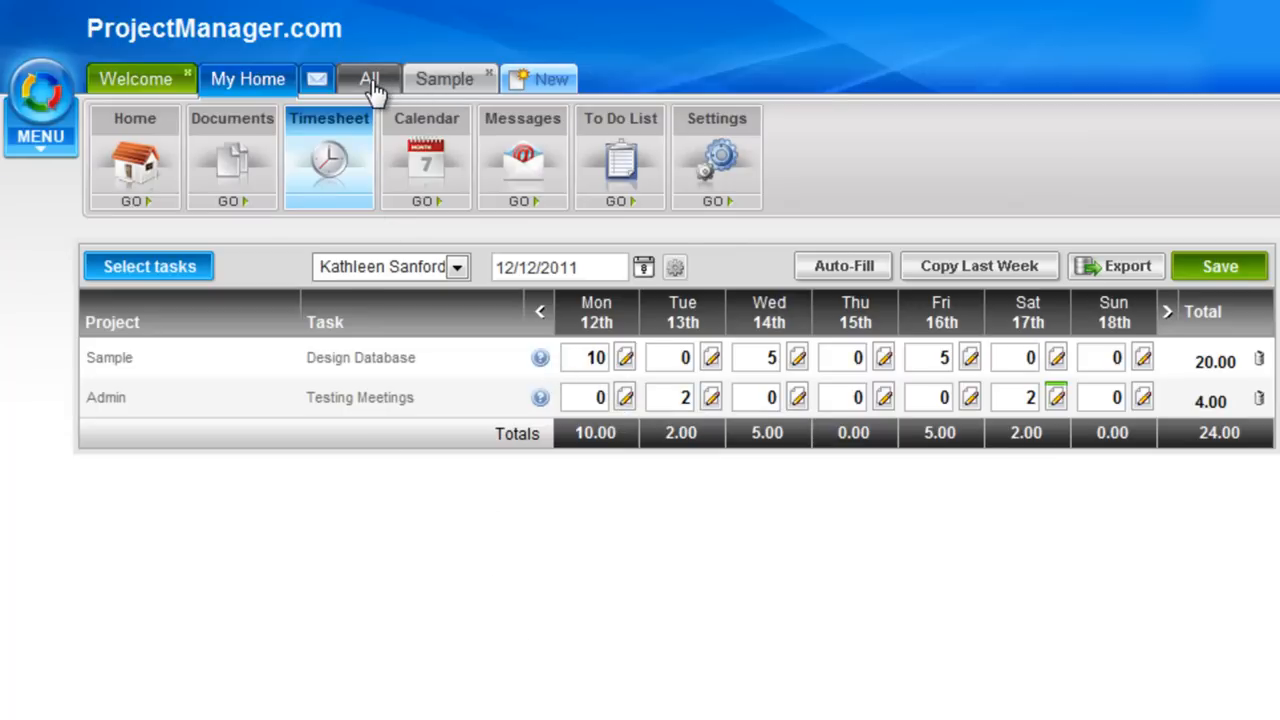
Go to the all-projects Reports area and its Select a Report page.
left_click(368, 80)
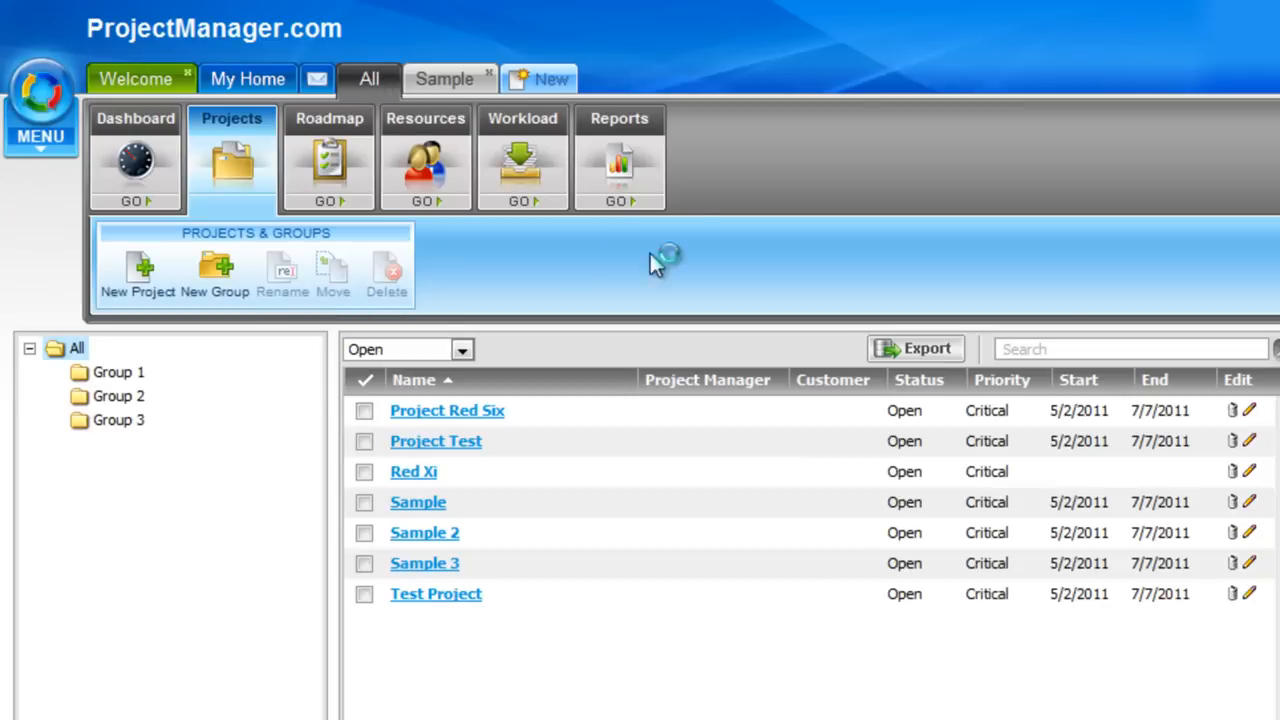
left_click(620, 118)
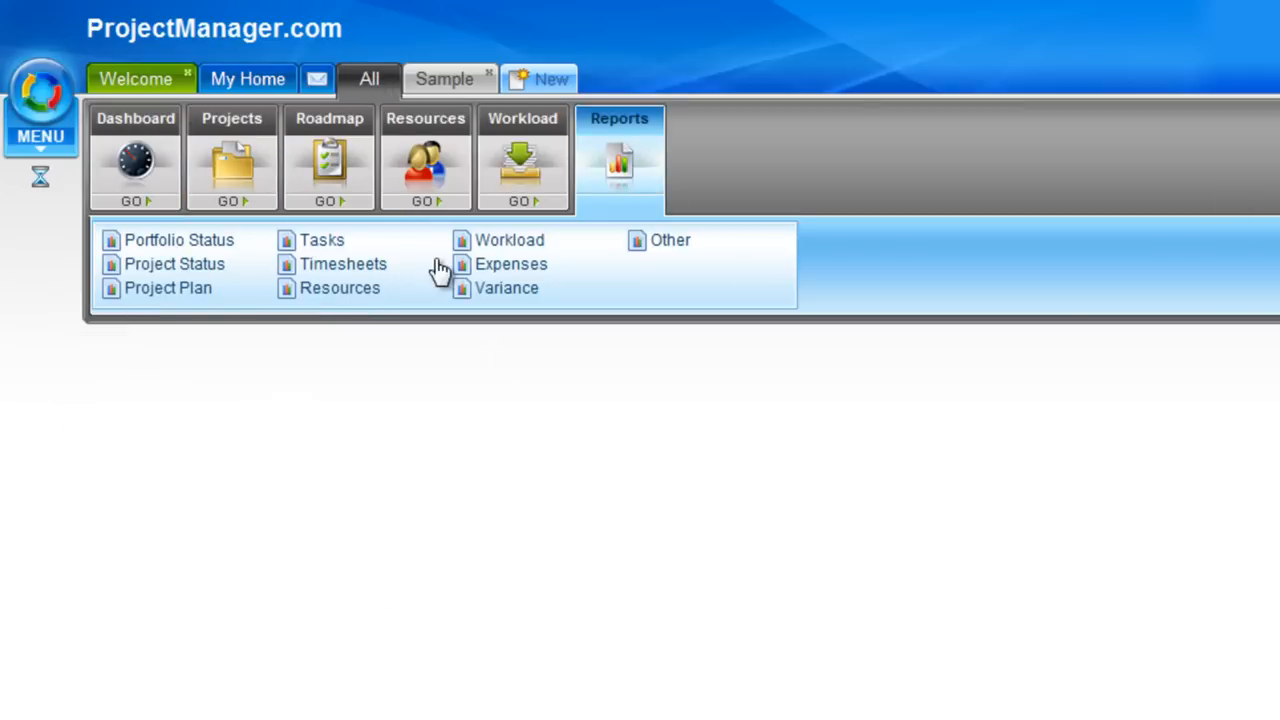
left_click(178, 240)
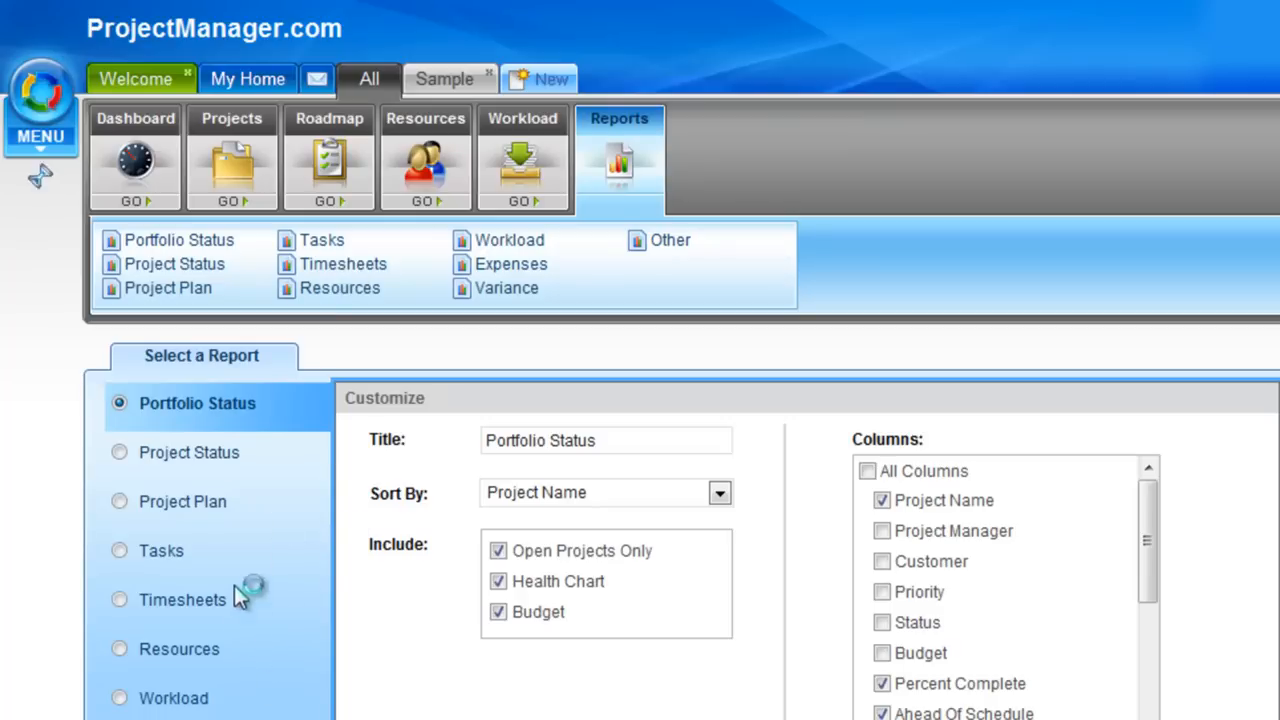
Choose the Timesheets report limited to the Sample project.
left_click(182, 600)
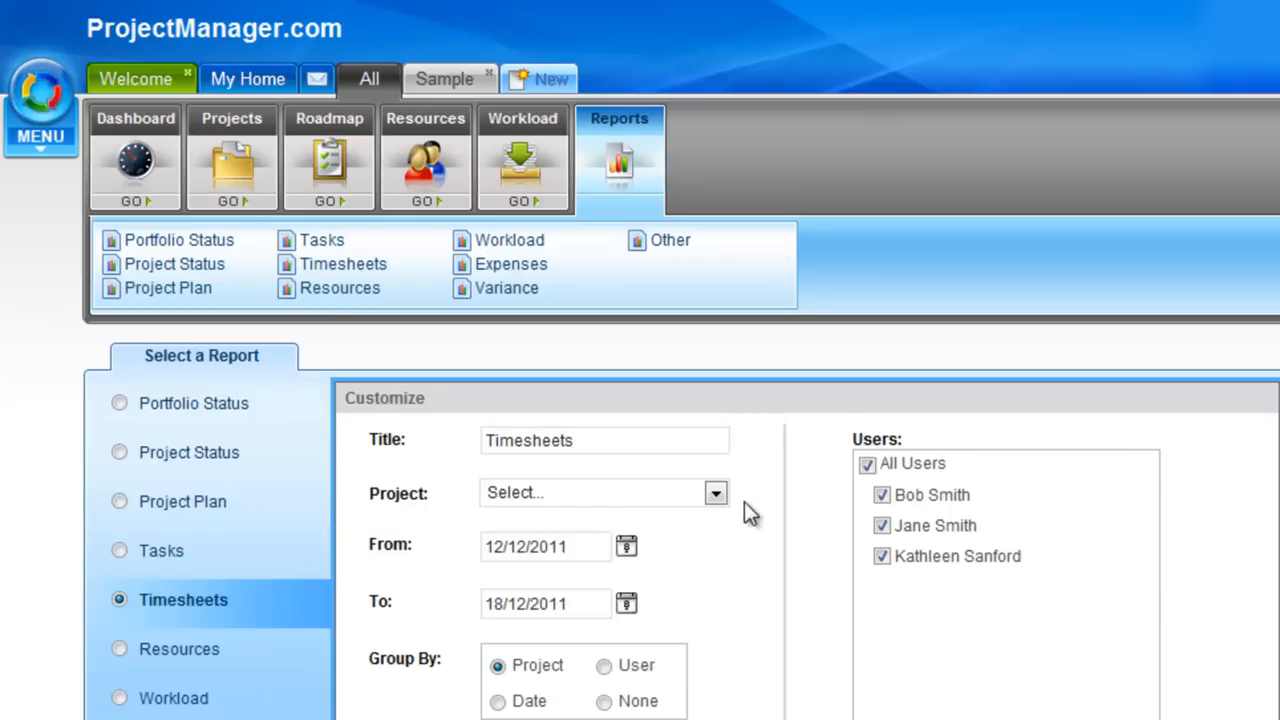
left_click(716, 492)
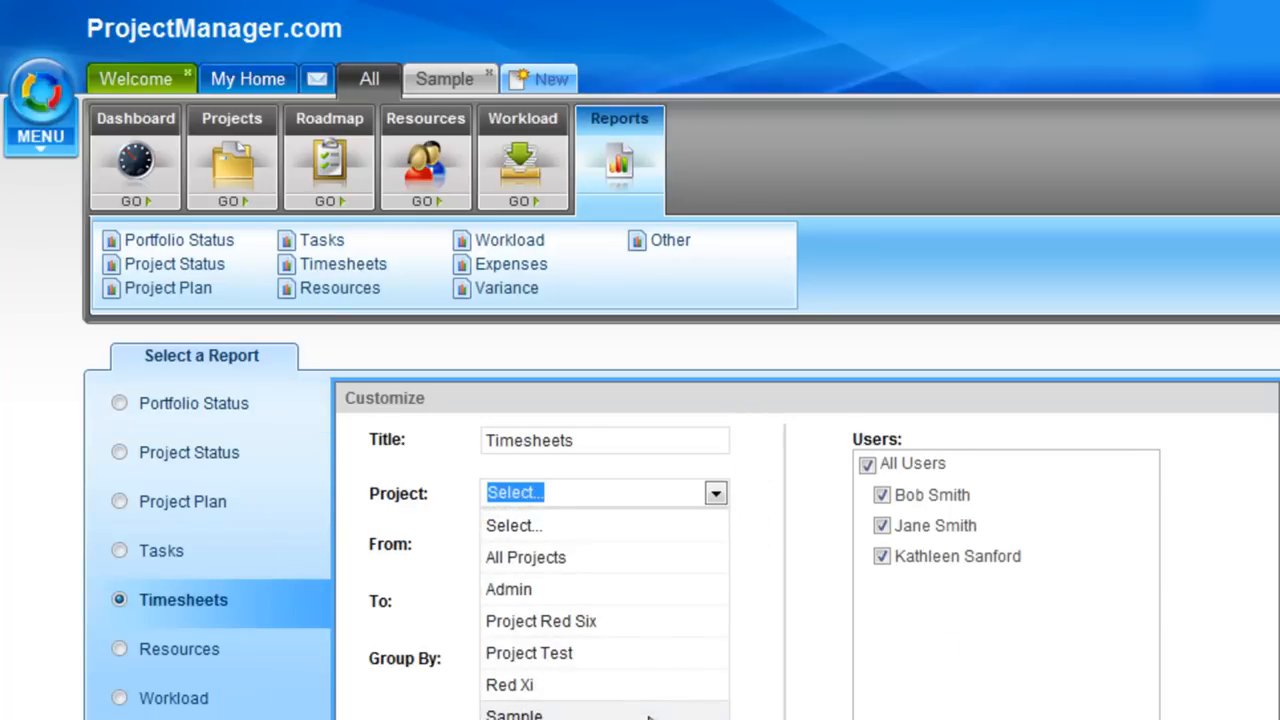
left_click(512, 712)
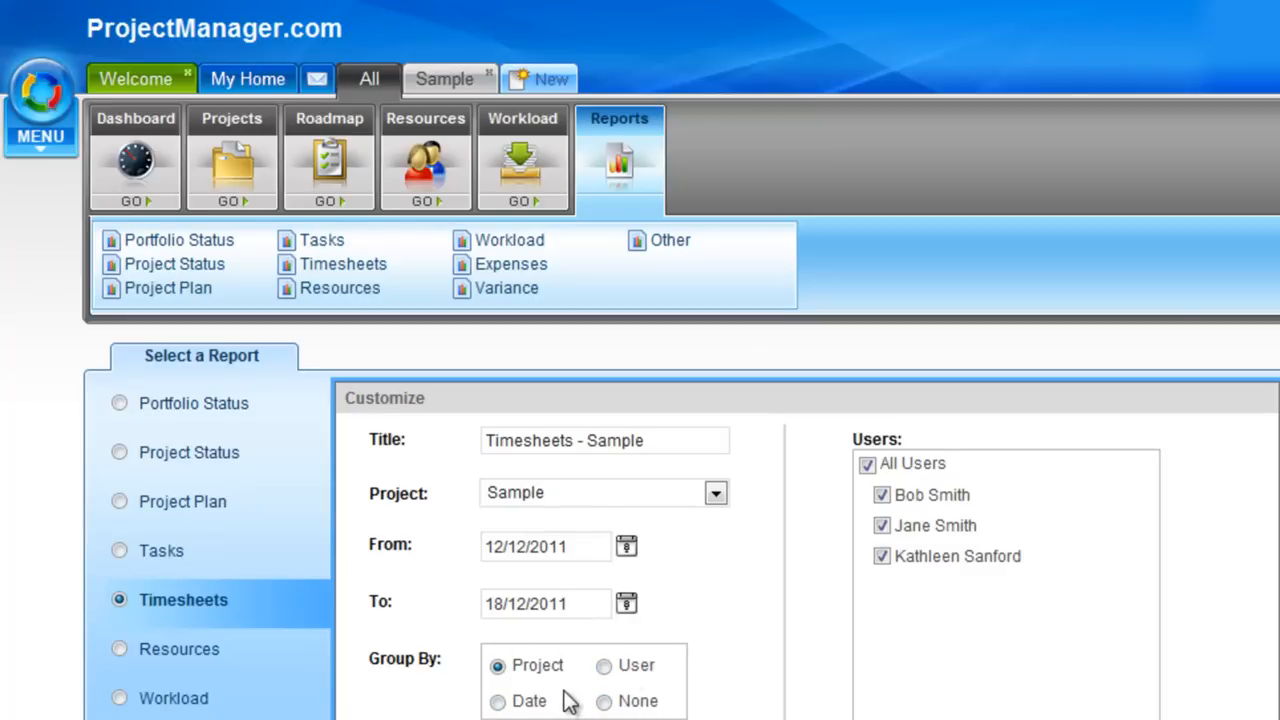
mouse_move(578, 690)
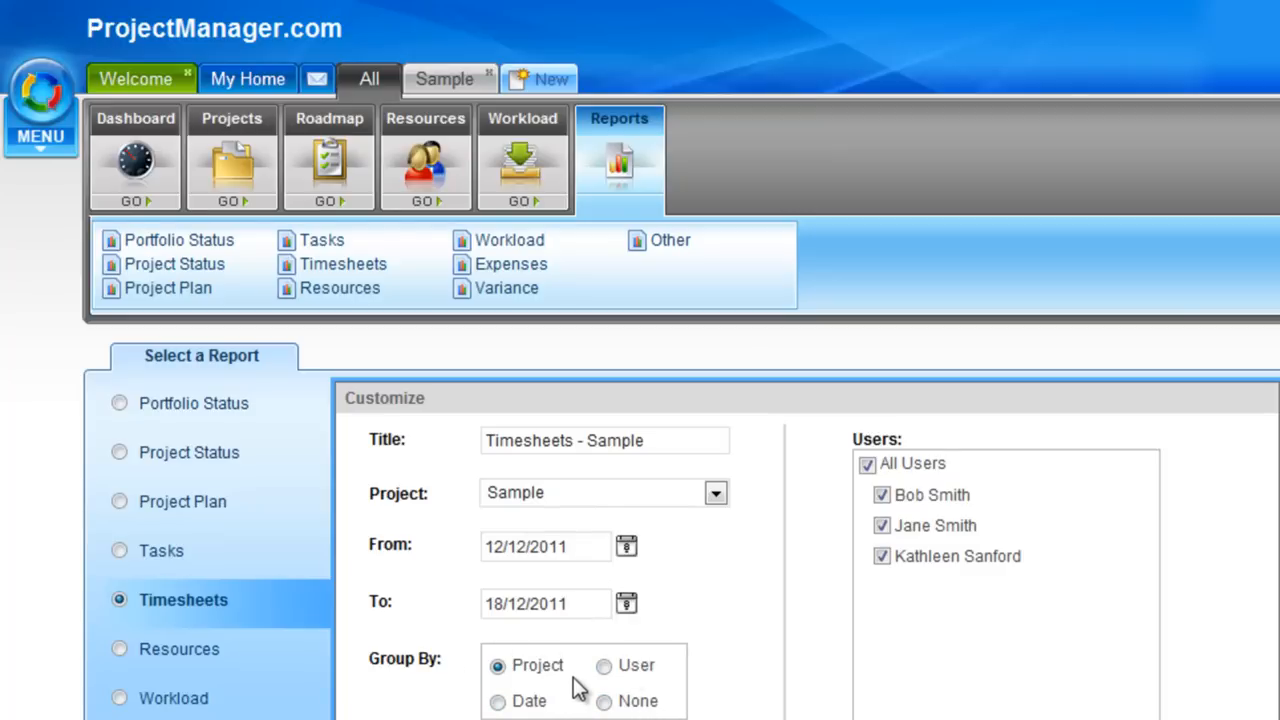
mouse_move(624, 710)
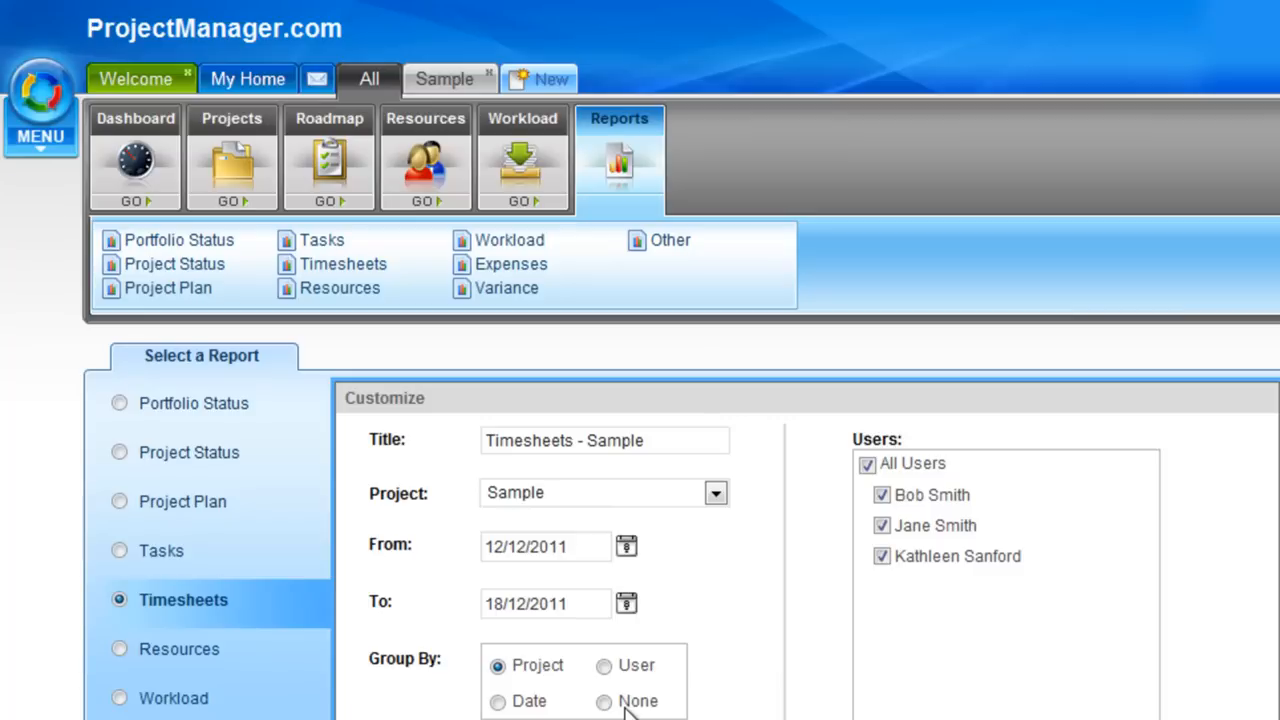
mouse_move(888, 530)
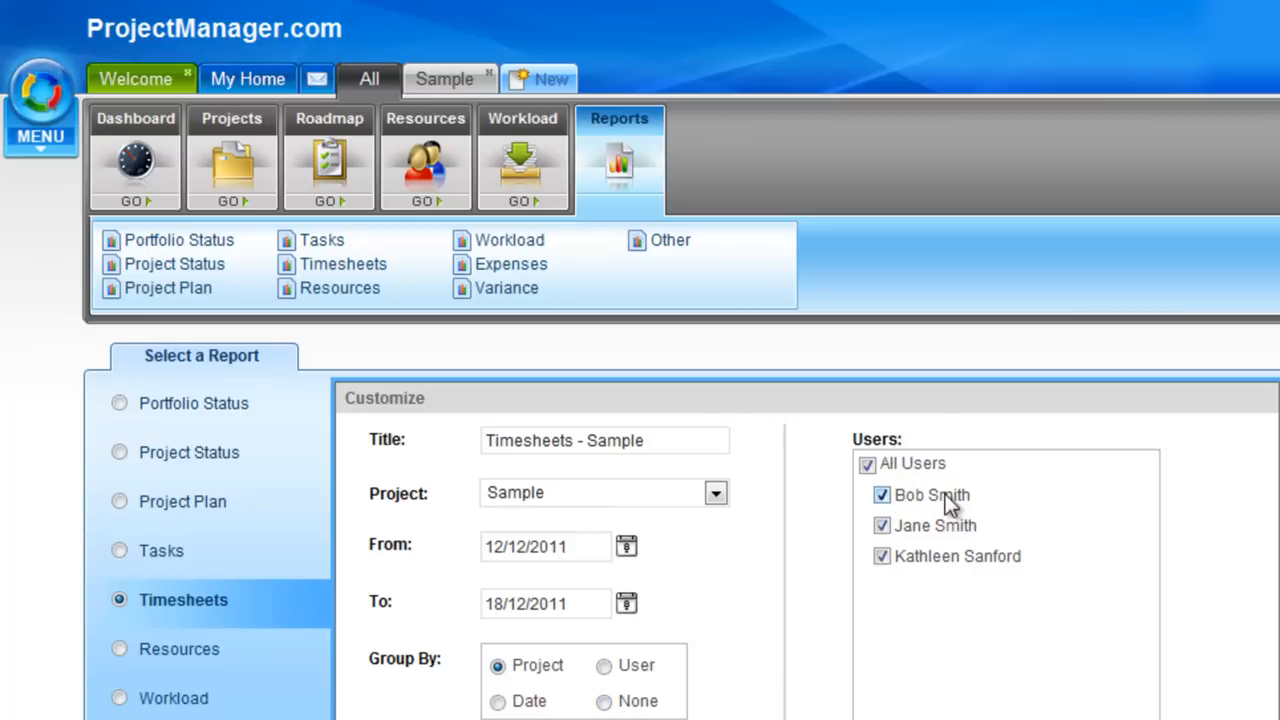
mouse_move(880, 636)
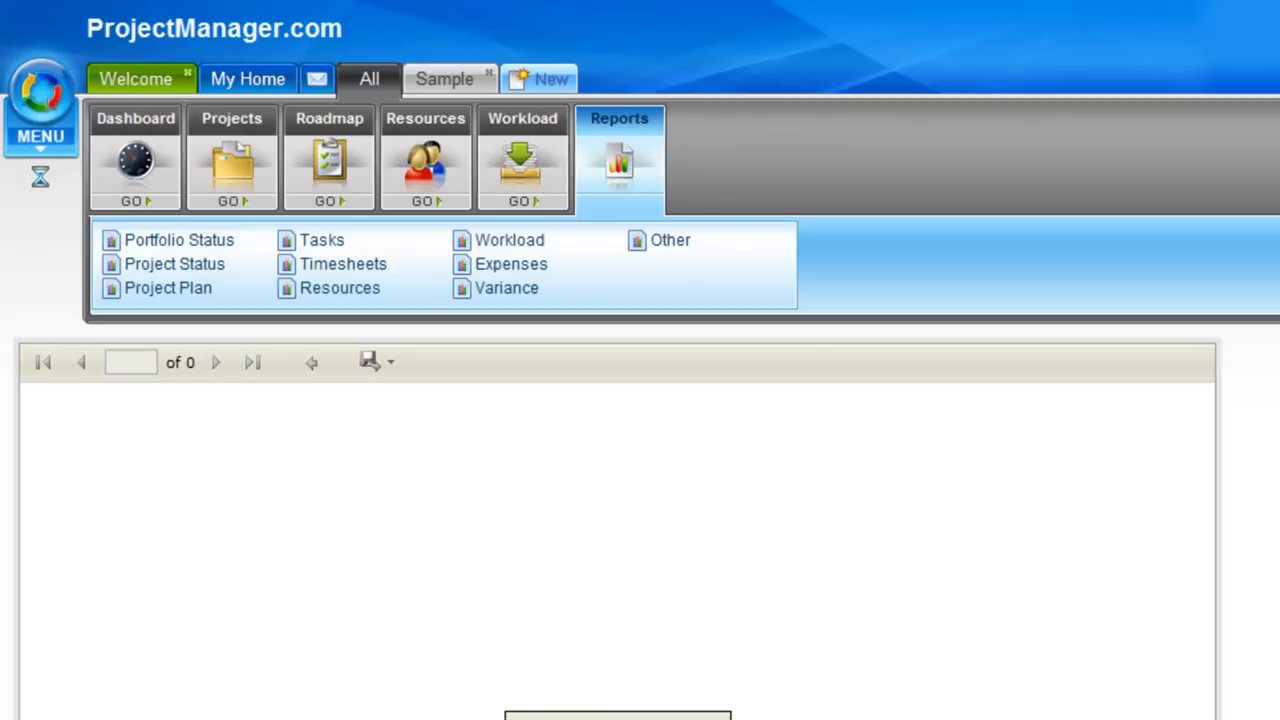
Review the Timesheets - Sample report showing Design Database hours 10, 5 and 5 for 12-16 December.
left_click(342, 264)
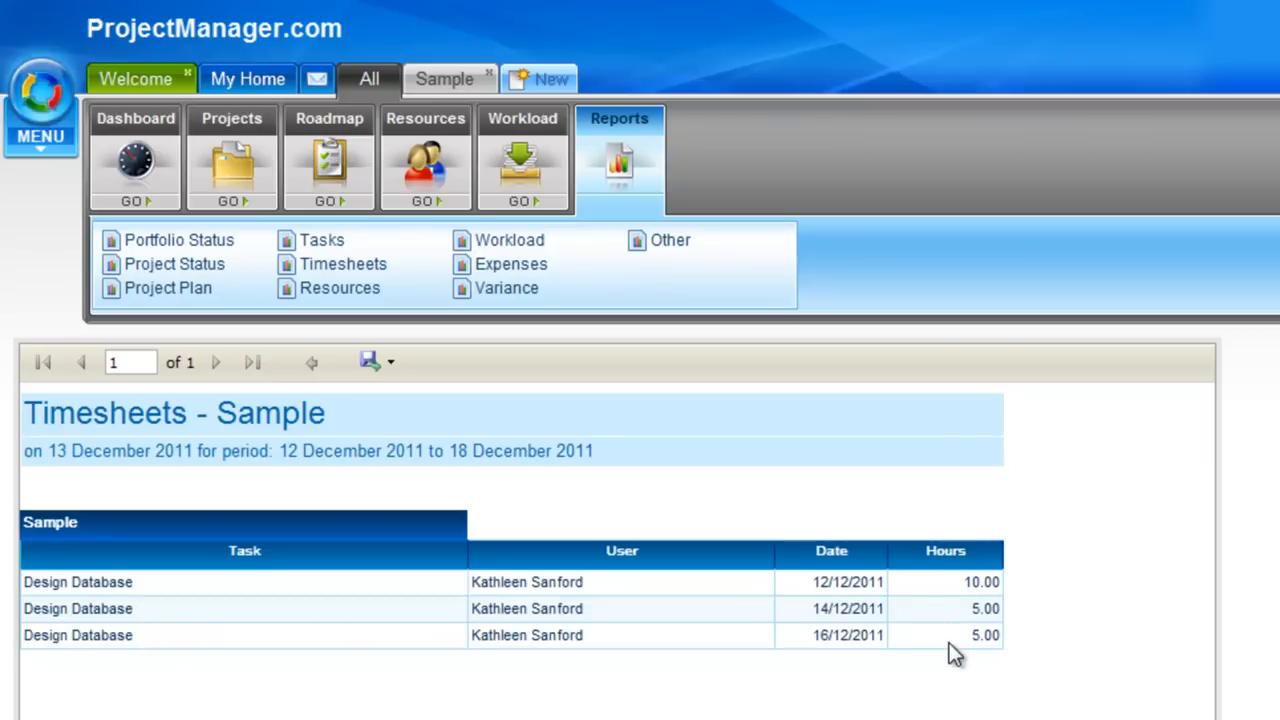
mouse_move(818, 638)
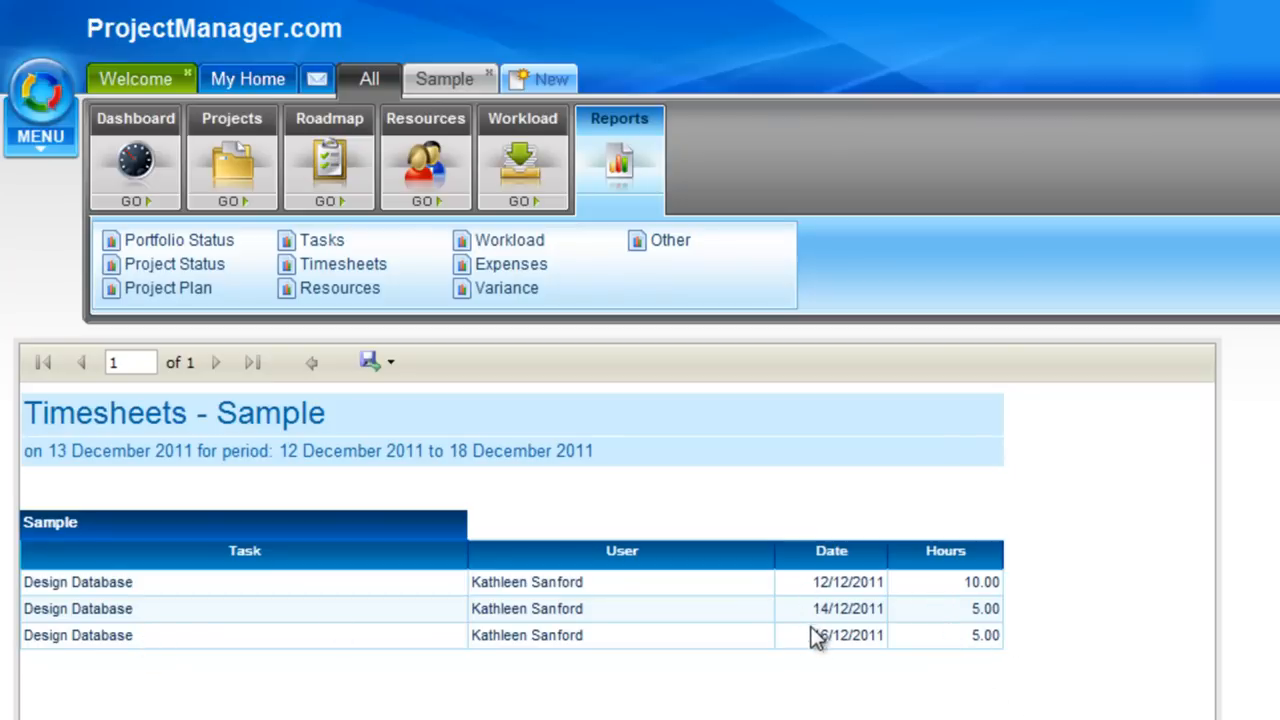
mouse_move(716, 504)
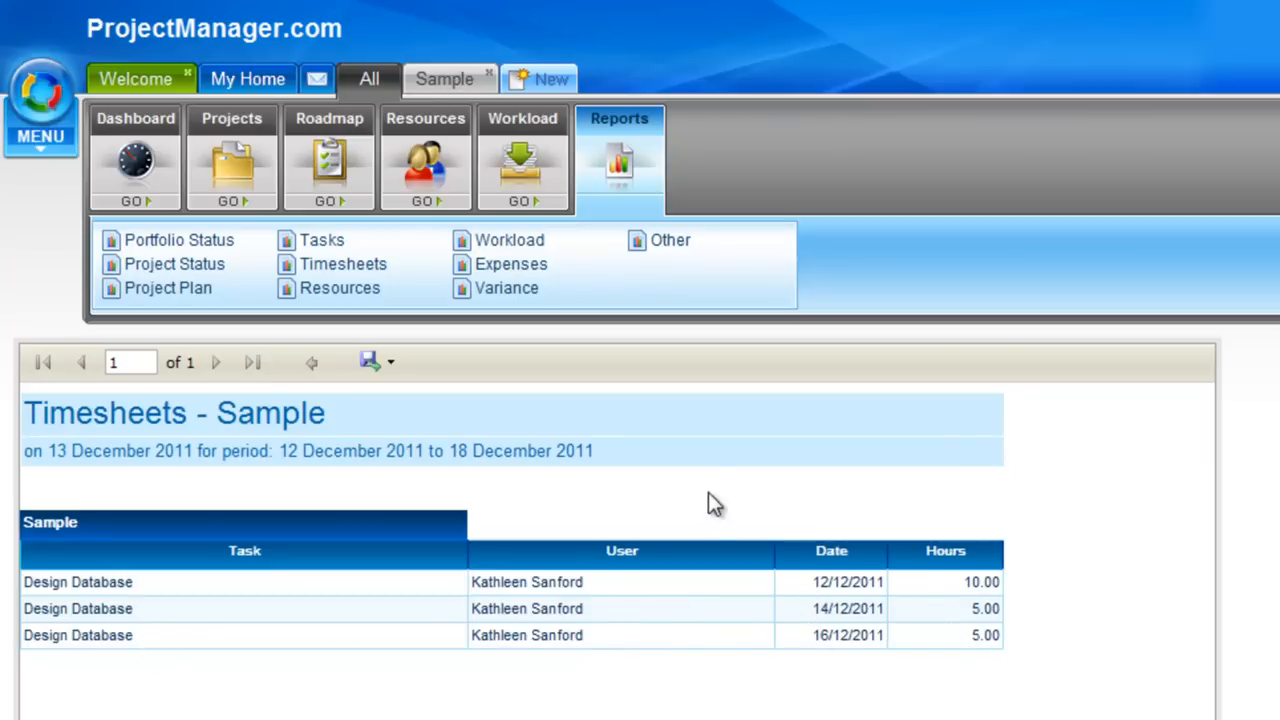
mouse_move(370, 360)
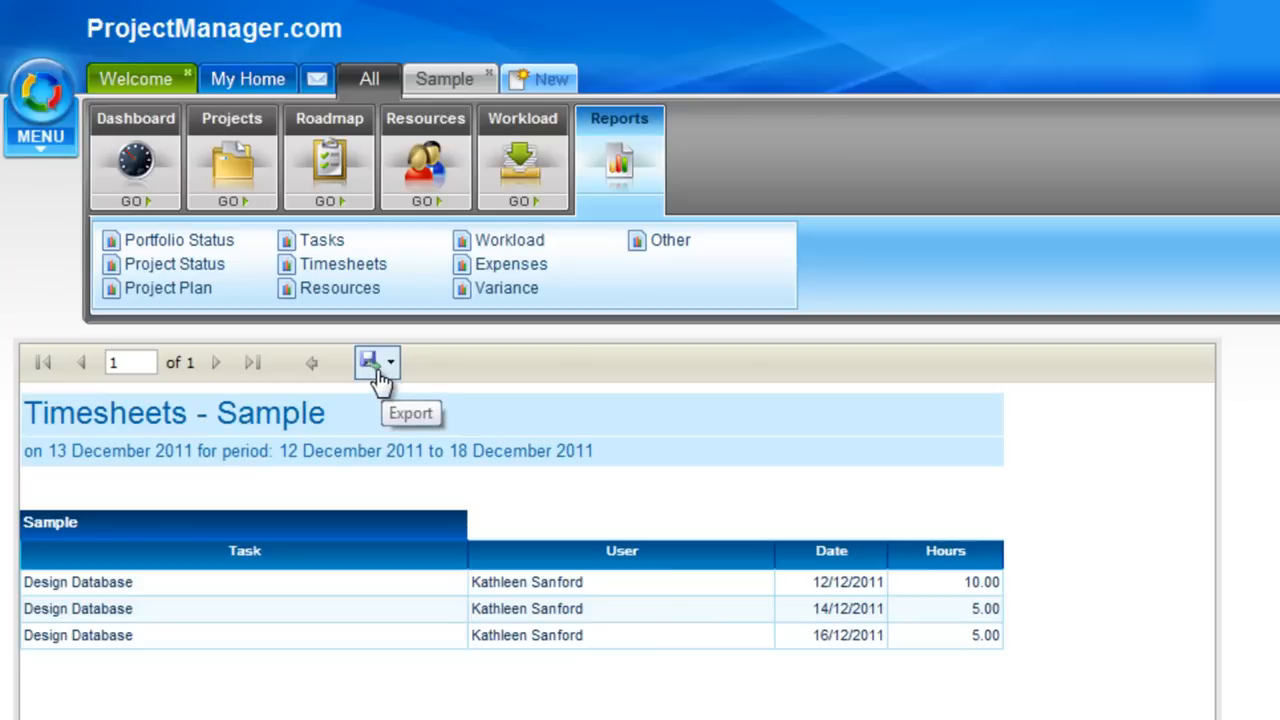